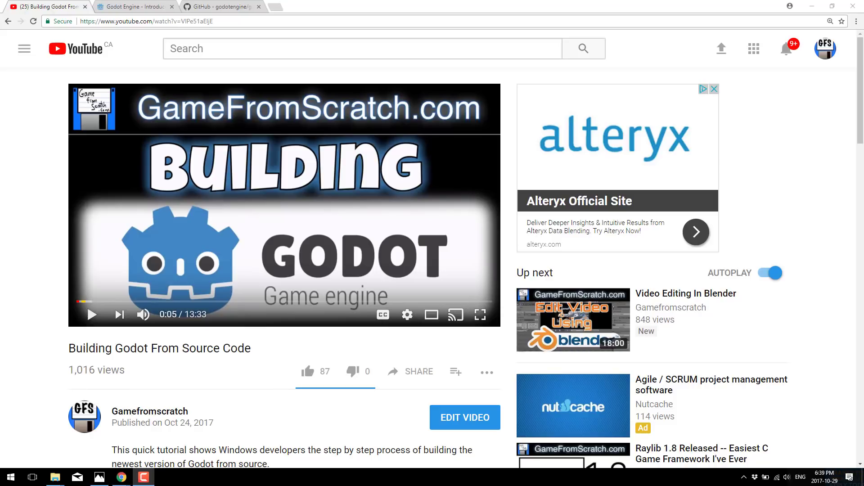
{"action": "mouse_move", "coordinate": [403, 143]}
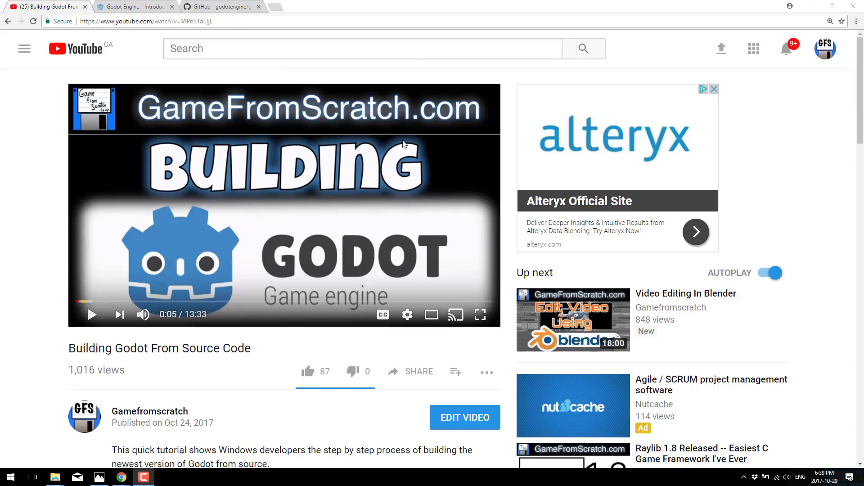
{"action": "mouse_move", "coordinate": [171, 98]}
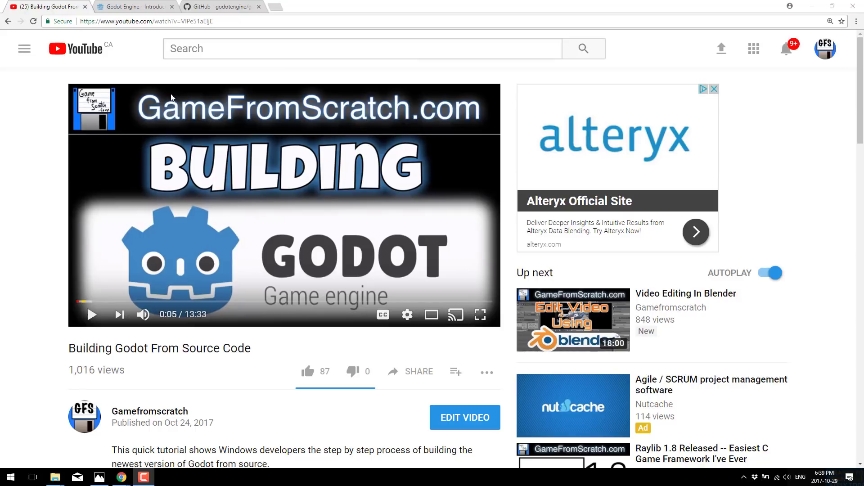
Switch from the YouTube video to the Introducing C# in Godot article
{"action": "left_click", "coordinate": [133, 6]}
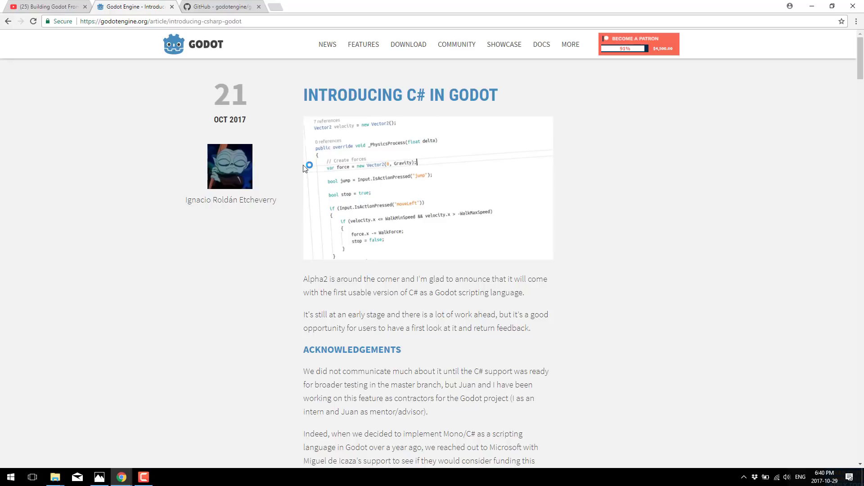
Switch to the godotengine/godot GitHub repository with its HTTPS clone address visible
{"action": "left_click", "coordinate": [220, 6]}
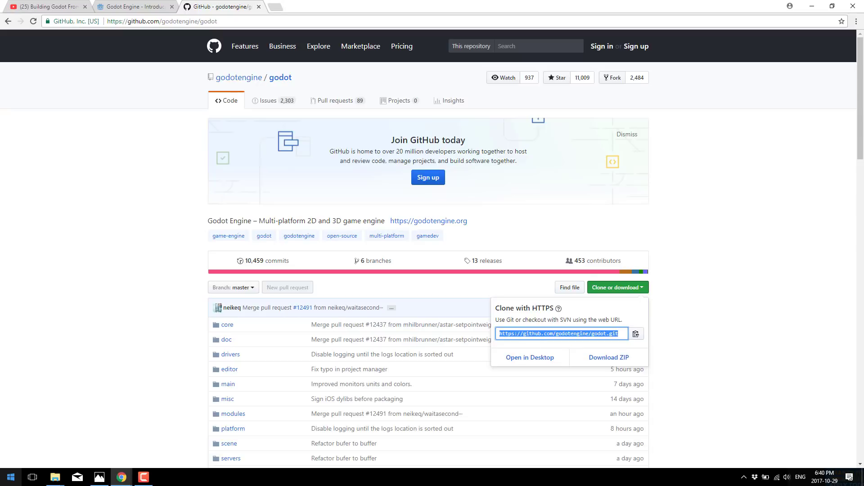
Copy the godot repository's HTTPS clone address to the clipboard
{"action": "left_click", "coordinate": [10, 477]}
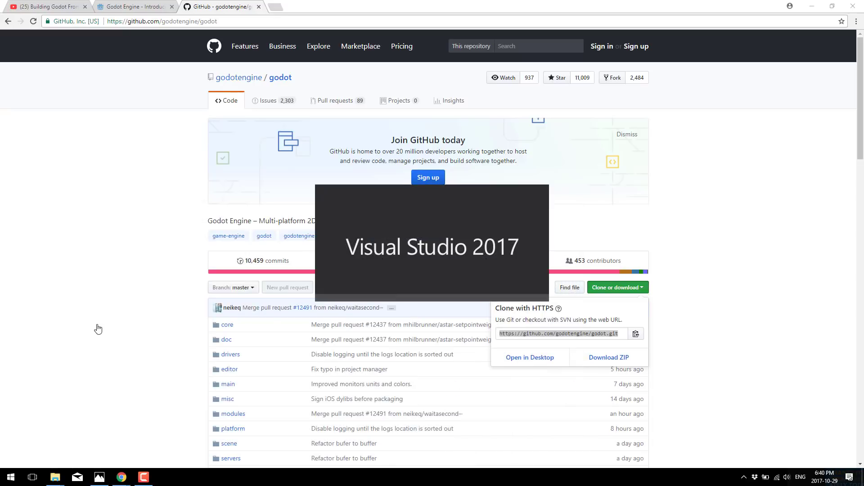
Launch the x64 Native Tools Command Prompt for VS 2017 from the Visual Studio 2017 Start folder
{"action": "left_click", "coordinate": [10, 477]}
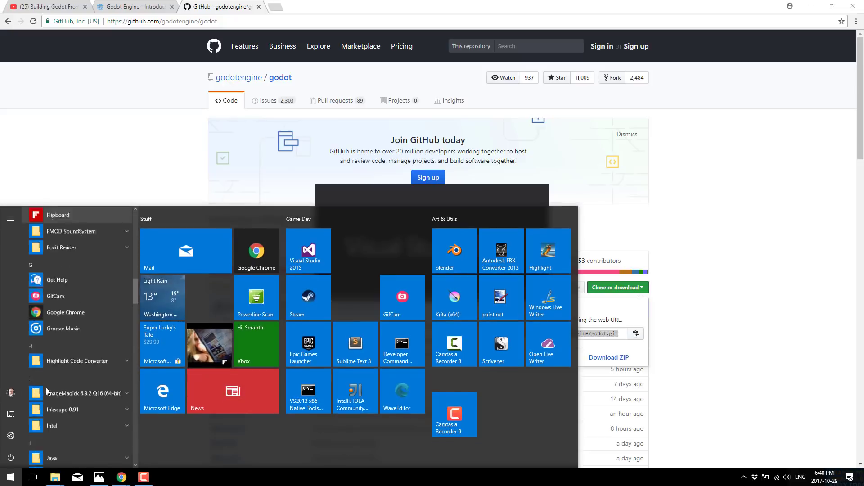
{"action": "scroll", "scroll_direction": "down", "scroll_amount": 3}
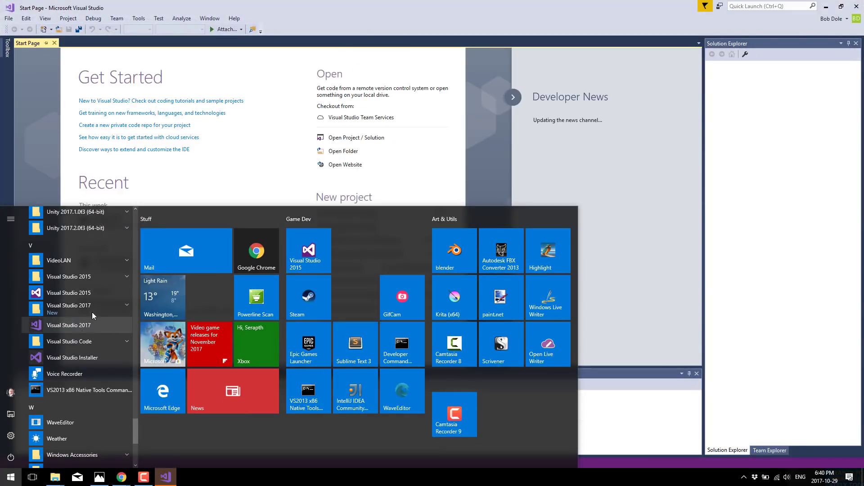
{"action": "left_click", "coordinate": [69, 305]}
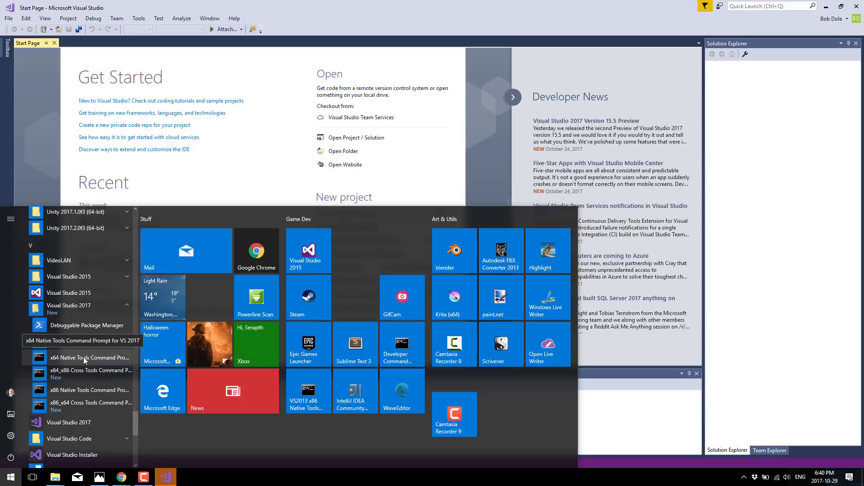
{"action": "left_click", "coordinate": [88, 358]}
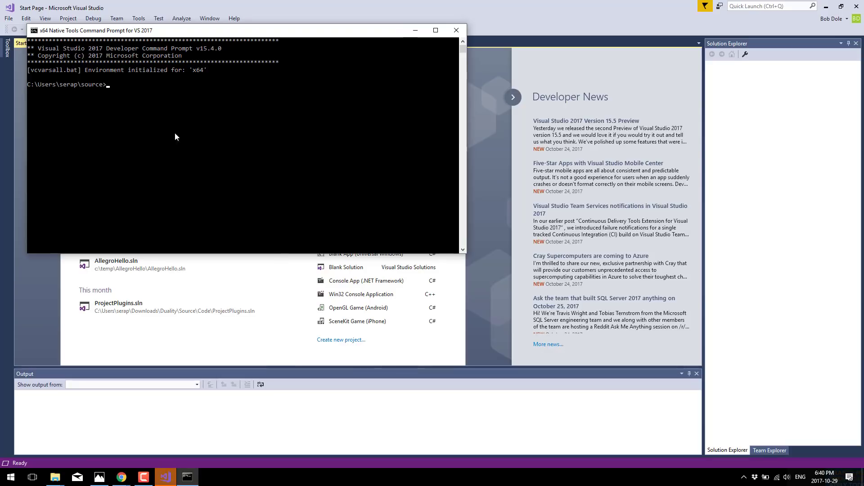
{"action": "mouse_move", "coordinate": [323, 149]}
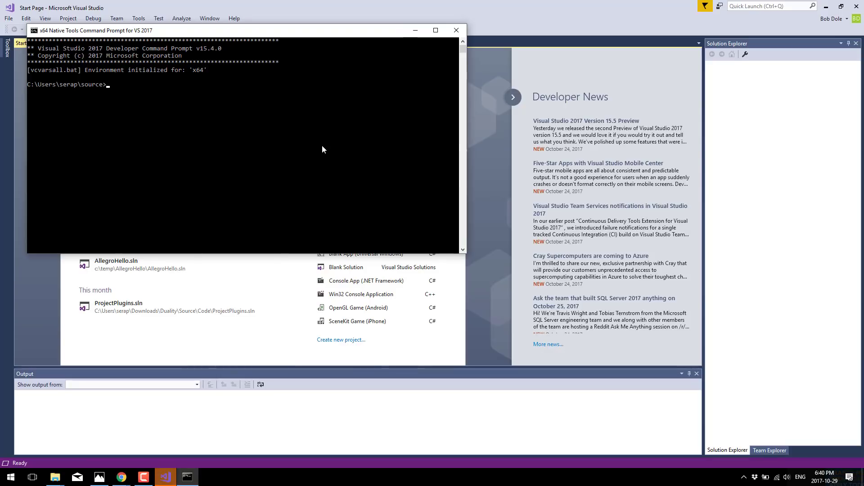
Change directory to C:\temp and begin typing a git command
{"action": "type", "text": "cd"}
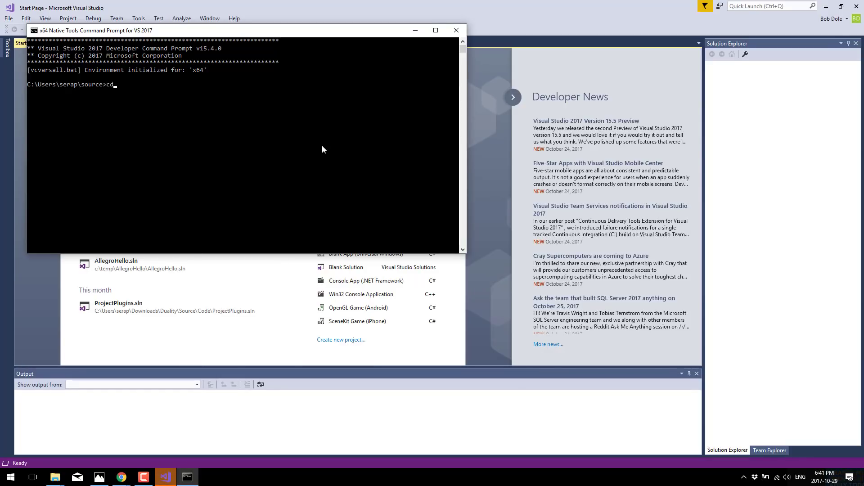
{"action": "type", "text": "\\temp"}
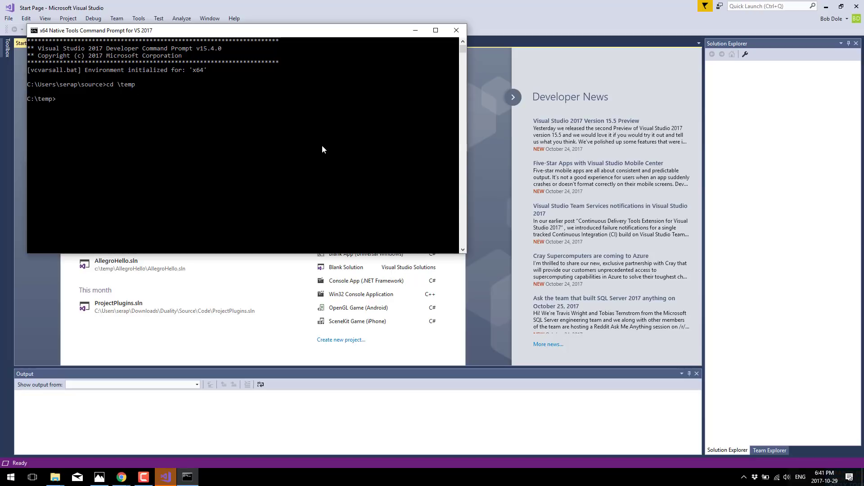
{"action": "type", "text": "git"}
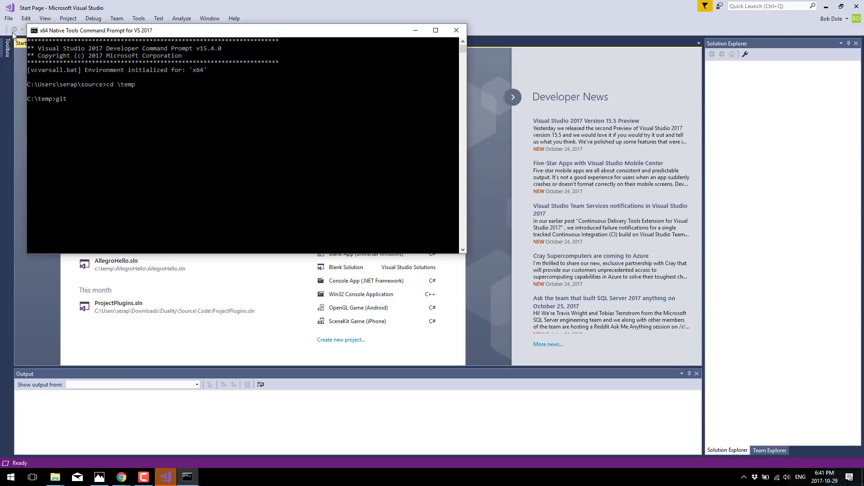
Set the console's default font size to 28 and dismiss the shortcut update error
{"action": "left_click", "coordinate": [33, 30]}
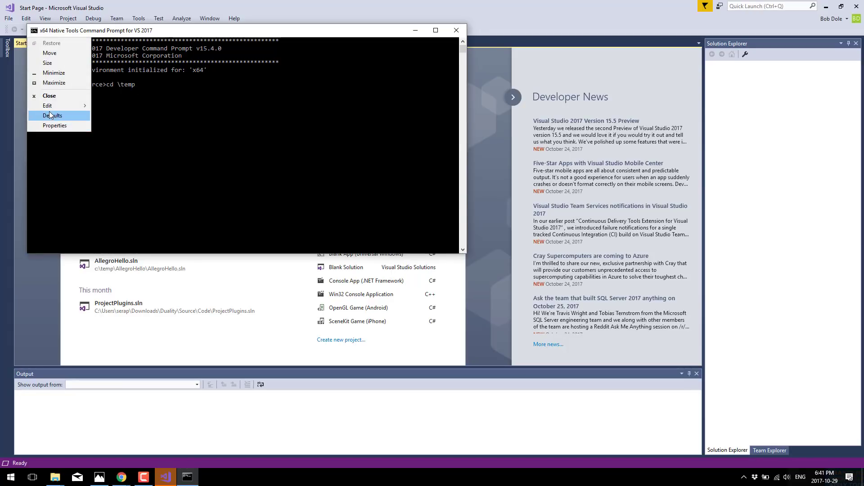
{"action": "left_click", "coordinate": [54, 125]}
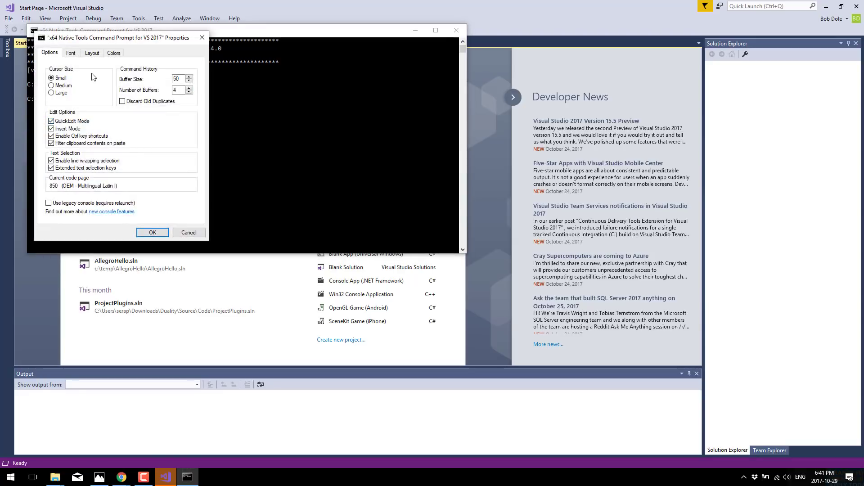
{"action": "left_click", "coordinate": [70, 53]}
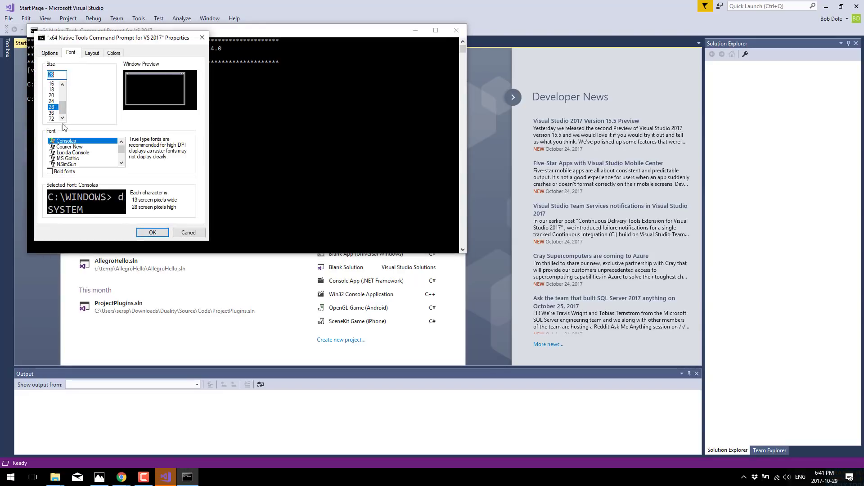
{"action": "left_click", "coordinate": [153, 232]}
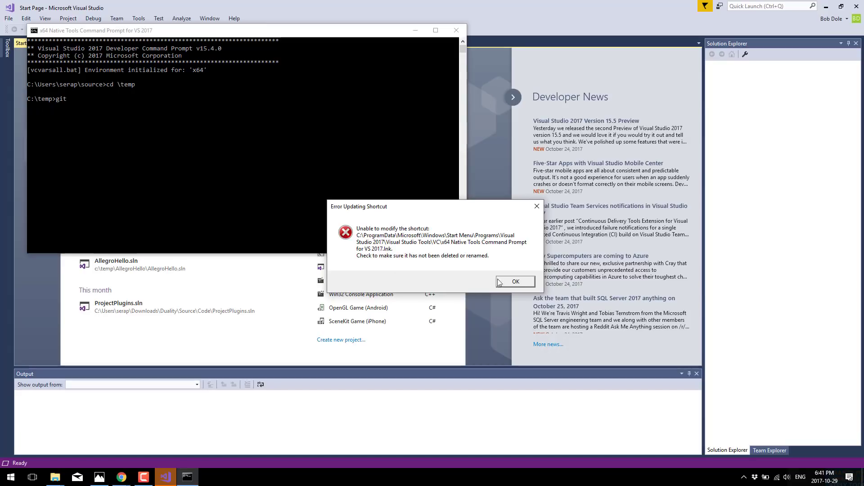
{"action": "left_click", "coordinate": [515, 282]}
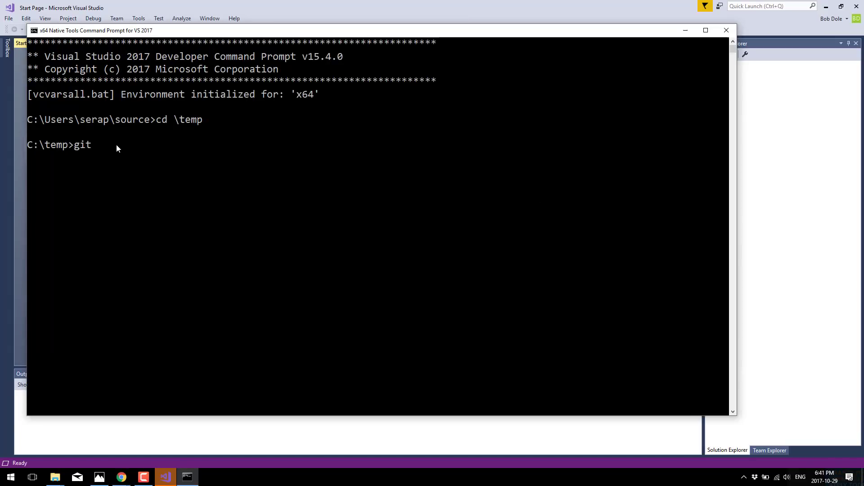
{"action": "type", "text": "clone https://github.com/godotengine/godot.git"}
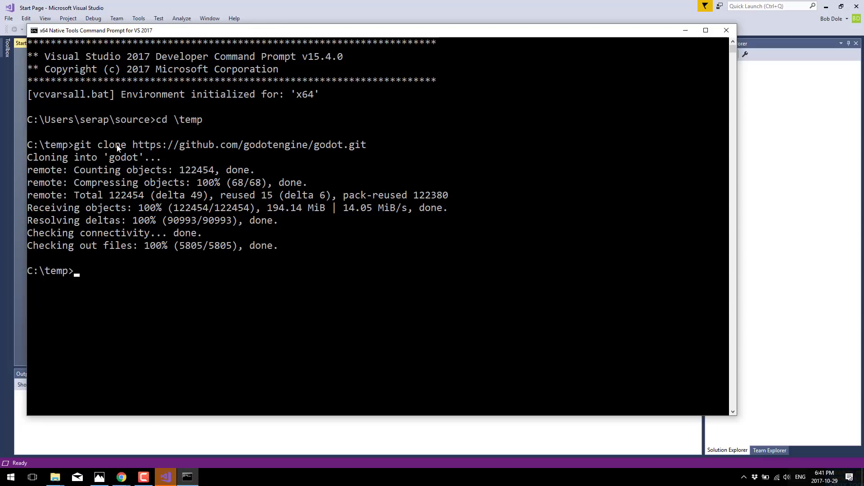
List C:\temp and change into the cloned godot folder
{"action": "type", "text": "dir"}
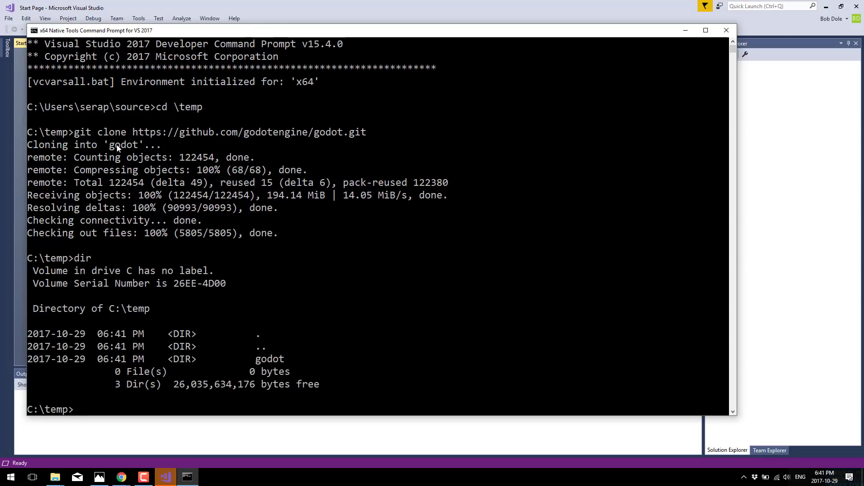
{"action": "type", "text": "cd godot"}
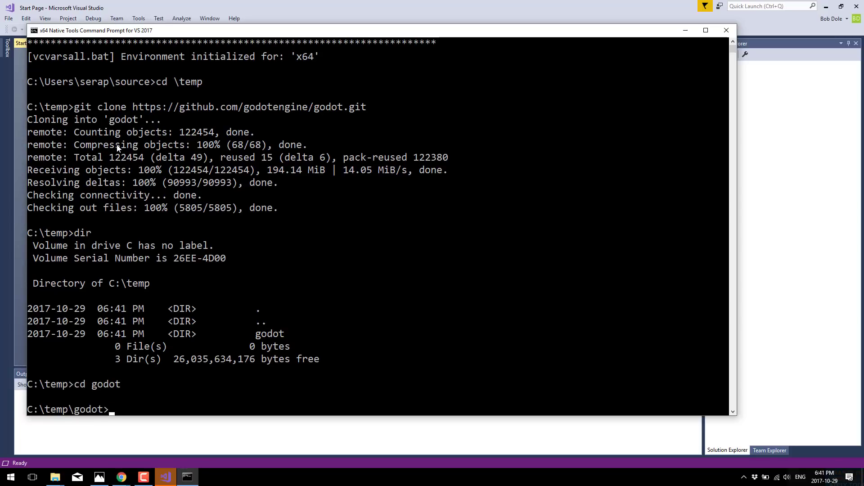
Run scons platform=windows tools=yes module_mono_enabled=yes mono_glue=no to build Godot
{"action": "type", "text": "c"}
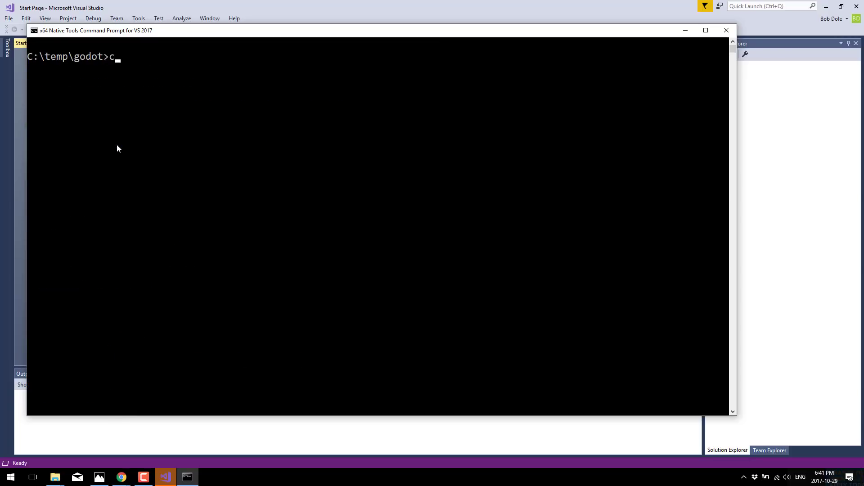
{"action": "type", "text": "cons"}
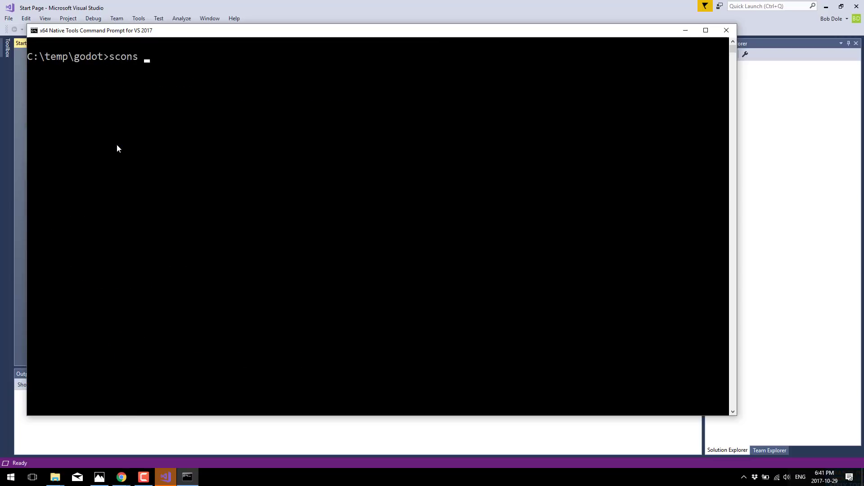
{"action": "type", "text": "platform=window"}
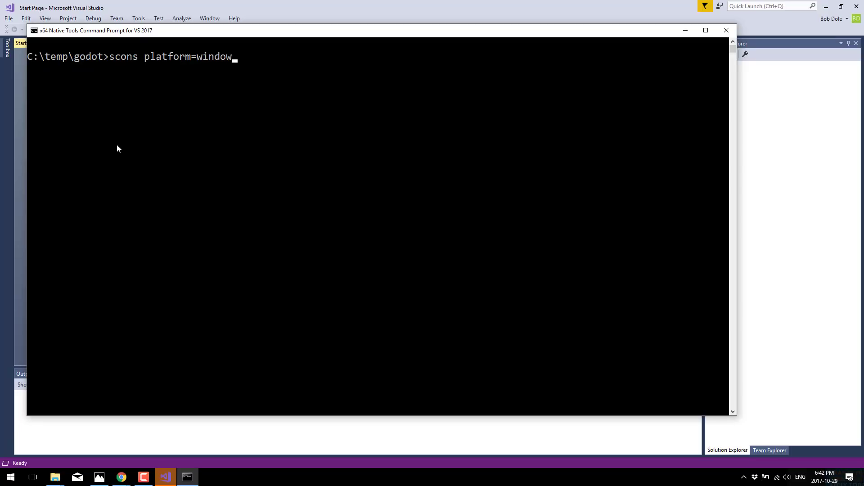
{"action": "type", "text": "s tools"}
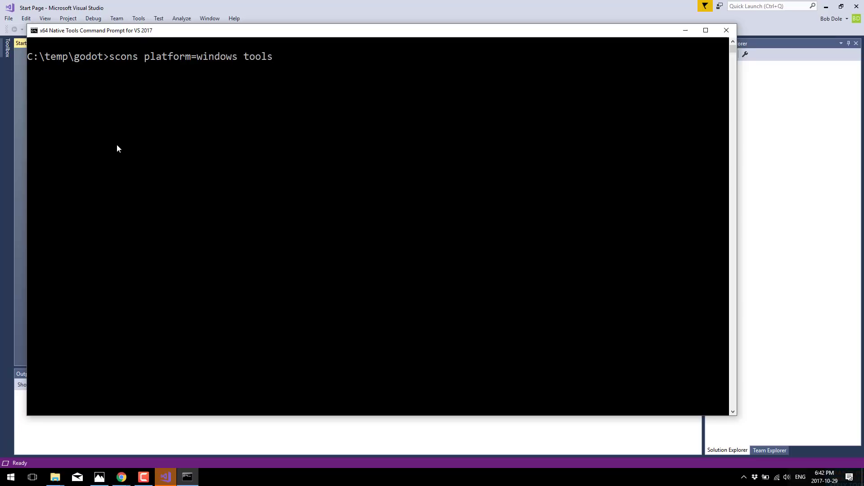
{"action": "type", "text": "=yes"}
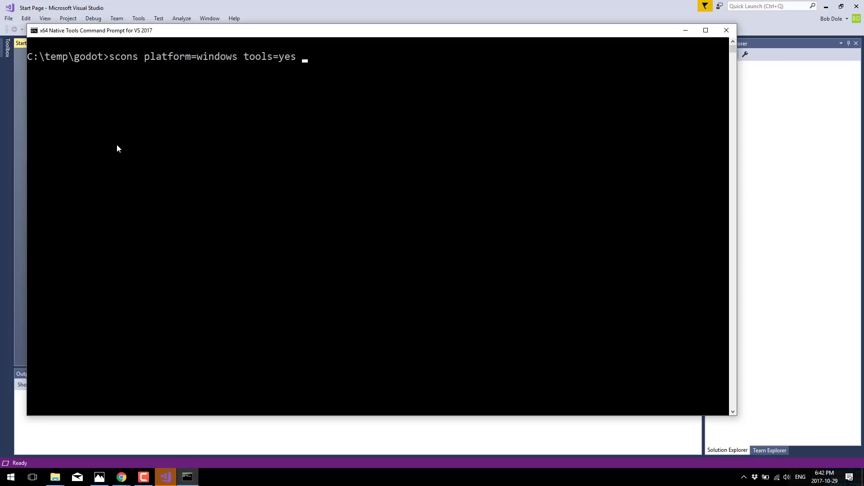
{"action": "type", "text": "module_m"}
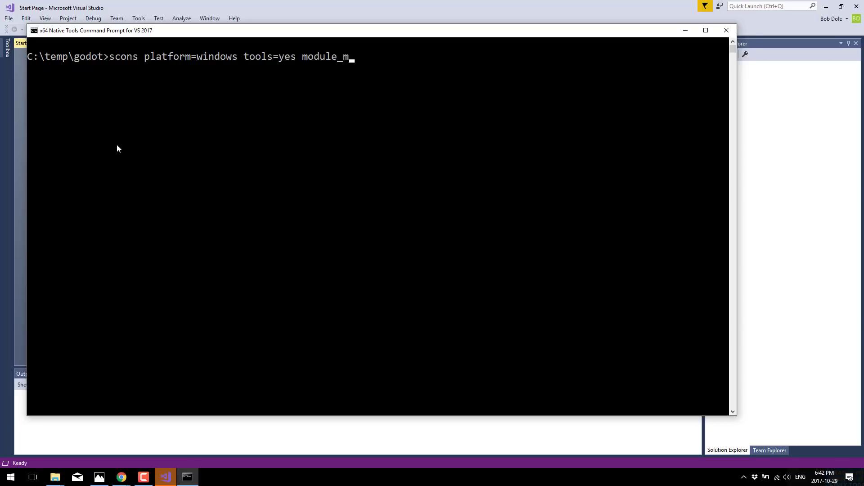
{"action": "type", "text": "ono_enabled=y"}
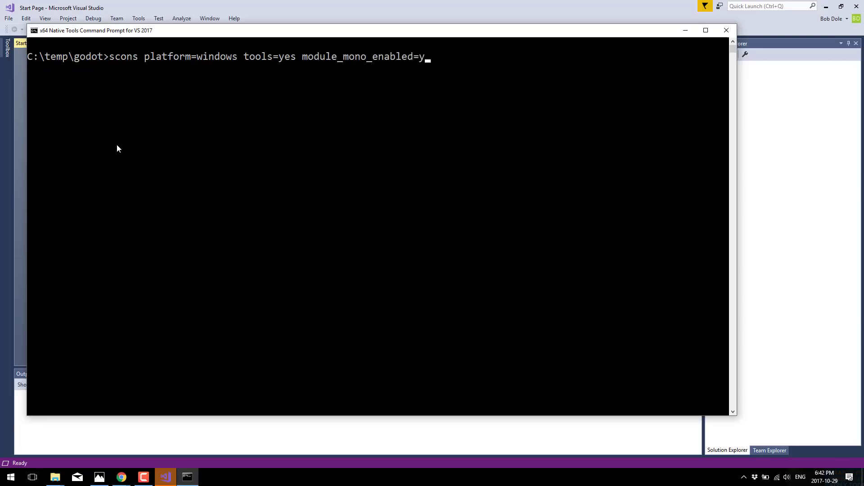
{"action": "type", "text": "es"}
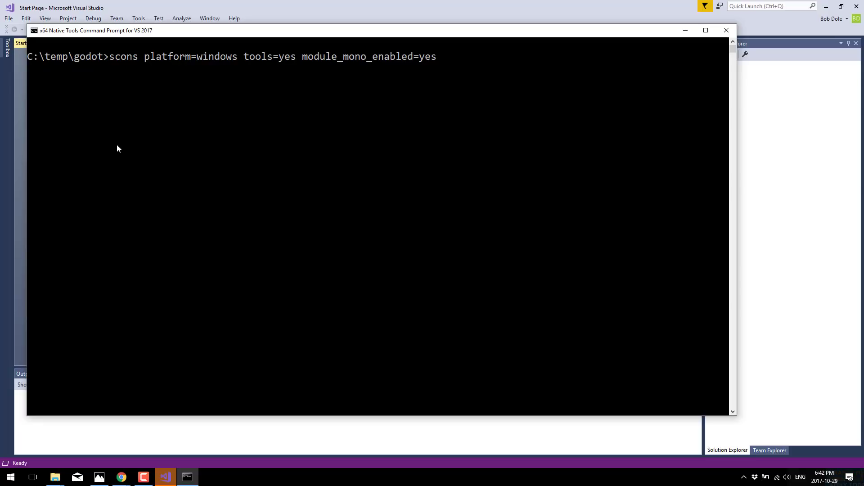
{"action": "type", "text": "monoj"}
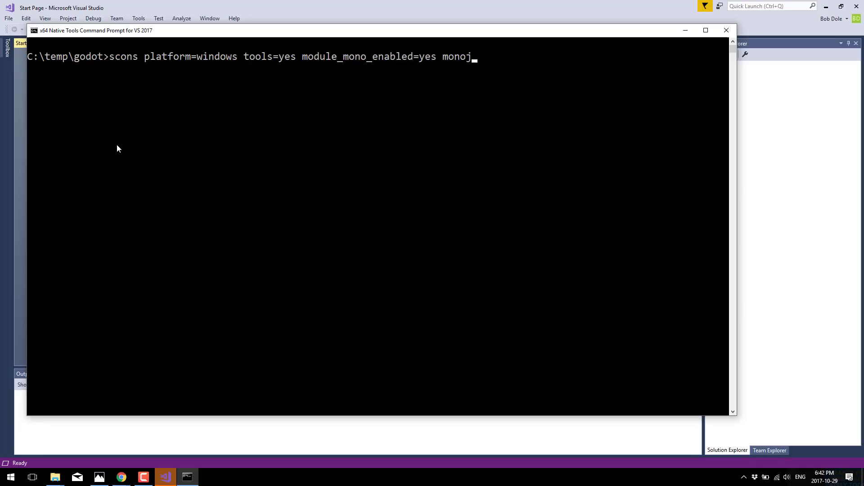
{"action": "type", "text": "_glue"}
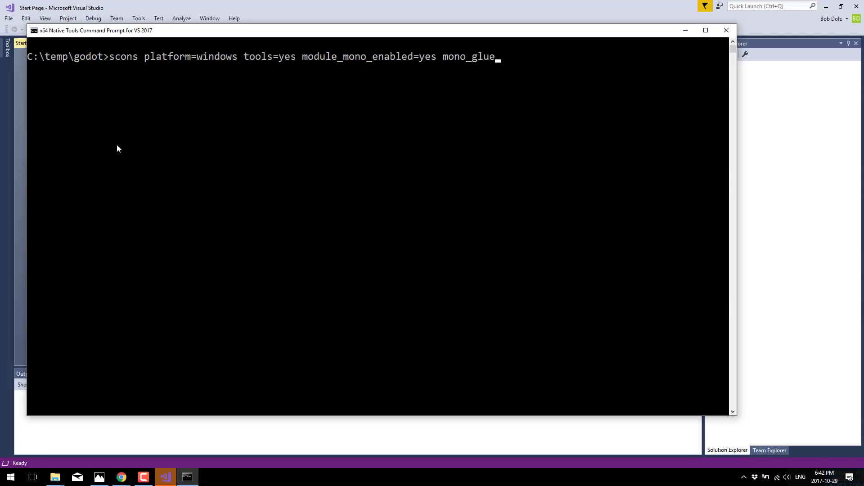
{"action": "type", "text": "=no"}
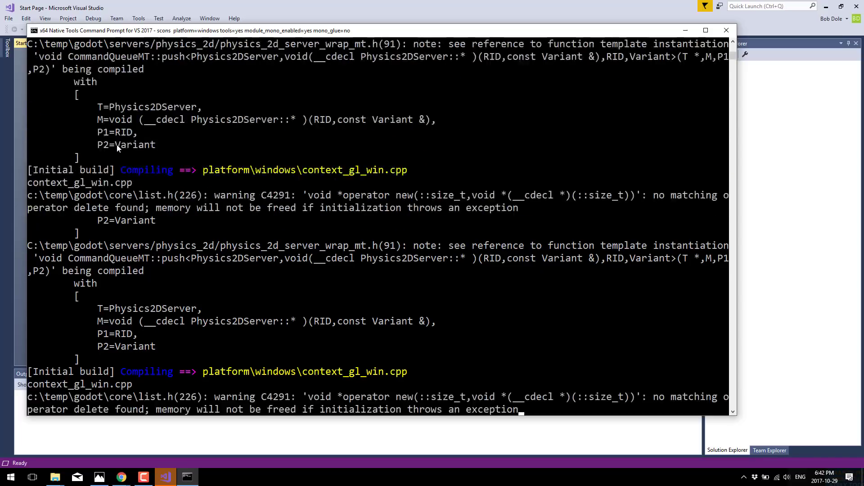
After the build succeeds, run 'explorer .' to open the godot folder in File Explorer
{"action": "scroll", "scroll_direction": "down", "scroll_amount": 3}
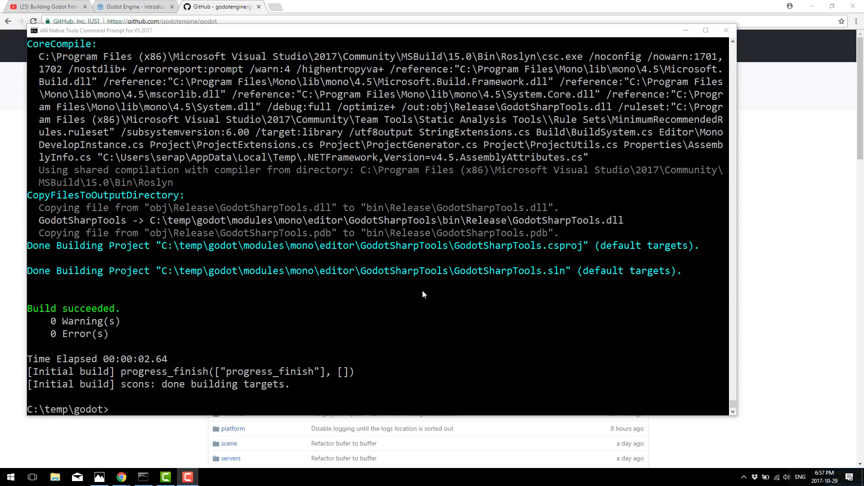
{"action": "mouse_move", "coordinate": [315, 352]}
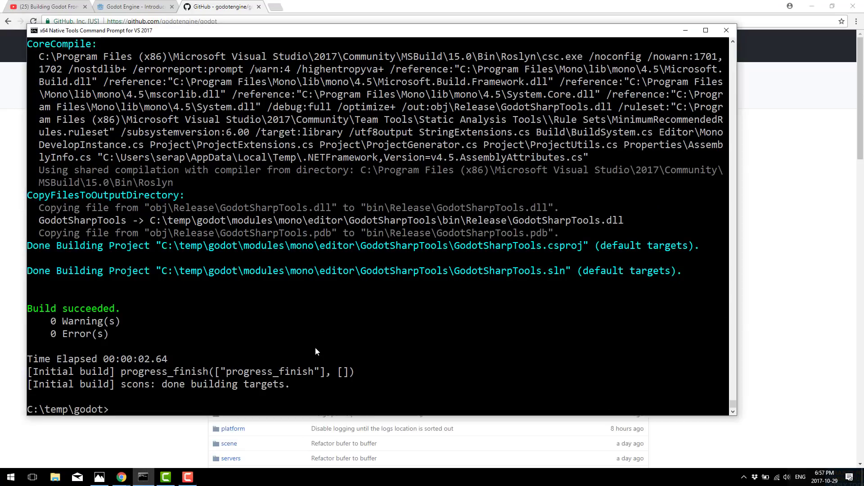
{"action": "type", "text": "expl"}
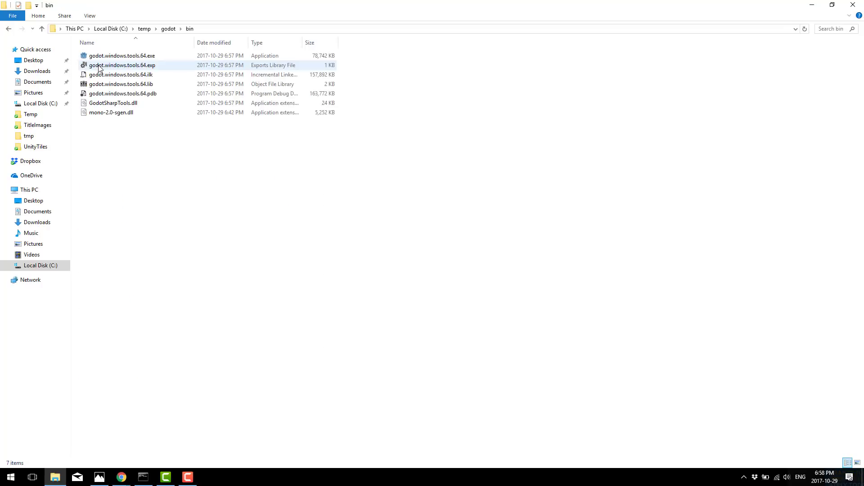
Review the built executable and DLLs in bin, then navigate back up to the godot folder
{"action": "left_click", "coordinate": [121, 55]}
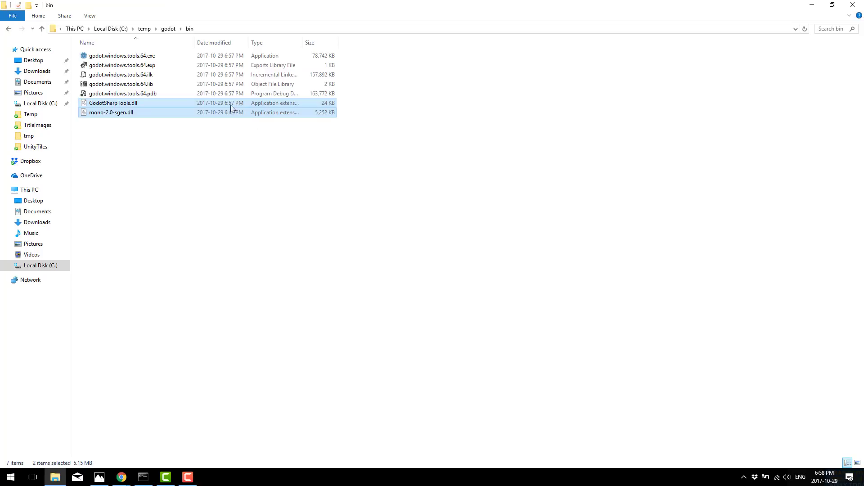
{"action": "left_click", "coordinate": [41, 29]}
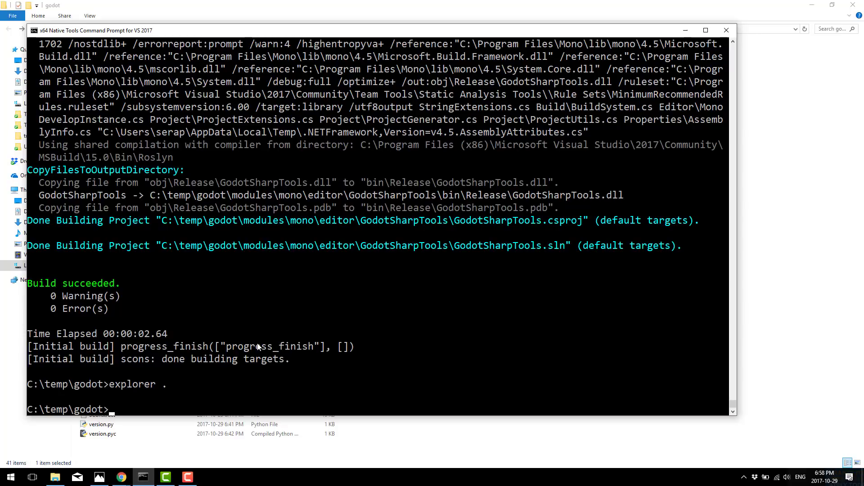
From bin, run godot.windows.tools.64.exe --generate-mono-glue ../modules/mono/glue
{"action": "type", "text": "cd bin"}
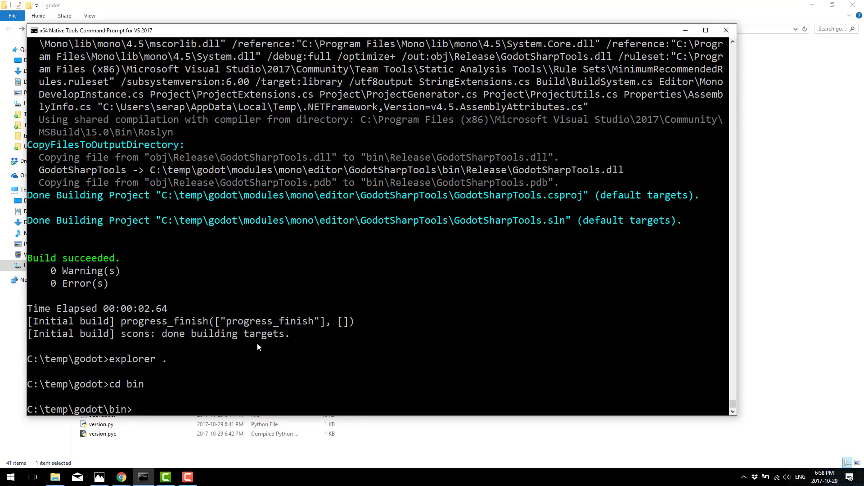
{"action": "type", "text": "godot.windows.tools.64.exe"}
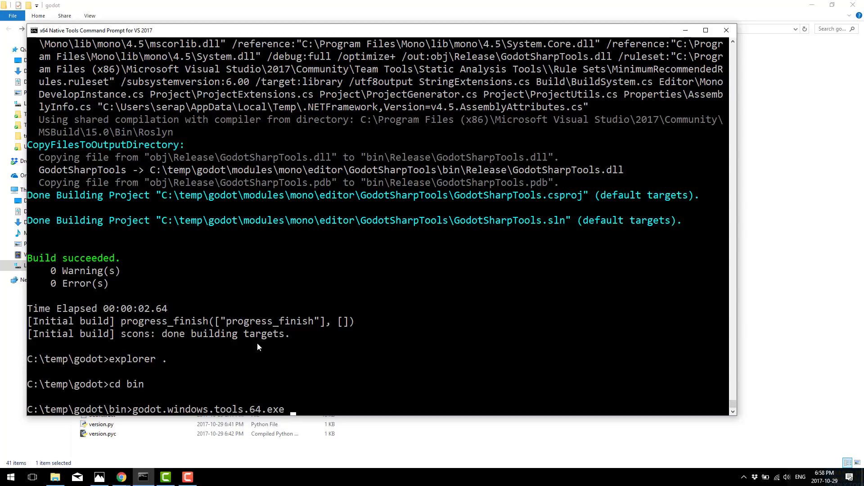
{"action": "type", "text": "--gerat"}
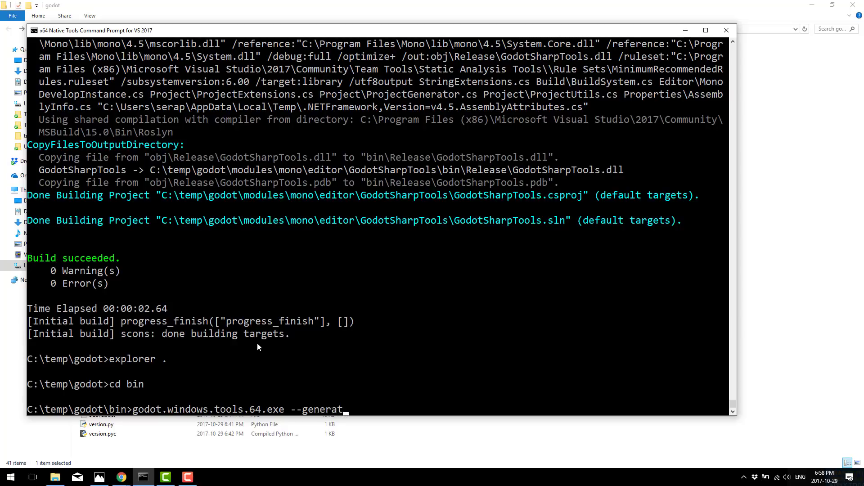
{"action": "type", "text": "e-mono-"}
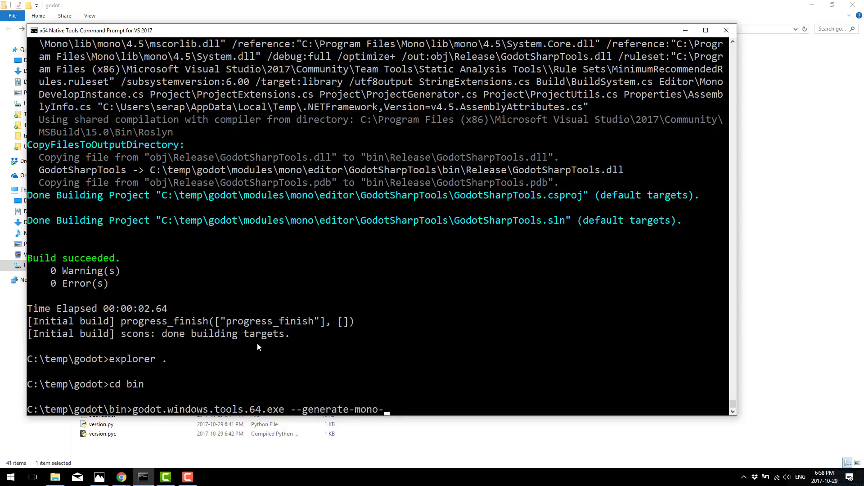
{"action": "type", "text": "glue .."}
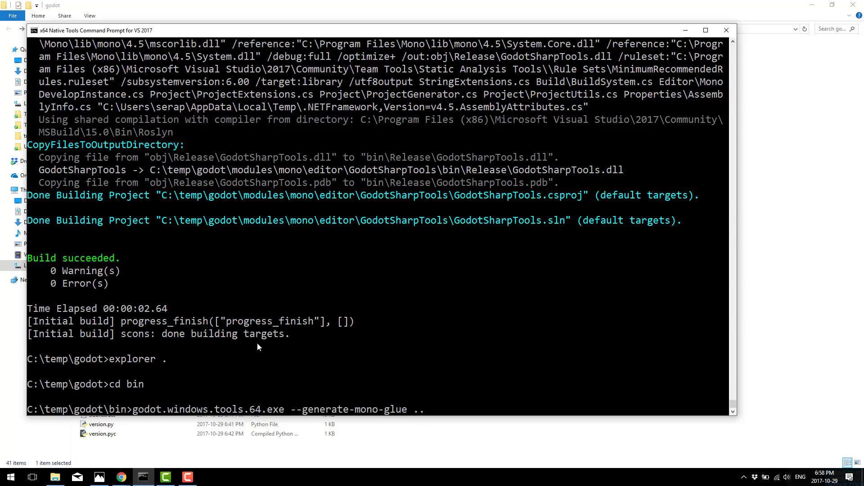
{"action": "type", "text": "/"}
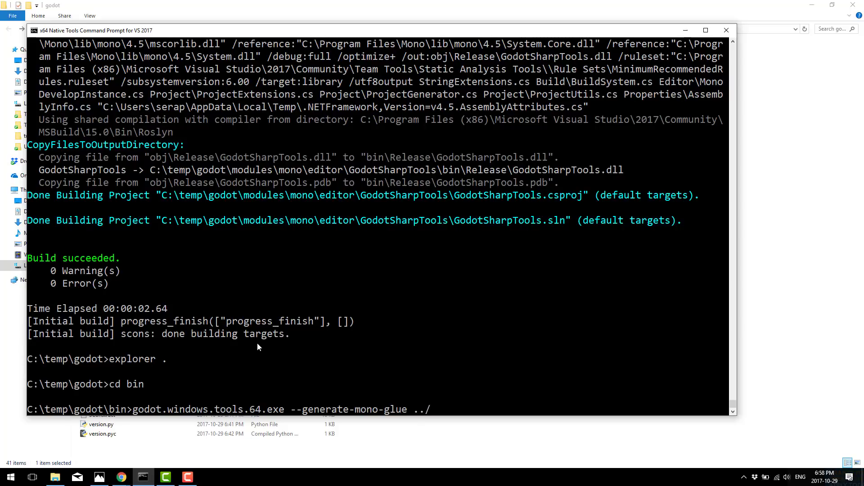
{"action": "type", "text": "modules/mono"}
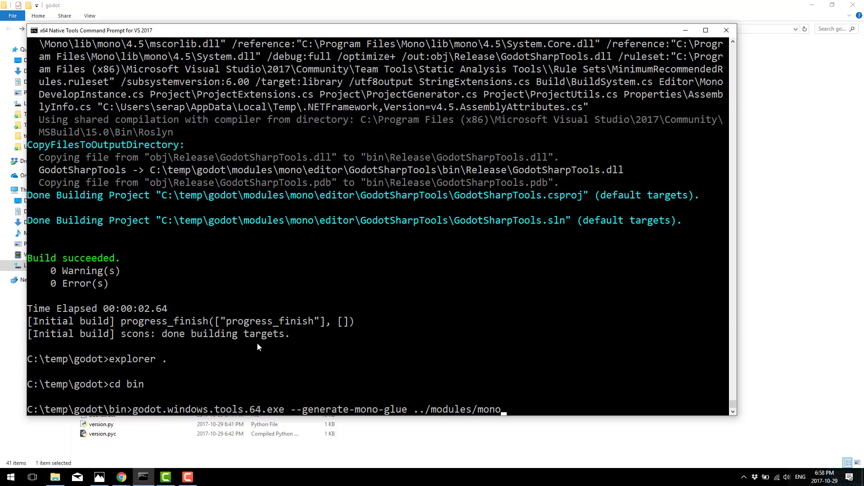
{"action": "type", "text": "/glue"}
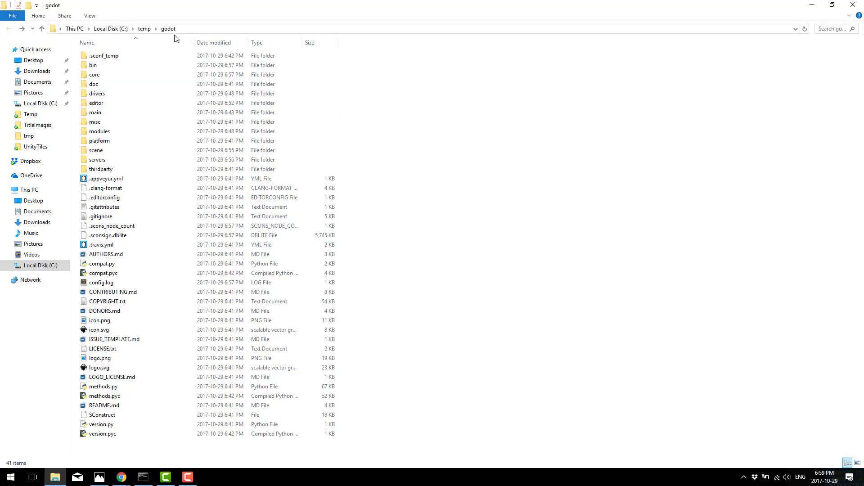
Navigate into modules/mono/glue/cs_files of the godot source tree
{"action": "double_click", "coordinate": [99, 131]}
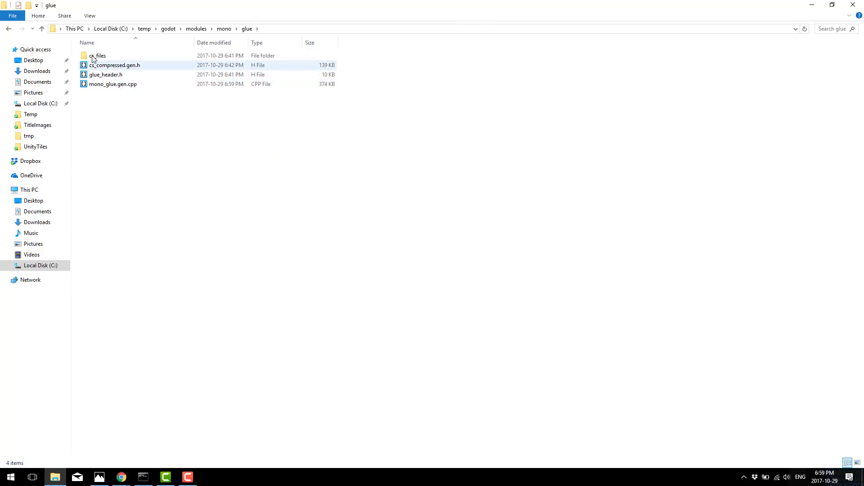
{"action": "double_click", "coordinate": [97, 55]}
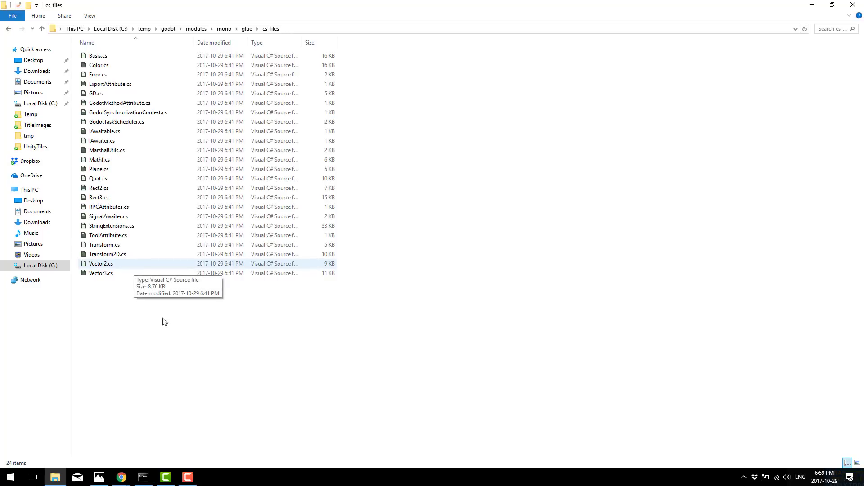
From the godot root, run scons platform=windows target=release_debug tools=yes module_mono_enabled=yes
{"action": "left_click", "coordinate": [143, 477]}
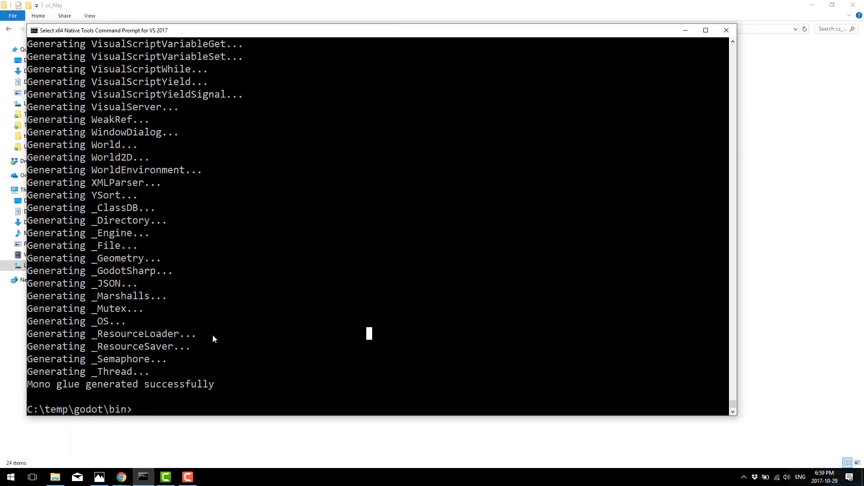
{"action": "type", "text": "cd .."}
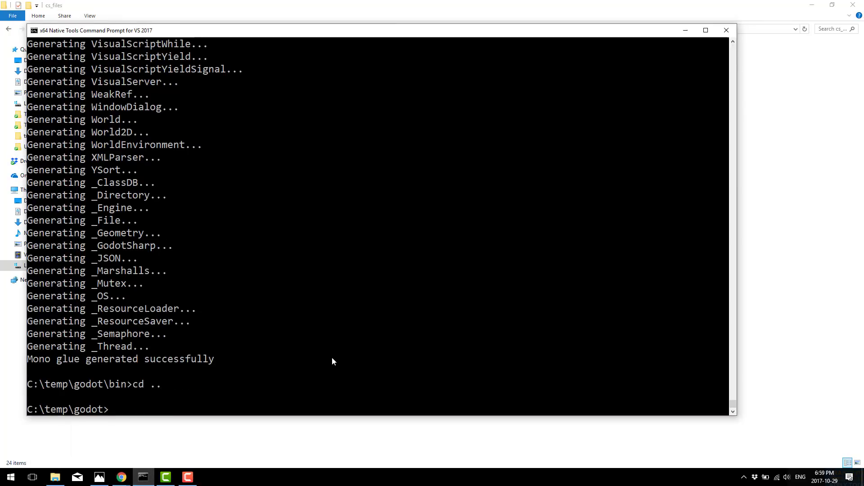
{"action": "type", "text": "scons"}
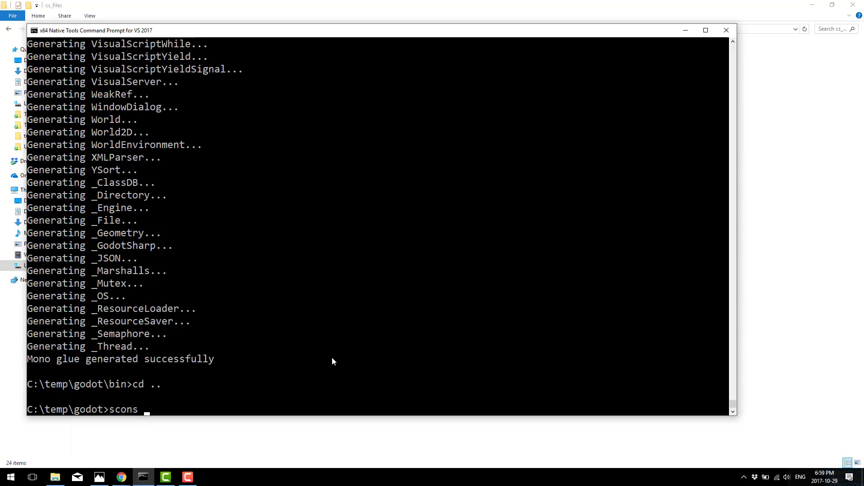
{"action": "type", "text": "platform=wi"}
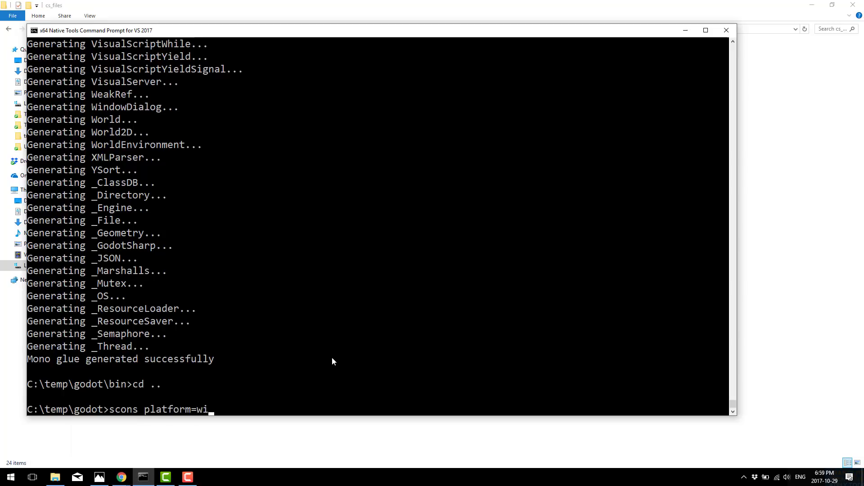
{"action": "type", "text": "ndows"}
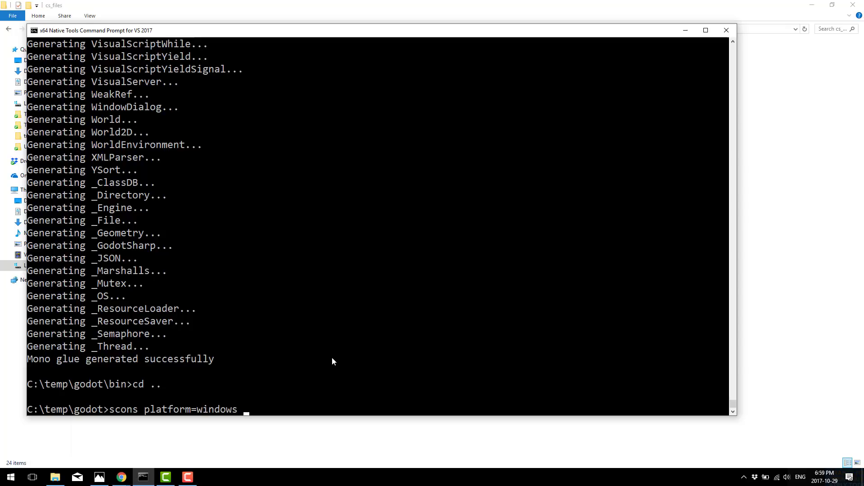
{"action": "type", "text": "target=re"}
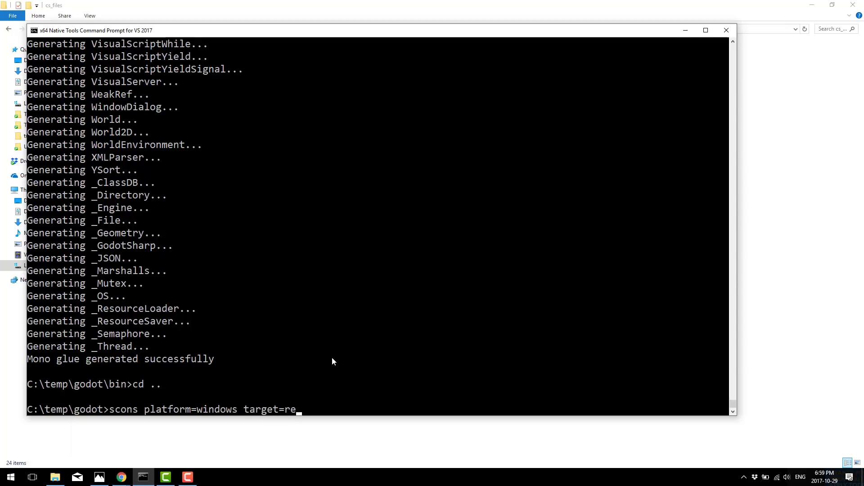
{"action": "type", "text": "lease_deb"}
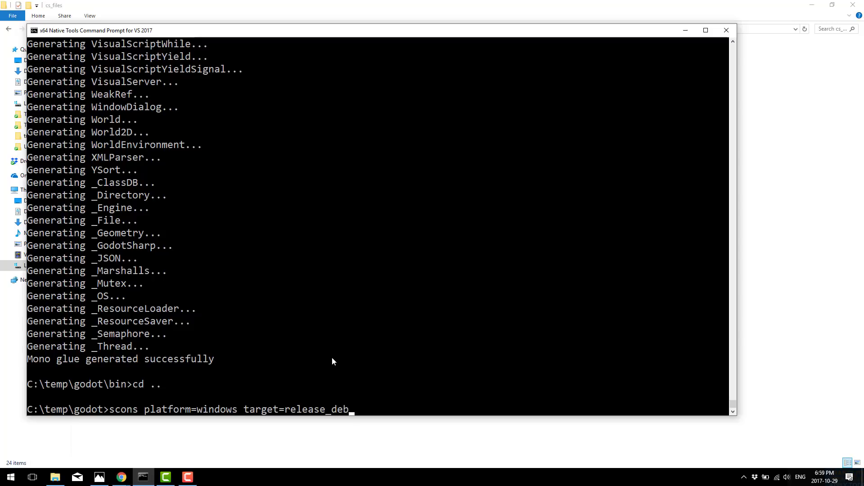
{"action": "type", "text": "ug"}
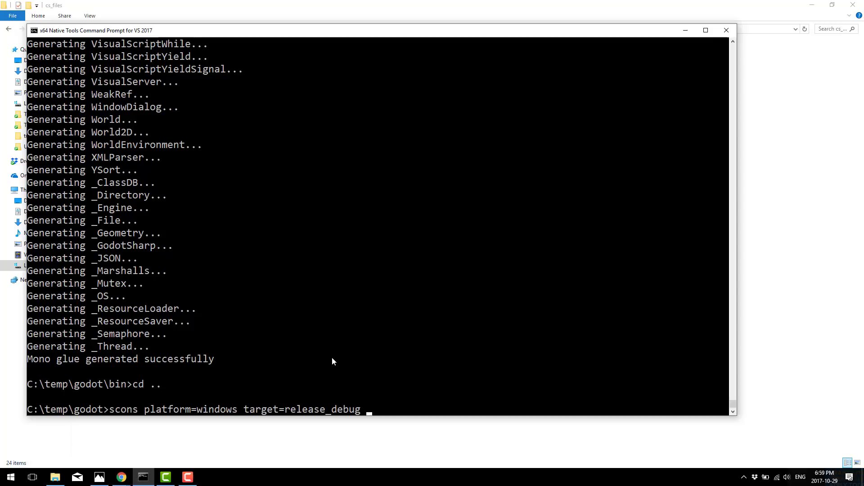
{"action": "type", "text": "tools=yes"}
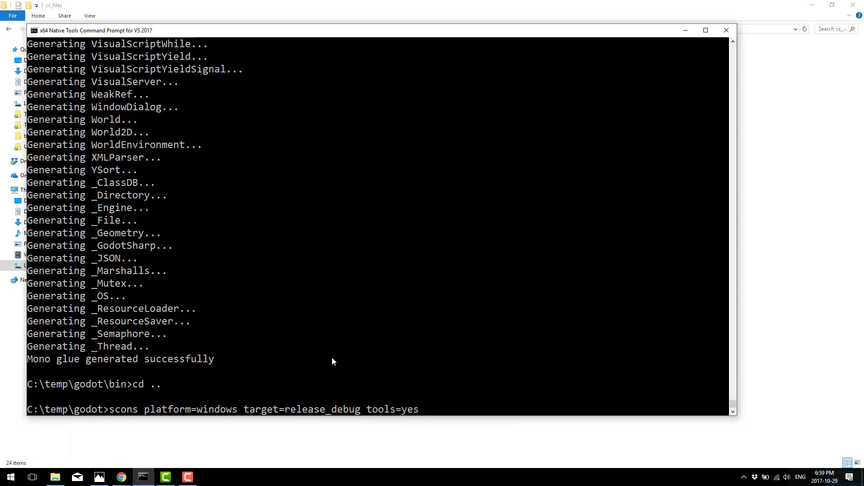
{"action": "type", "text": "module_"}
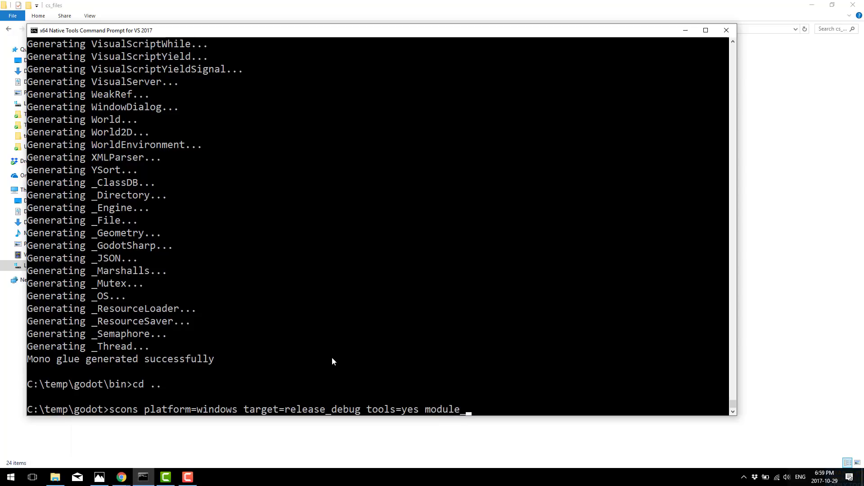
{"action": "type", "text": "mono"}
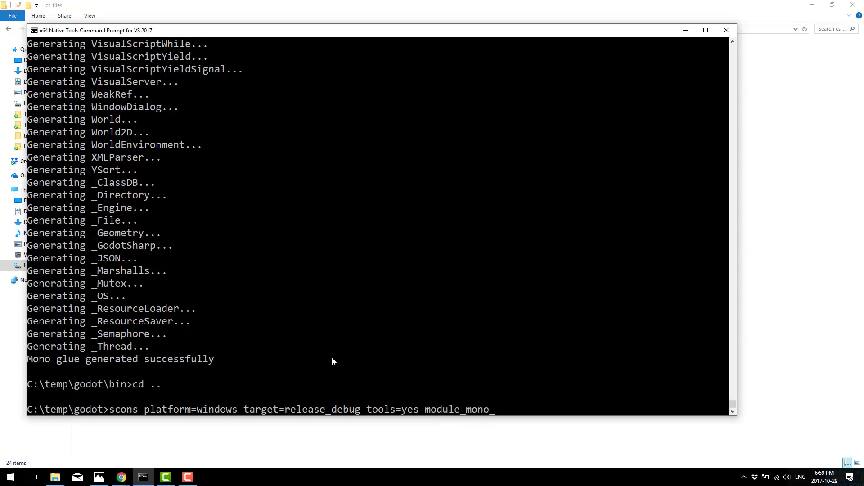
{"action": "type", "text": "enabled="}
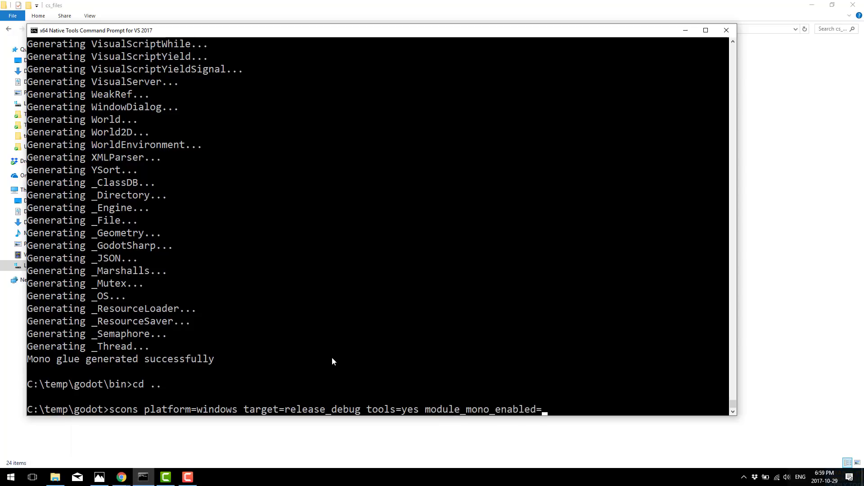
{"action": "type", "text": "yes"}
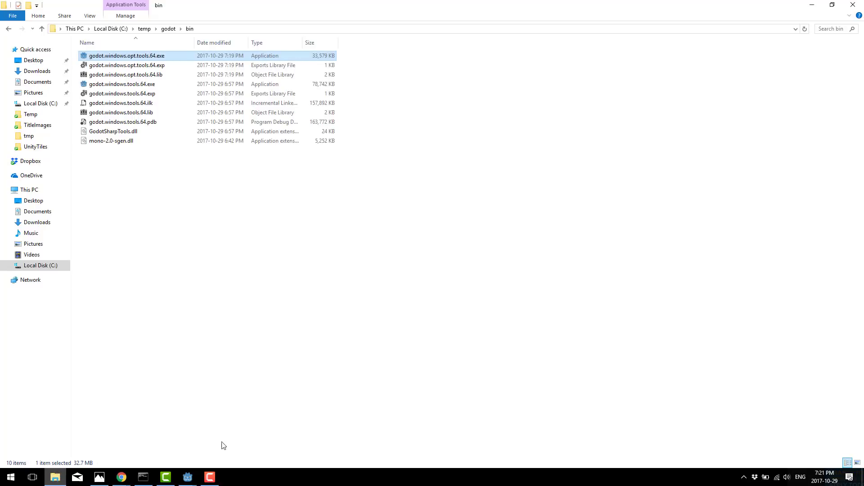
{"action": "mouse_move", "coordinate": [140, 57]}
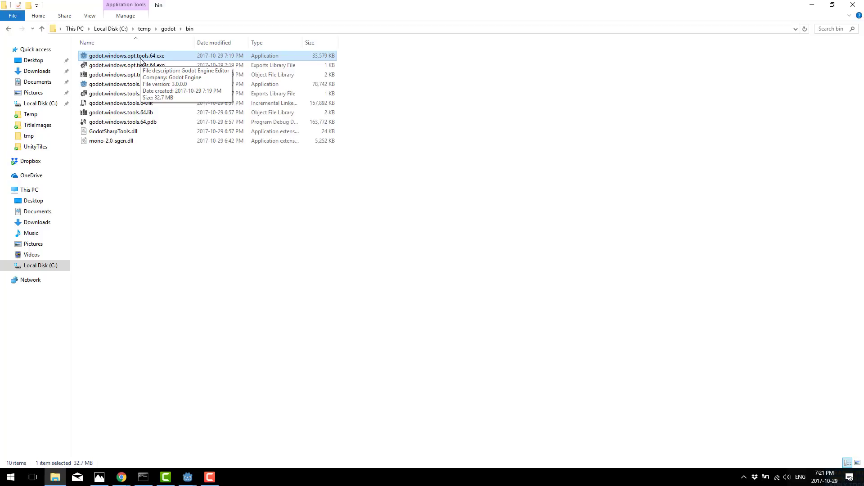
Launch godot.windows.opt.tools.64.exe from C:\temp\godot\bin
{"action": "double_click", "coordinate": [126, 55]}
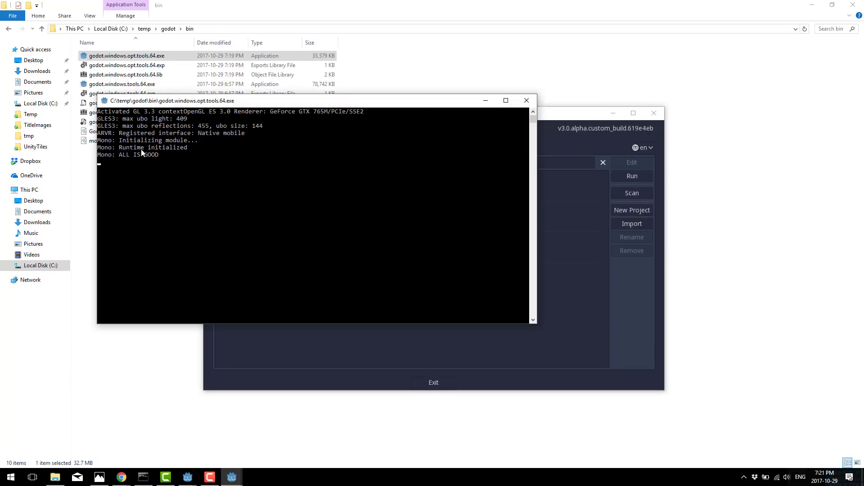
{"action": "mouse_move", "coordinate": [187, 169]}
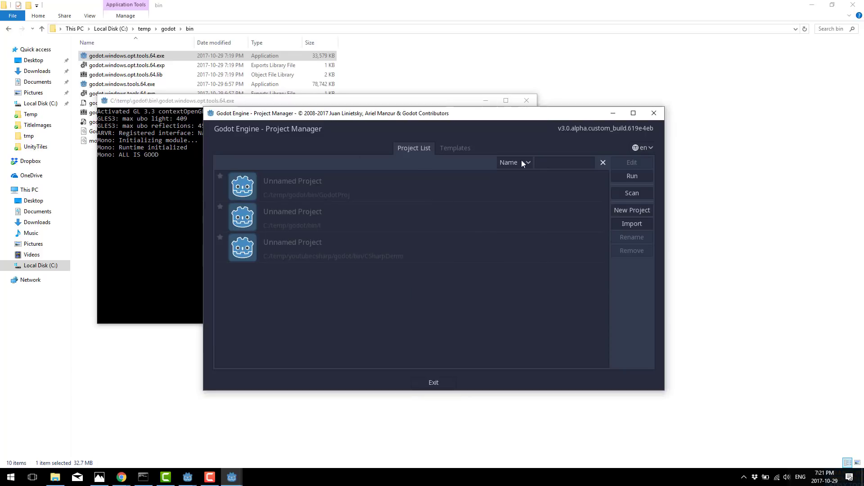
Create a New Game Project at C:/temp/godot/bin and open it in the editor
{"action": "left_click", "coordinate": [632, 210]}
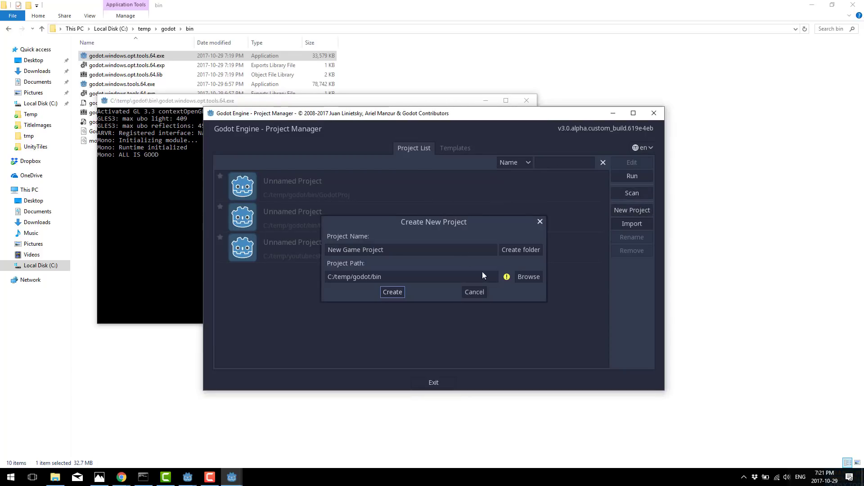
{"action": "left_click", "coordinate": [410, 277]}
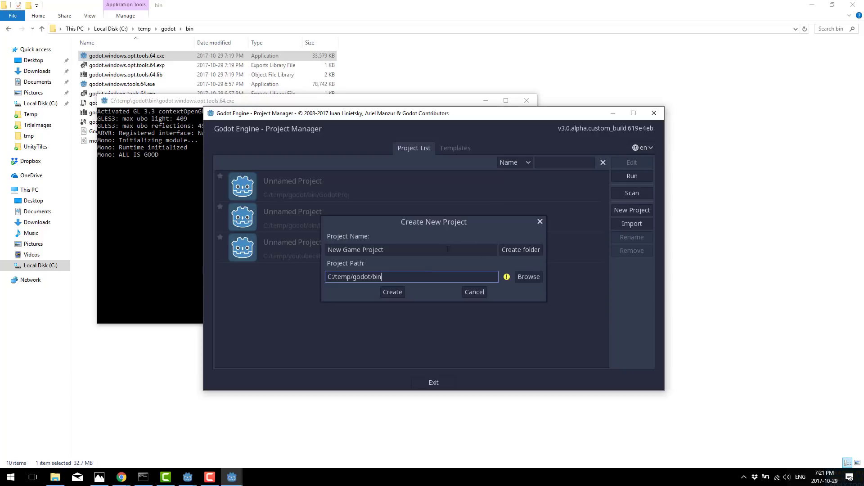
{"action": "left_click", "coordinate": [391, 291]}
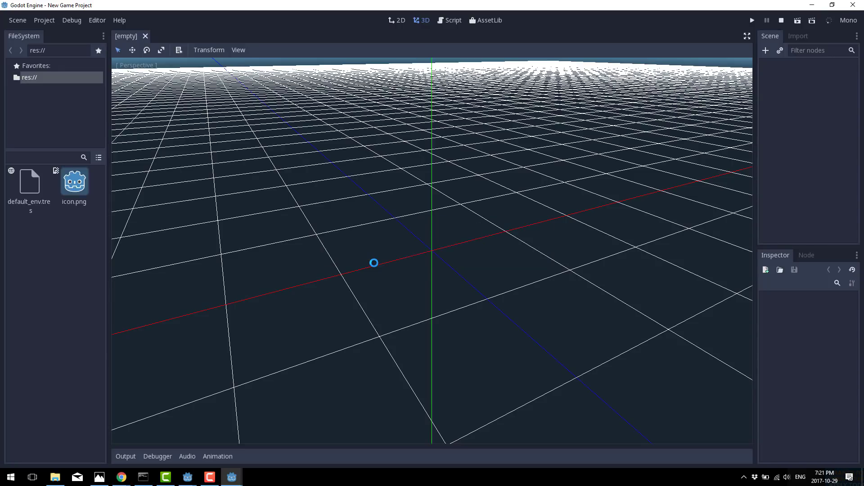
In the 2D workspace, add a root Node and save the scene as Node.tscn
{"action": "left_click", "coordinate": [399, 20]}
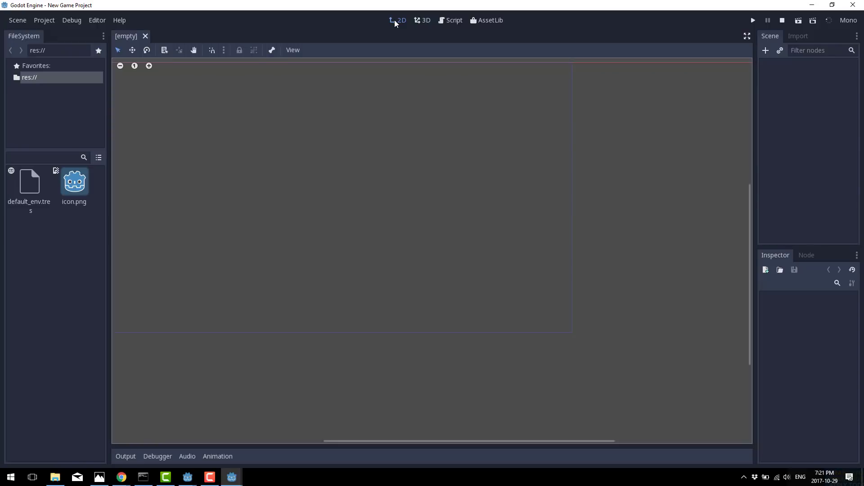
{"action": "mouse_move", "coordinate": [765, 52]}
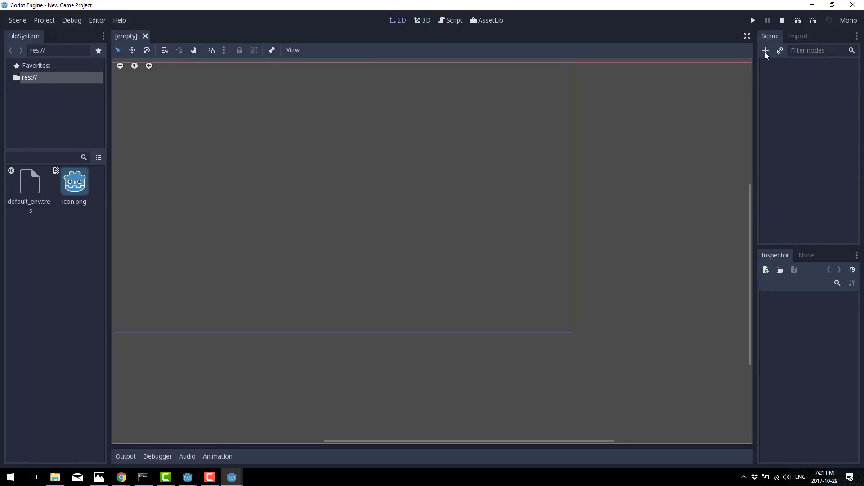
{"action": "left_click", "coordinate": [765, 50]}
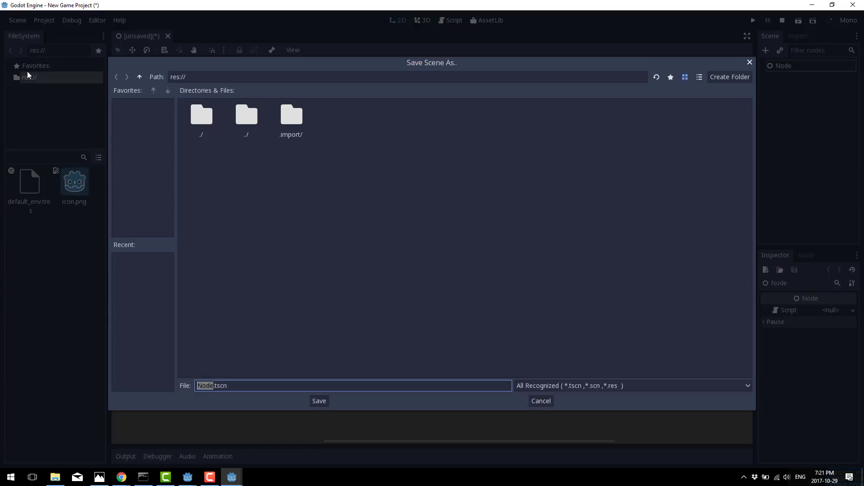
{"action": "left_click", "coordinate": [319, 401]}
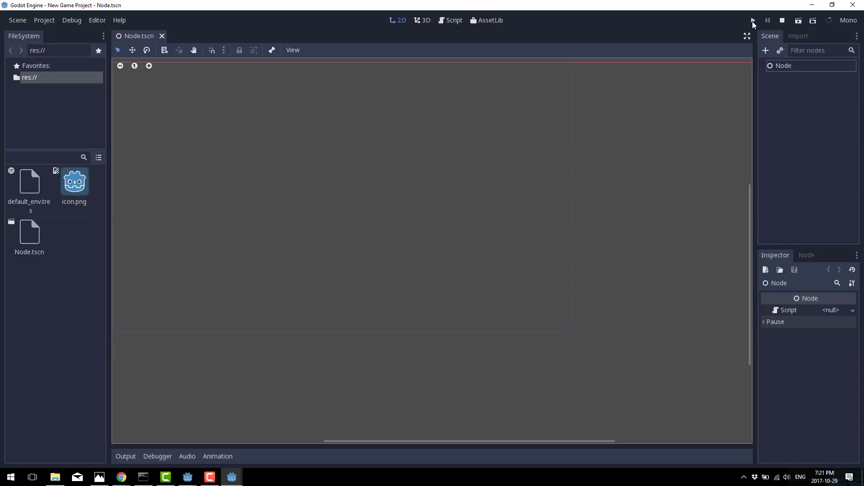
Run the game once, allowing firewall access, then close the game window
{"action": "left_click", "coordinate": [752, 20]}
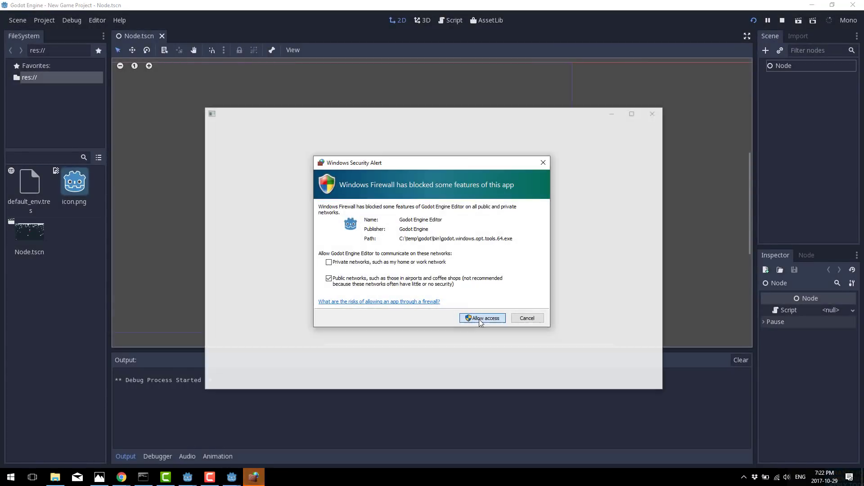
{"action": "left_click", "coordinate": [481, 318]}
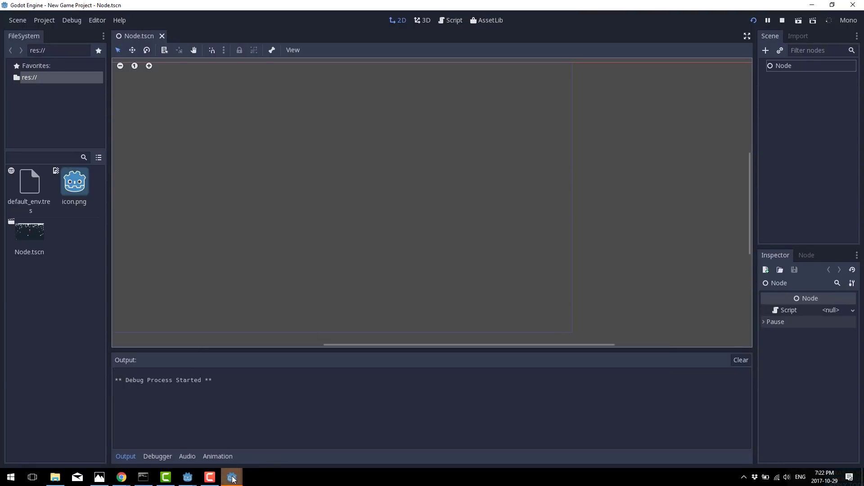
{"action": "left_click", "coordinate": [231, 477]}
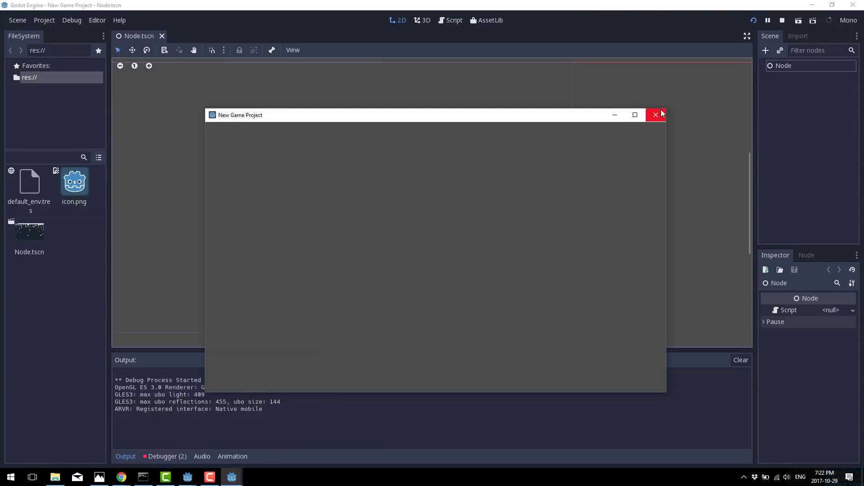
{"action": "left_click", "coordinate": [656, 115]}
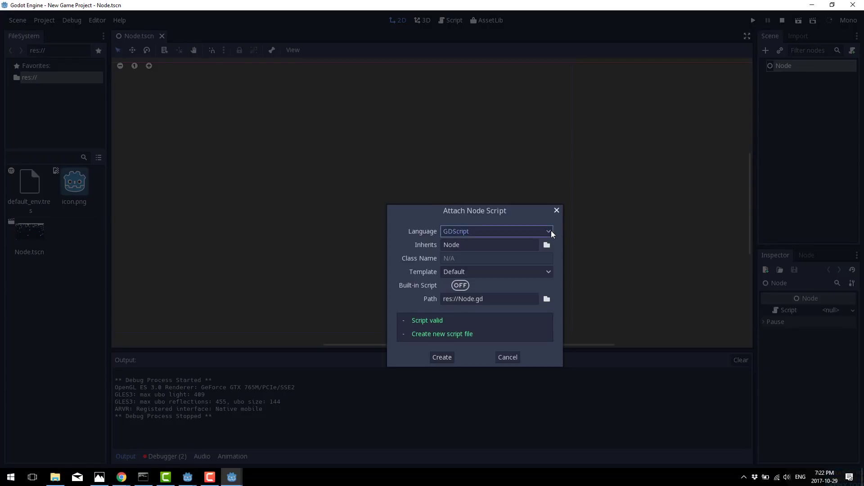
Attach a new C# script res://MyNode.cs to the Node and create it
{"action": "left_click", "coordinate": [495, 231]}
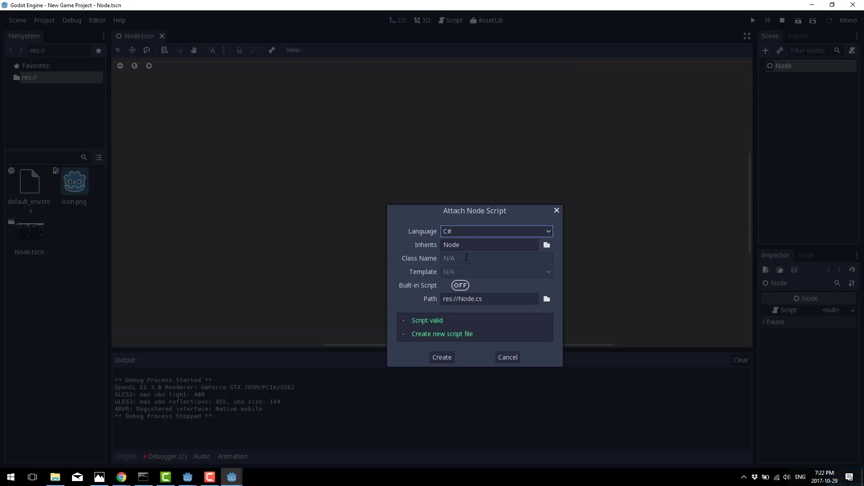
{"action": "left_click", "coordinate": [488, 298]}
{"action": "type", "text": "My"}
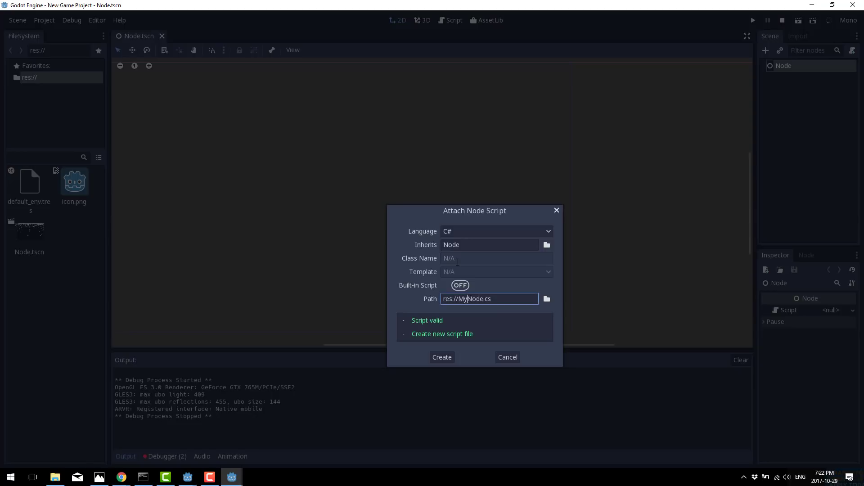
{"action": "left_click", "coordinate": [441, 358]}
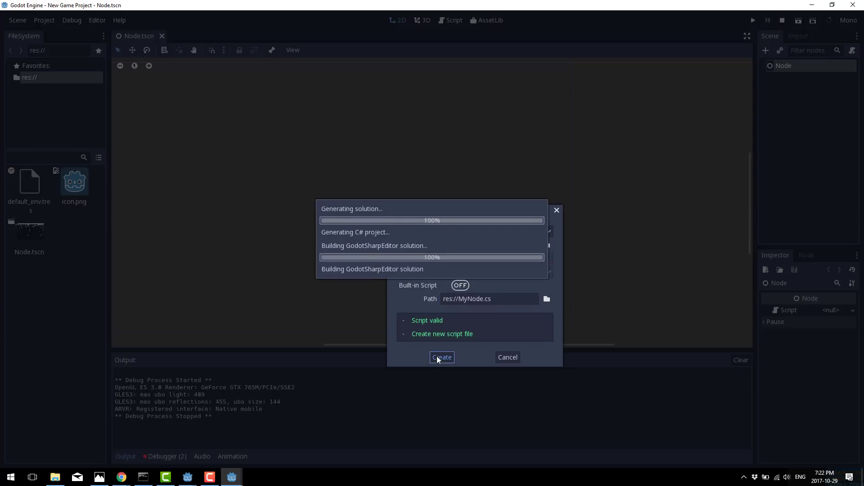
{"action": "left_click", "coordinate": [441, 357]}
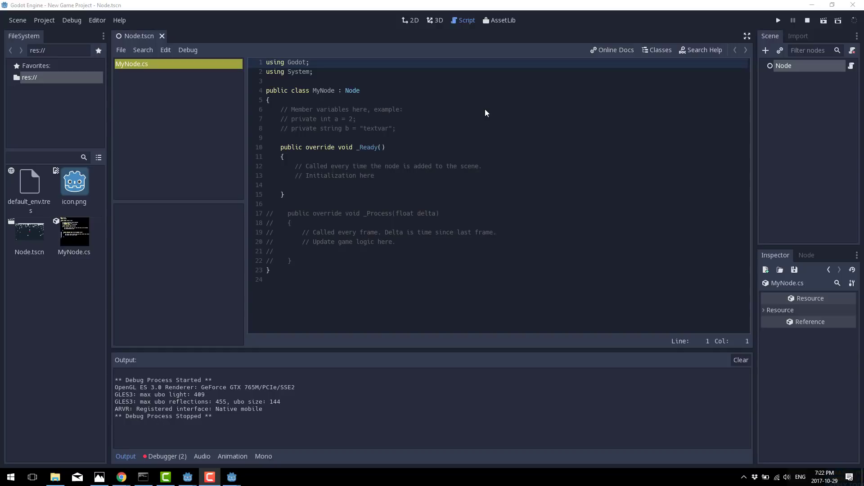
{"action": "mouse_move", "coordinate": [295, 159]}
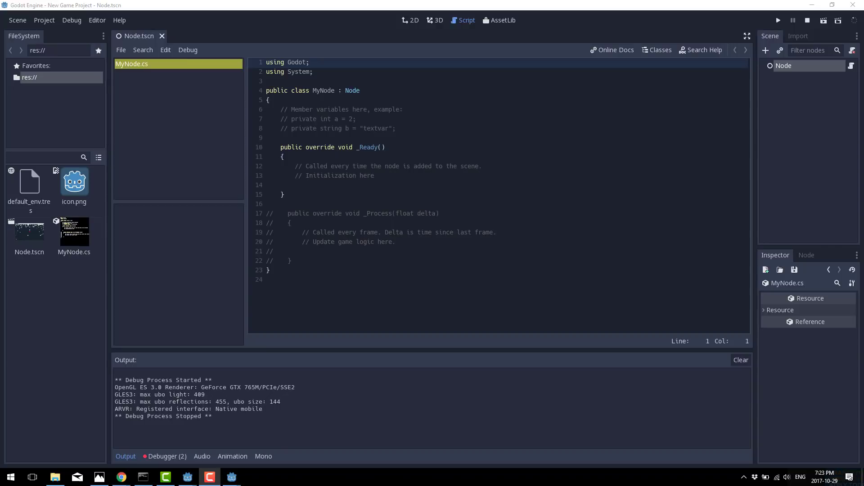
{"action": "mouse_move", "coordinate": [679, 153]}
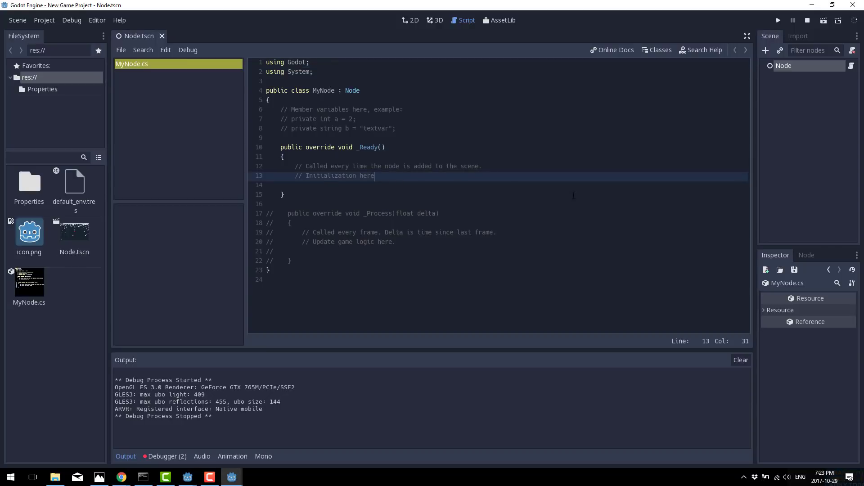
Add GD.print("Hello World"); inside _Ready() of MyNode.cs
{"action": "type", "text": "GD"}
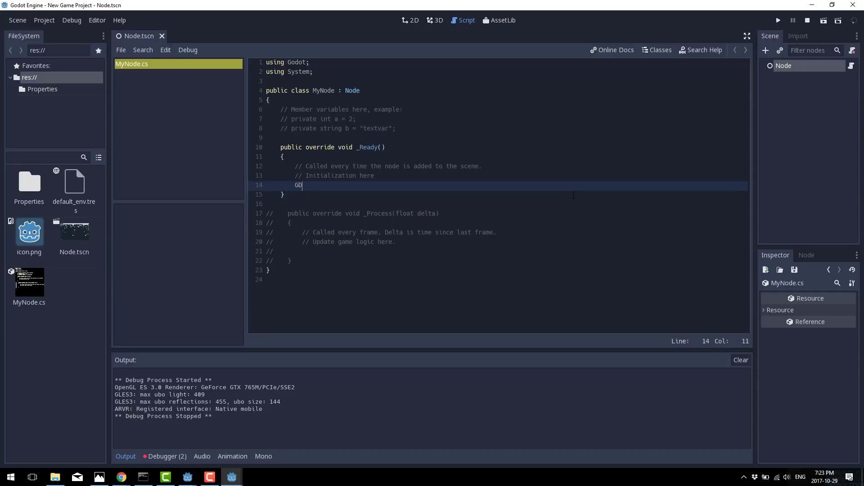
{"action": "type", "text": "."}
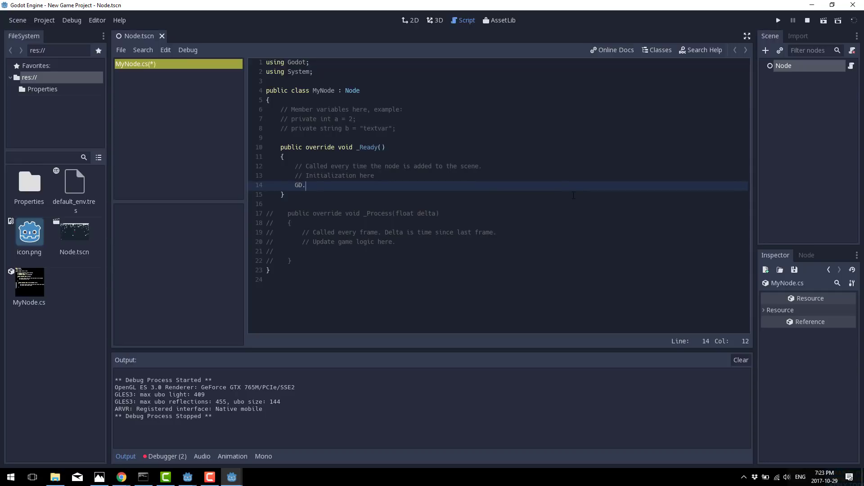
{"action": "type", "text": "pri"}
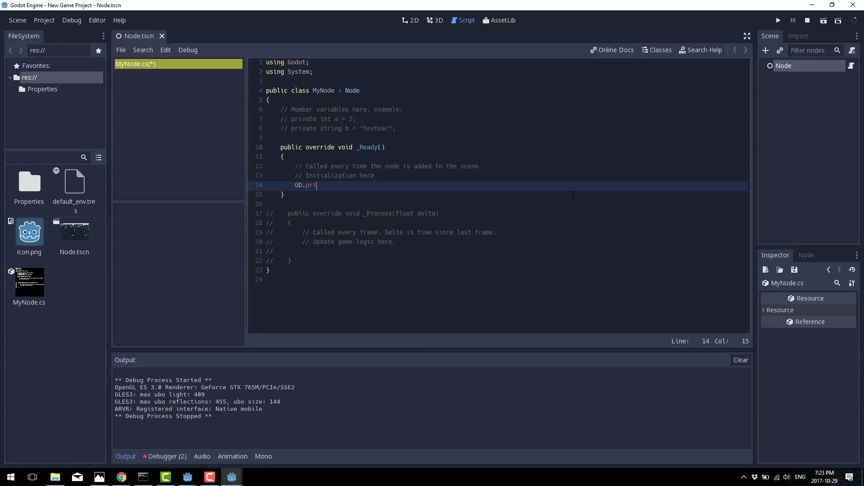
{"action": "type", "text": "nt("}
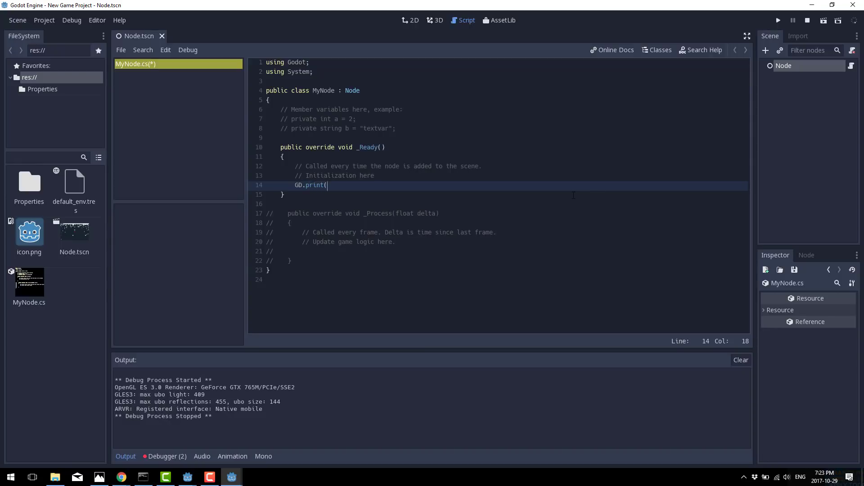
{"action": "type", "text": "\"Hell"}
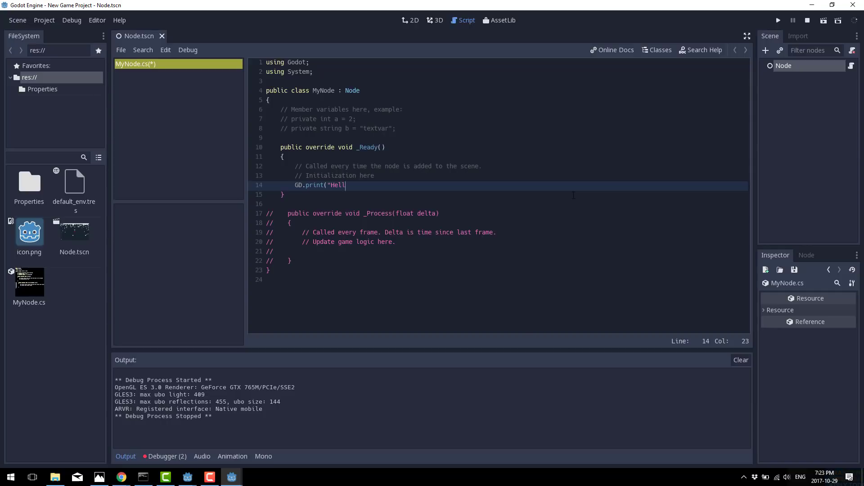
{"action": "type", "text": "o World\""}
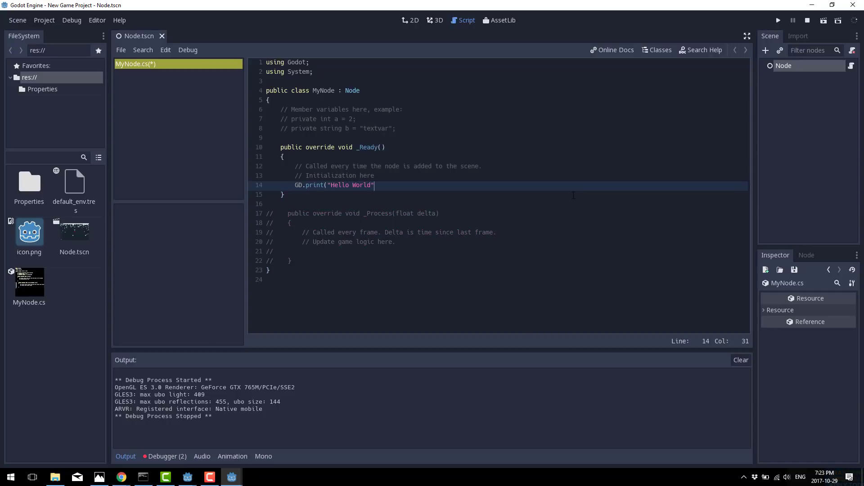
{"action": "type", "text": ");"}
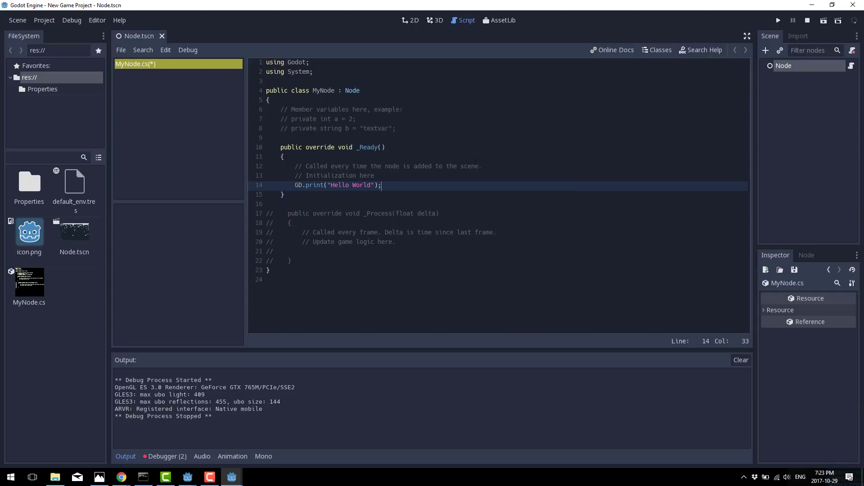
Build and run the project so Hello World prints, then close the game window
{"action": "left_click", "coordinate": [778, 20]}
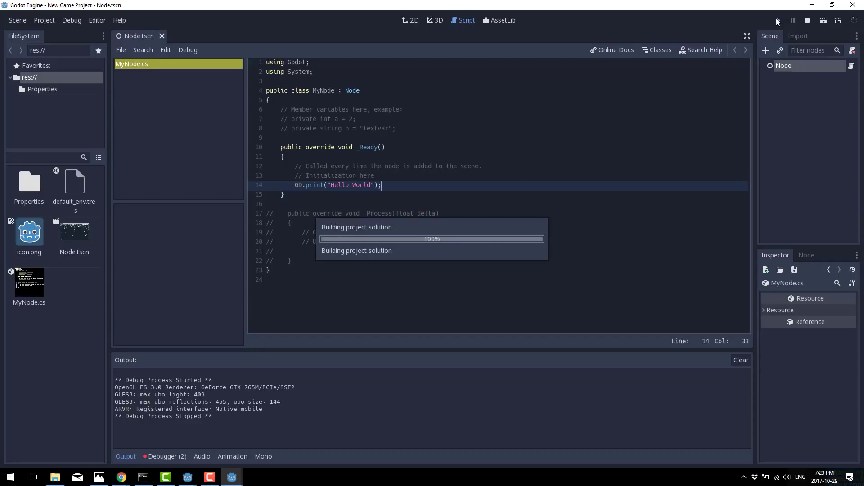
{"action": "left_click", "coordinate": [778, 21]}
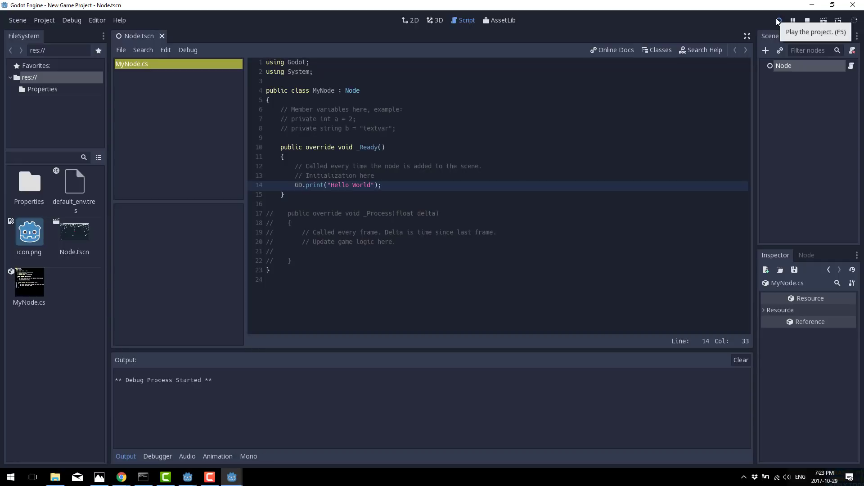
{"action": "left_click", "coordinate": [777, 20]}
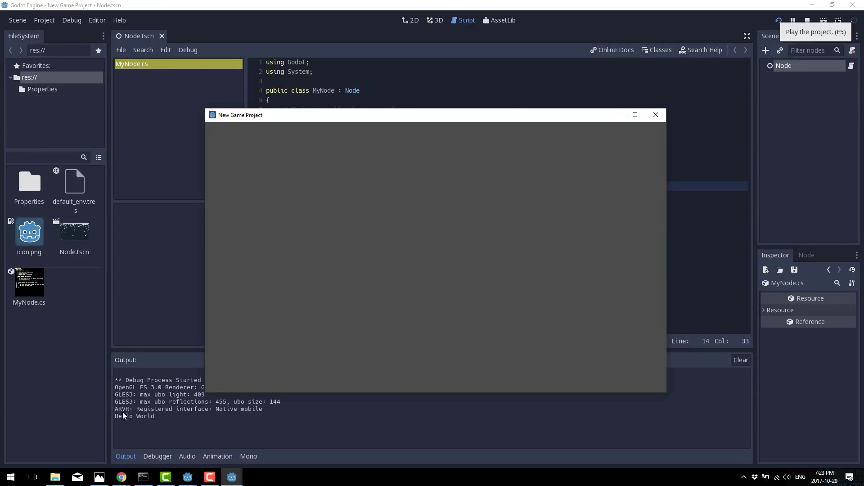
{"action": "mouse_move", "coordinate": [559, 191]}
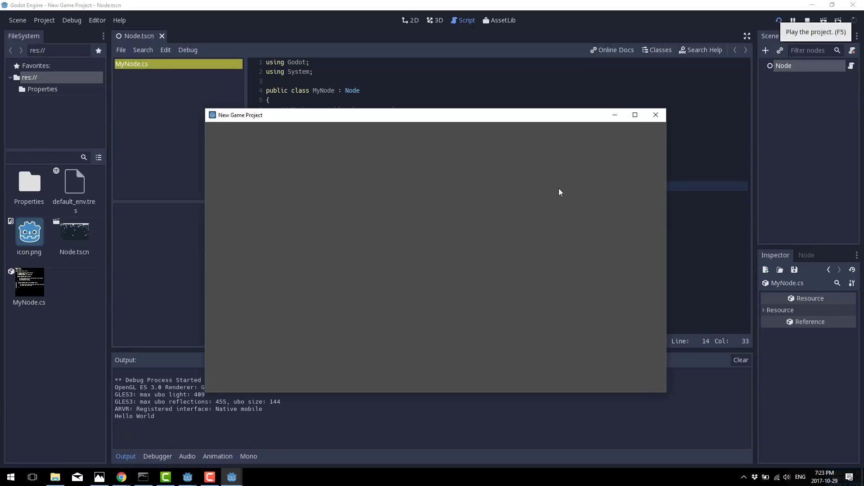
{"action": "left_click", "coordinate": [656, 114]}
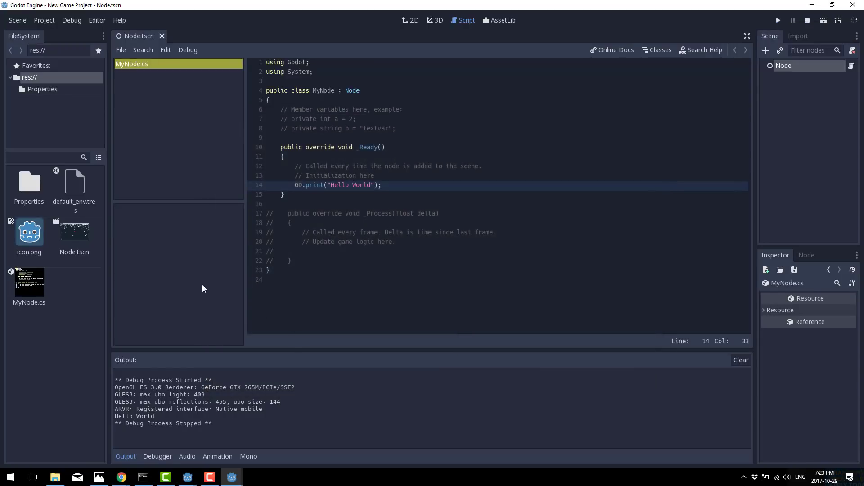
Show MyNode.cs in the file manager and select New Game Project.sln
{"action": "right_click", "coordinate": [28, 281]}
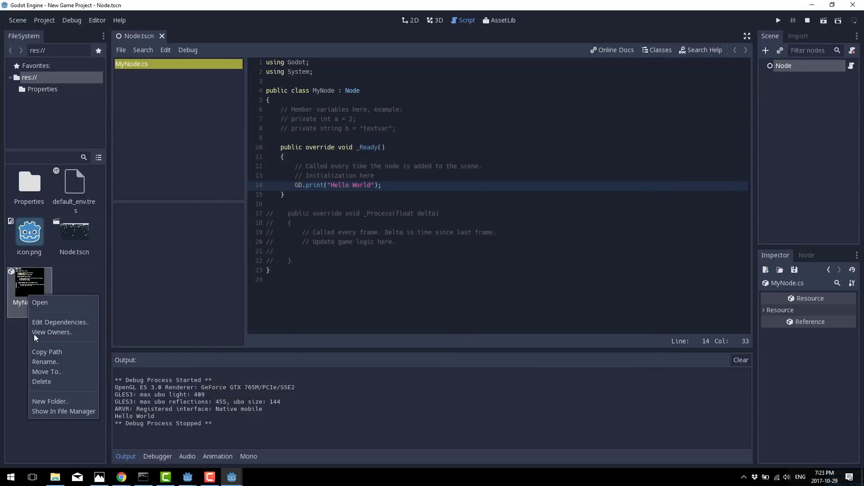
{"action": "left_click", "coordinate": [63, 411]}
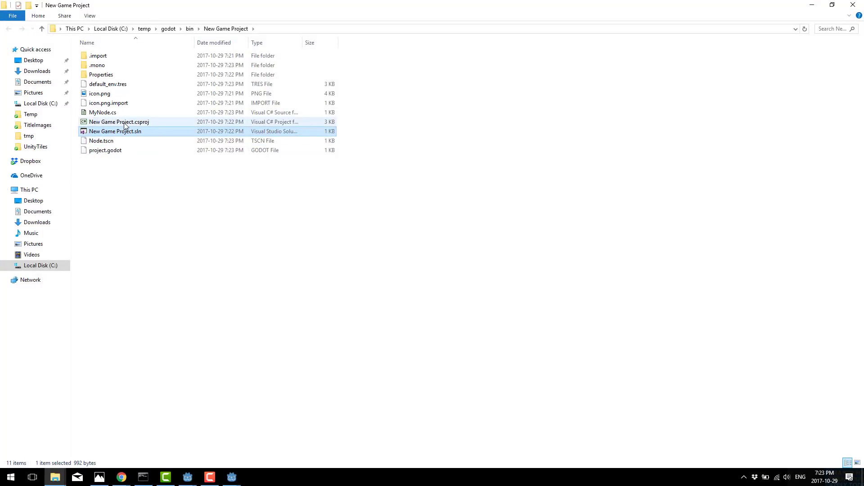
{"action": "left_click", "coordinate": [119, 121]}
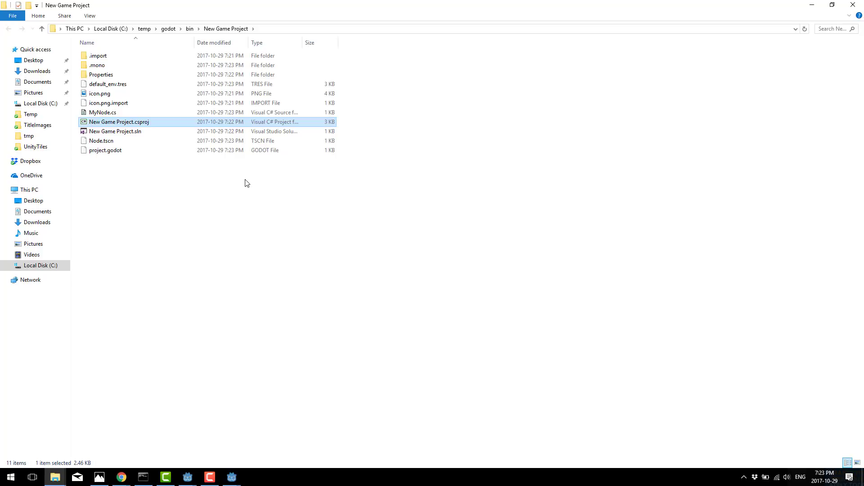
{"action": "left_click", "coordinate": [115, 131]}
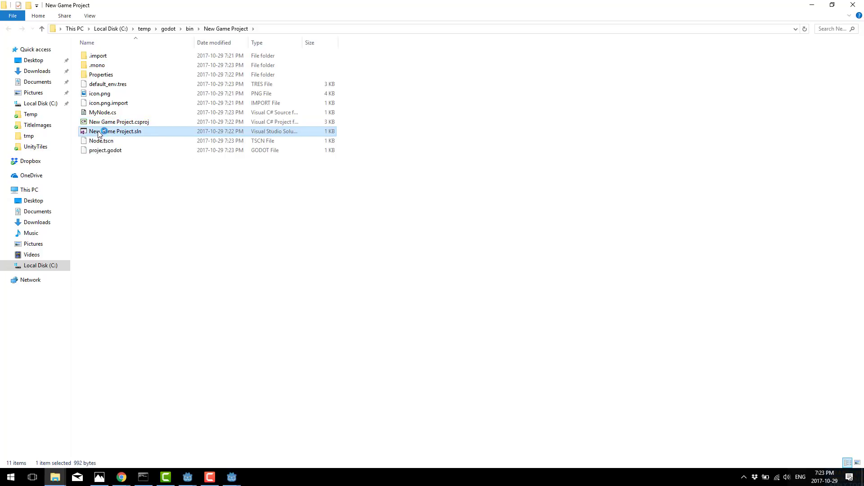
Open New Game Project.sln in Visual Studio 2017 and bring up MyNode.cs
{"action": "double_click", "coordinate": [116, 132]}
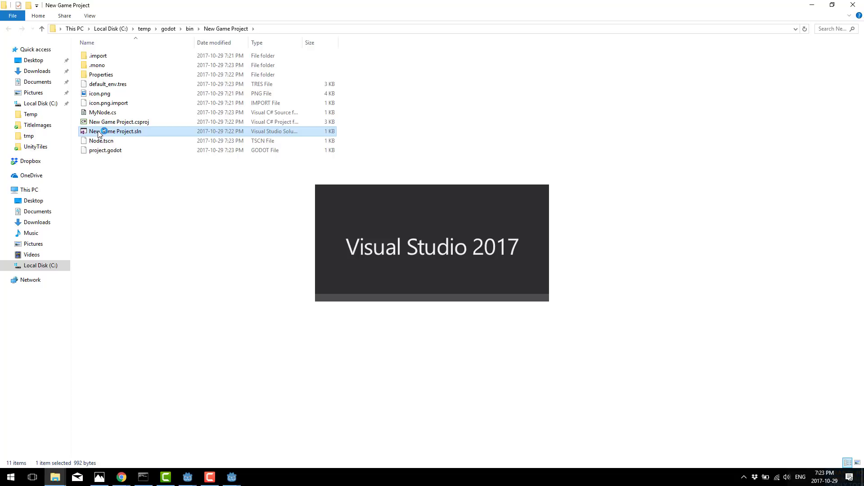
{"action": "double_click", "coordinate": [115, 131]}
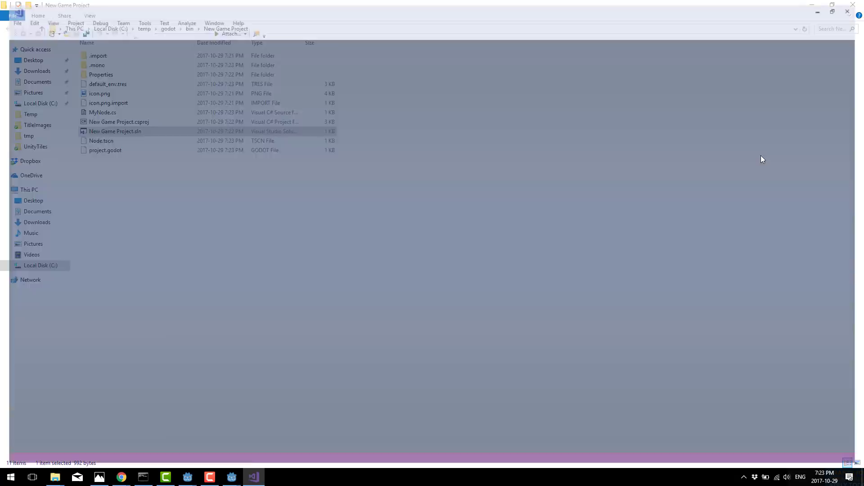
{"action": "double_click", "coordinate": [115, 131]}
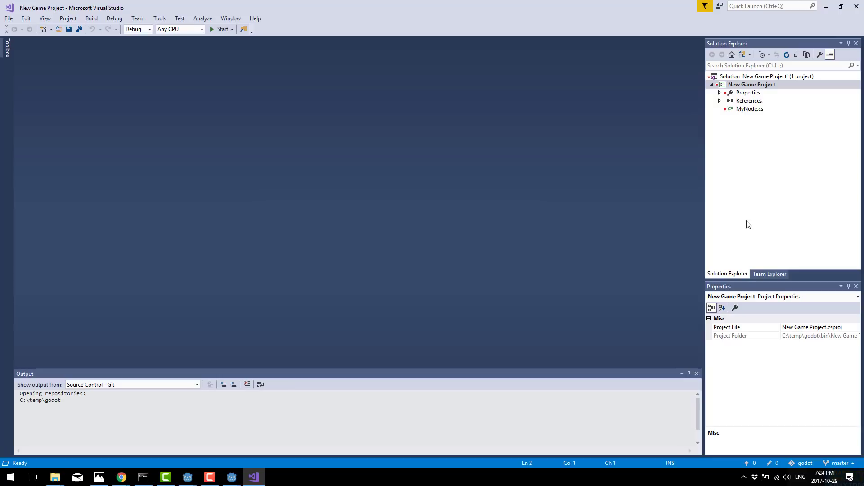
{"action": "left_click", "coordinate": [750, 109]}
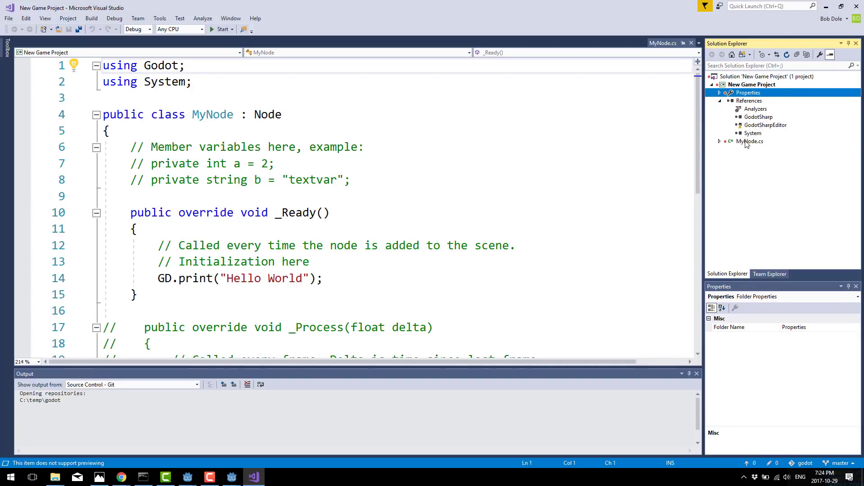
{"action": "left_click", "coordinate": [750, 141]}
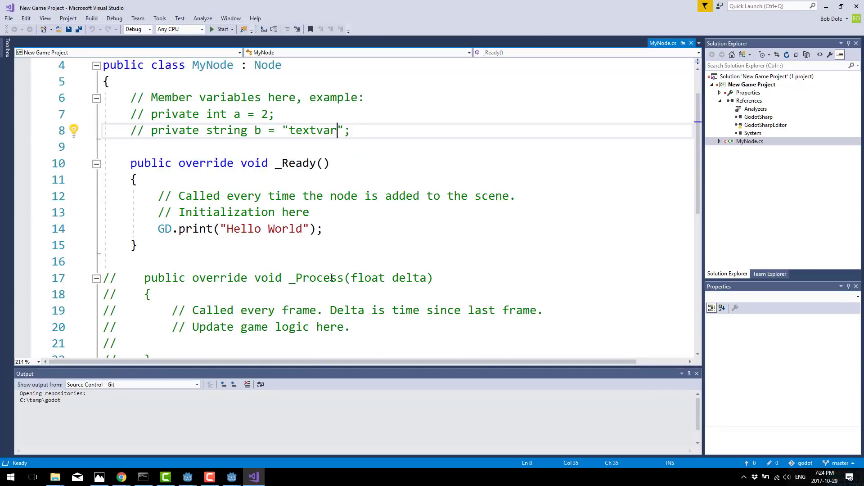
Add a blank line above _Process and retype the _Ready call up to GD.print( via IntelliSense
{"action": "double_click", "coordinate": [316, 278]}
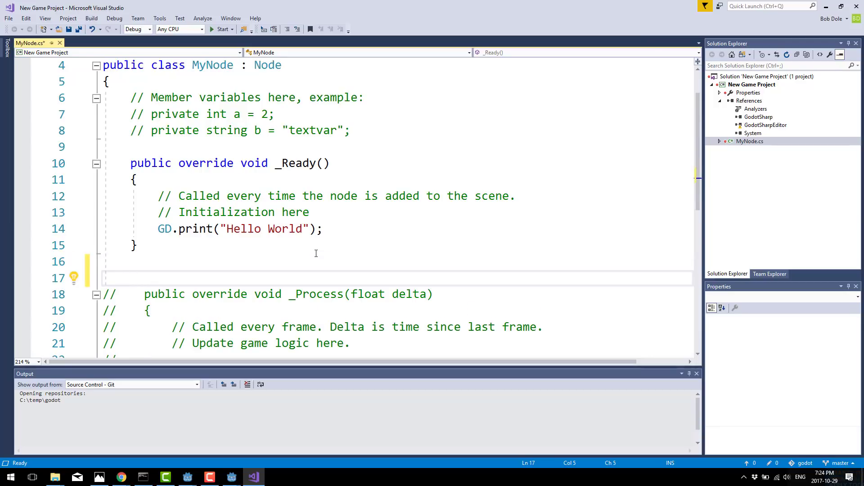
{"action": "type", "text": "public over"}
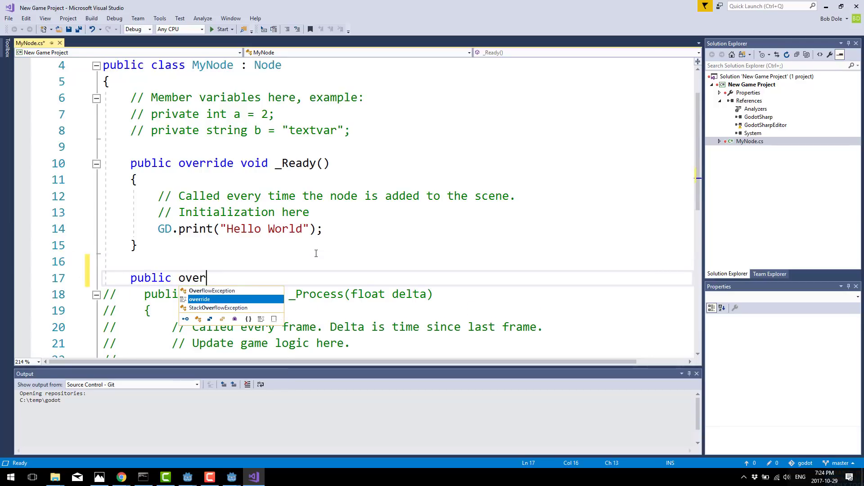
{"action": "type", "text": "ride"}
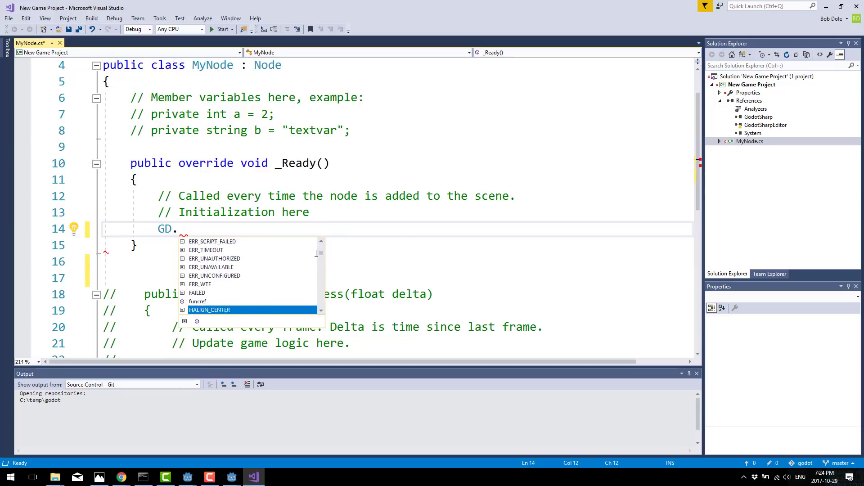
{"action": "type", "text": "p"}
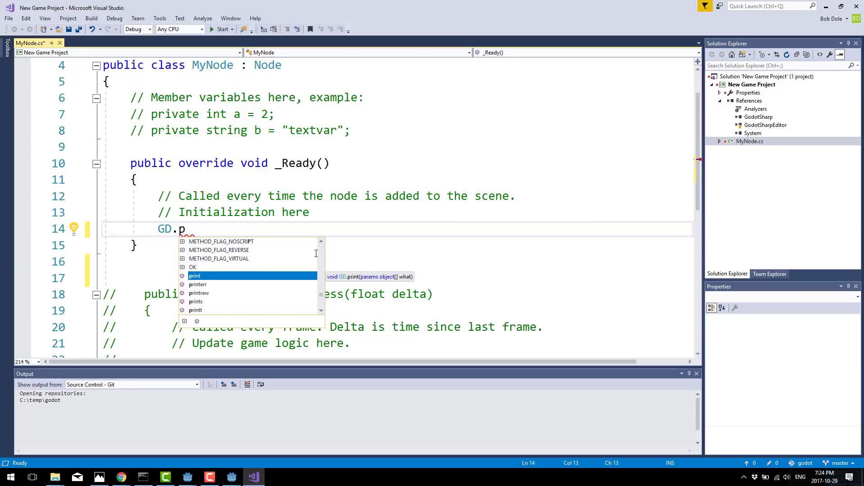
{"action": "type", "text": "rint("}
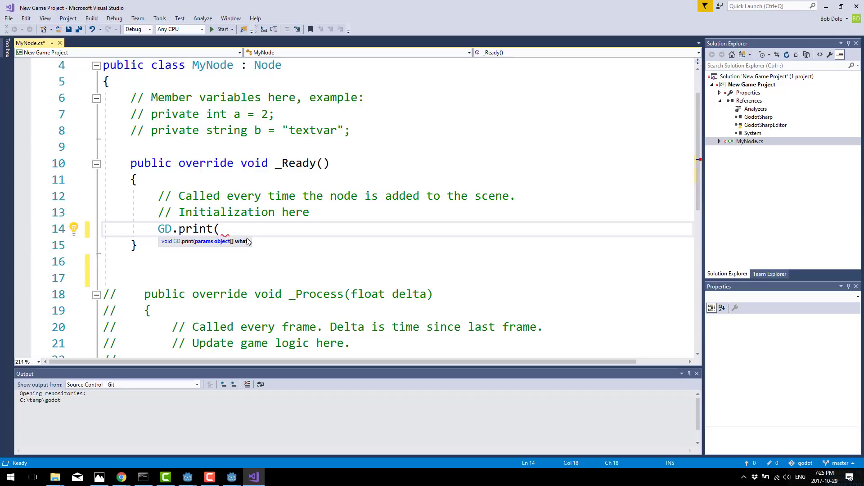
Undo the print line, write if (Godot.Input.IsKeyPressed(GD.KEY_RIGHT)) { } in _Process, and save
{"action": "key", "text": "ctrl+z"}
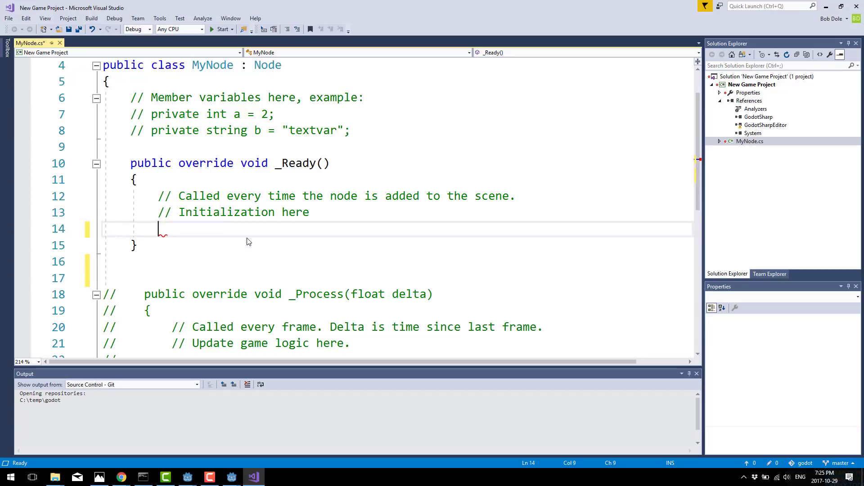
{"action": "scroll", "scroll_direction": "down", "scroll_amount": 3}
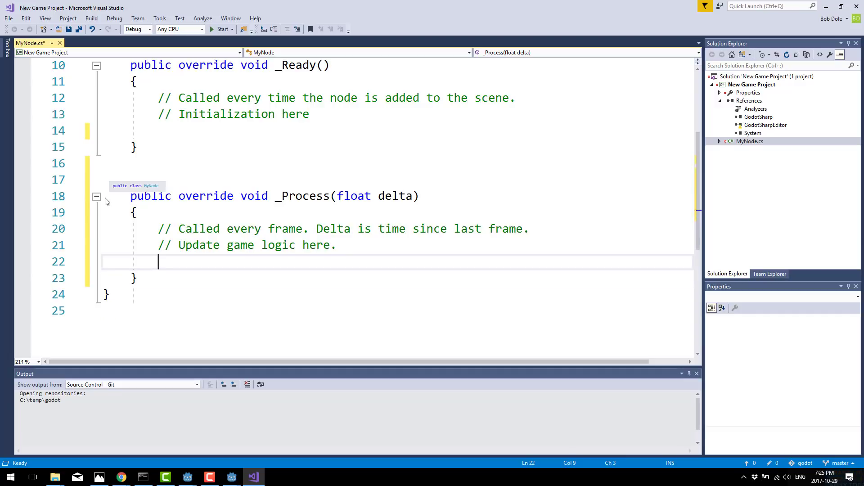
{"action": "type", "text": "if(Godot."}
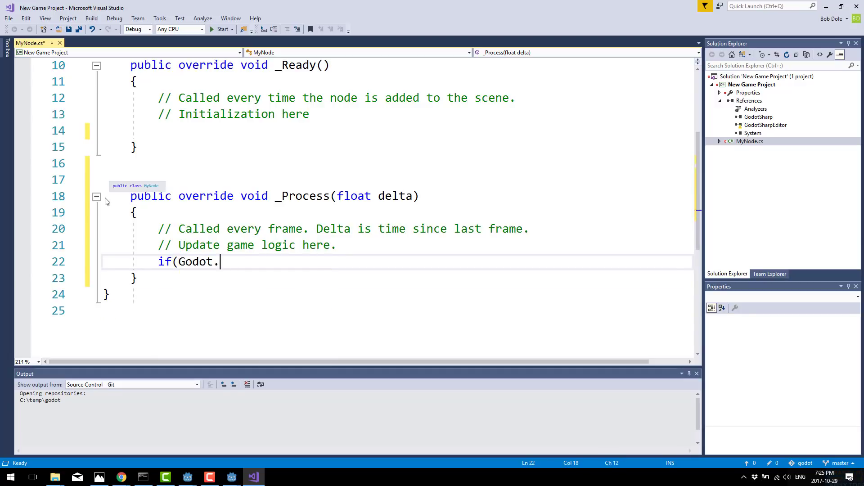
{"action": "type", "text": "Input."}
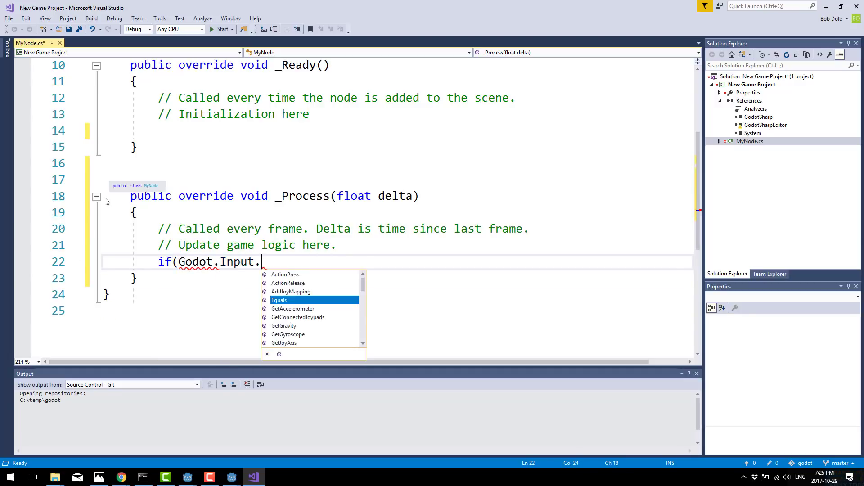
{"action": "type", "text": "IsKeyPressed"}
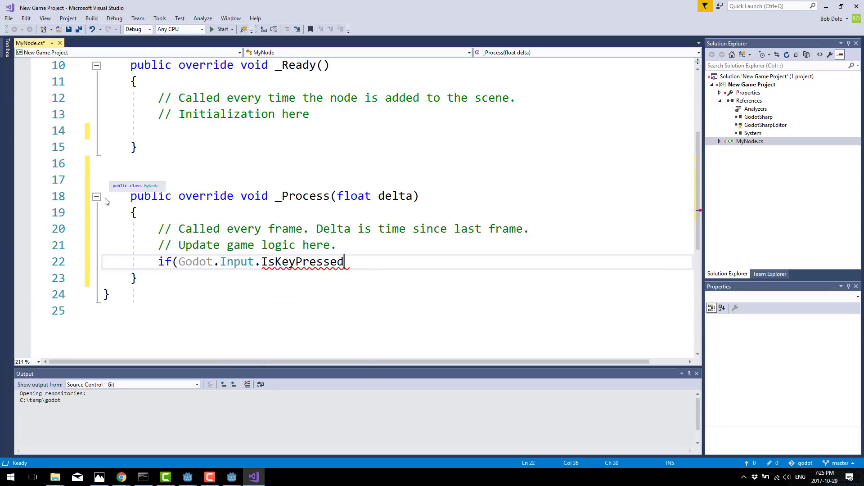
{"action": "type", "text": "(GD.KEY_RIGHT"}
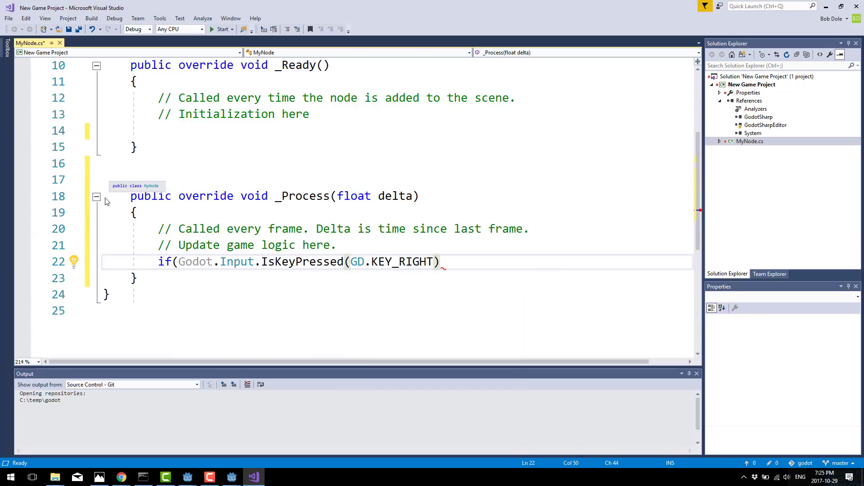
{"action": "type", "text": "){"}
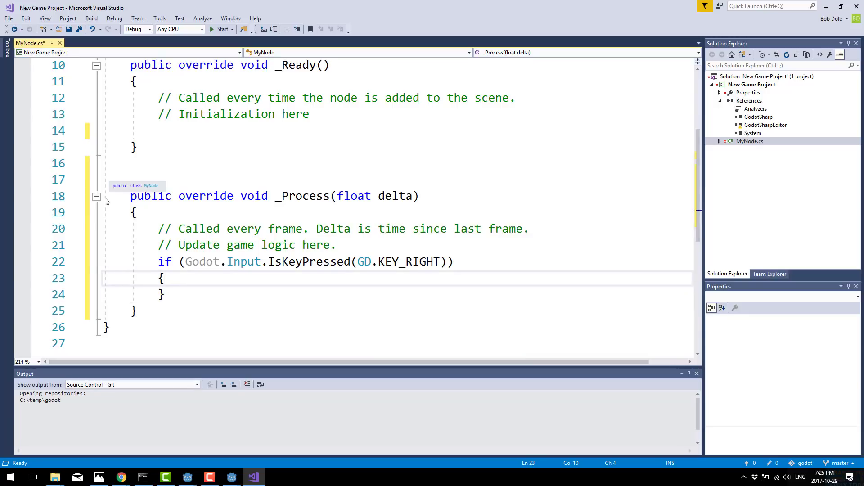
{"action": "key", "text": "ctrl+s"}
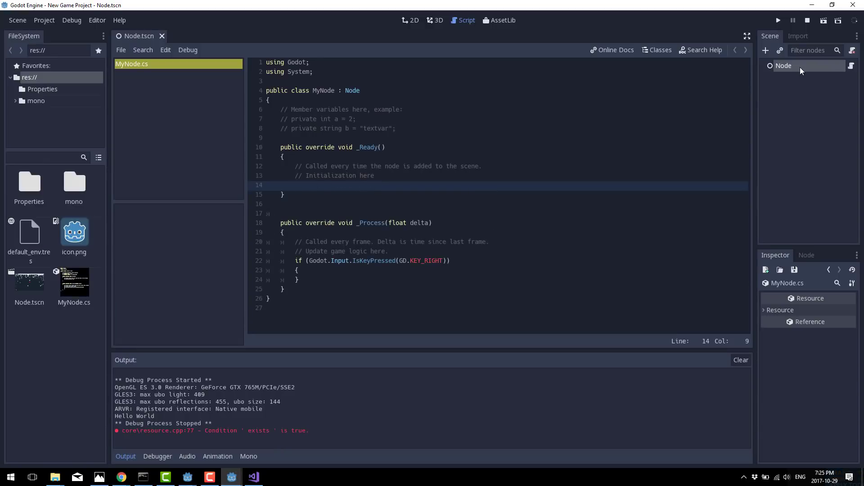
Add a Sprite child node under the root Node
{"action": "right_click", "coordinate": [784, 66]}
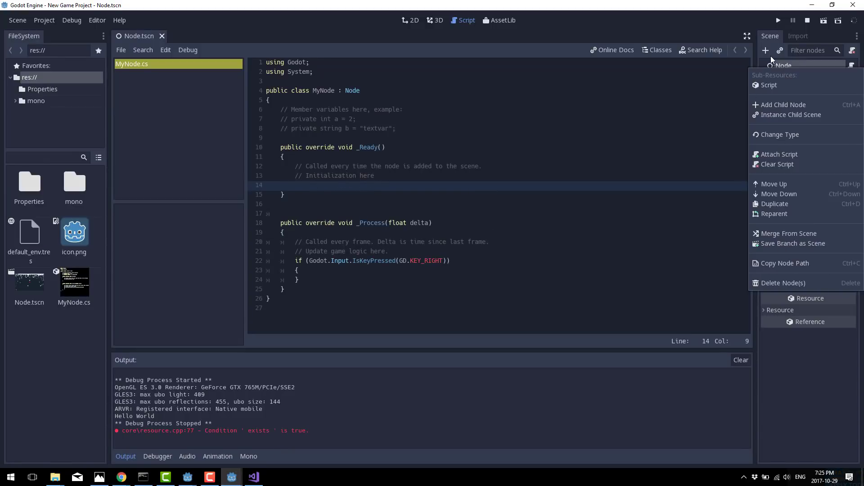
{"action": "left_click", "coordinate": [782, 105]}
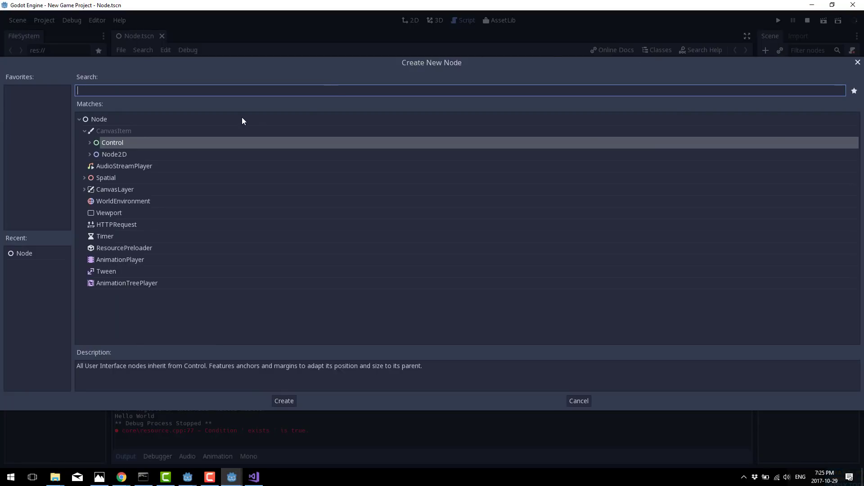
{"action": "type", "text": "Sprite"}
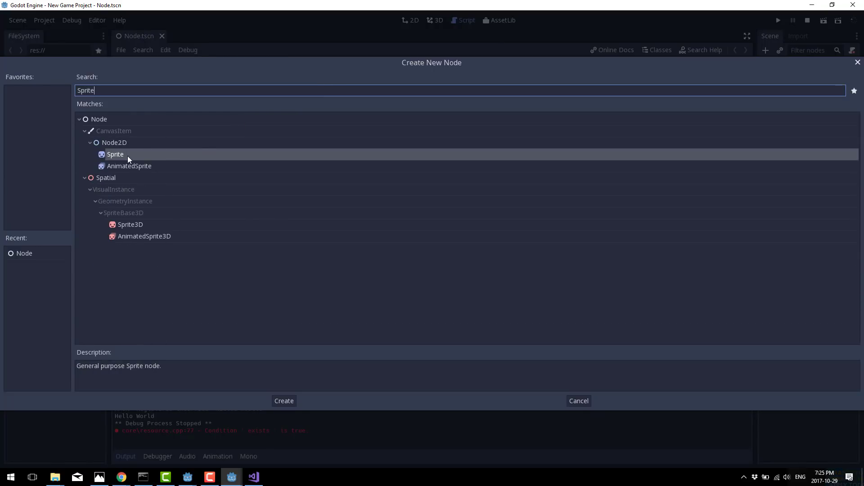
{"action": "left_click", "coordinate": [283, 401]}
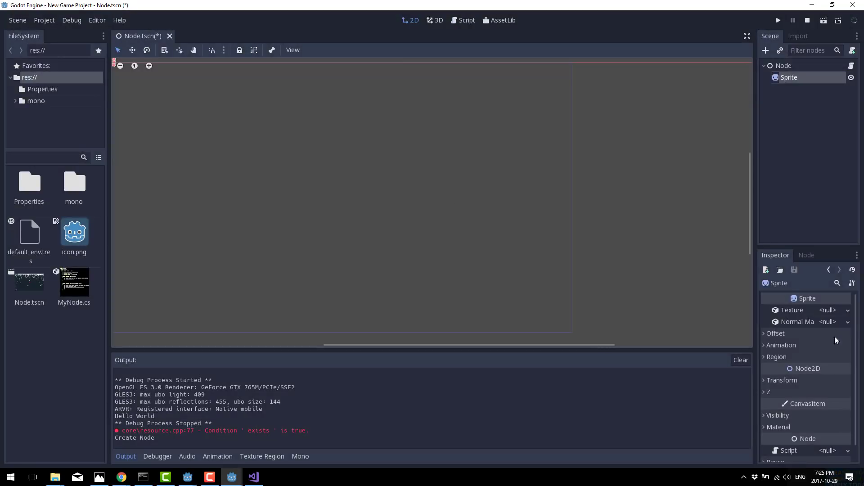
Set the Sprite's texture to icon.png and save the scene
{"action": "left_click", "coordinate": [848, 310]}
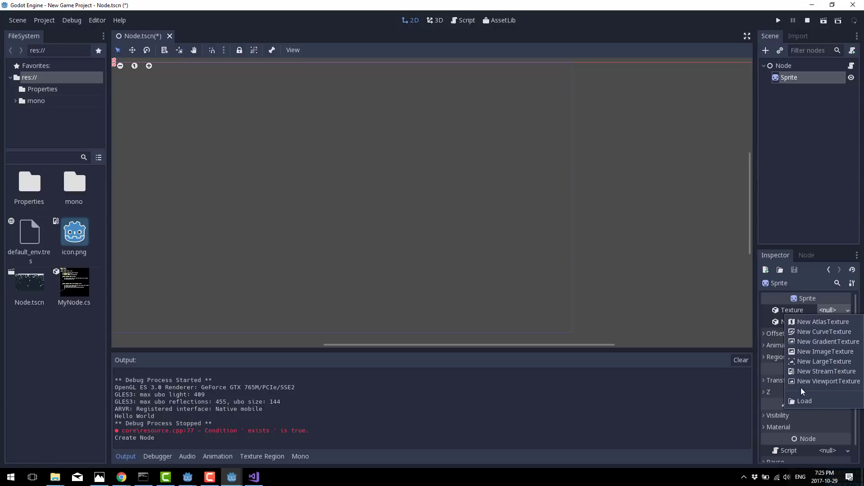
{"action": "left_click", "coordinate": [804, 401]}
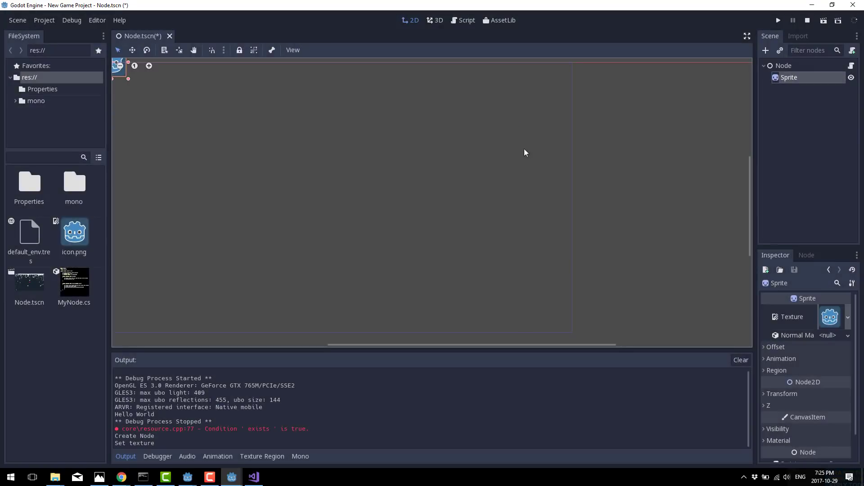
{"action": "mouse_move", "coordinate": [106, 91]}
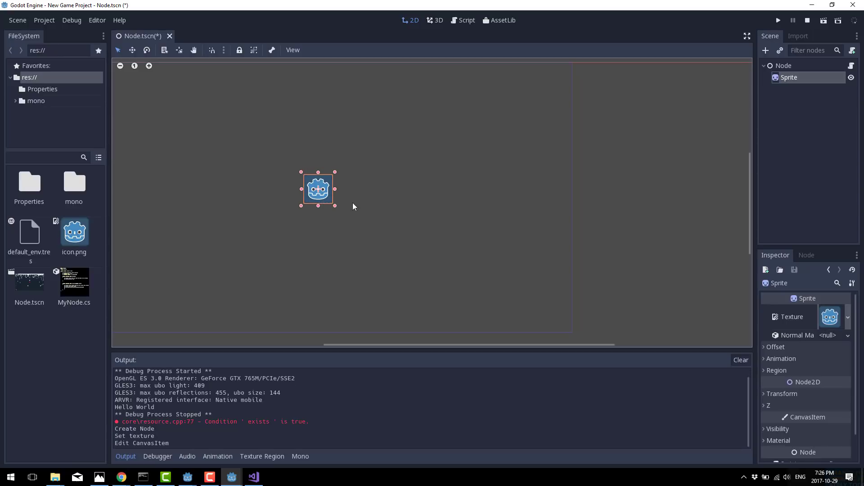
{"action": "key", "text": "ctrl+s"}
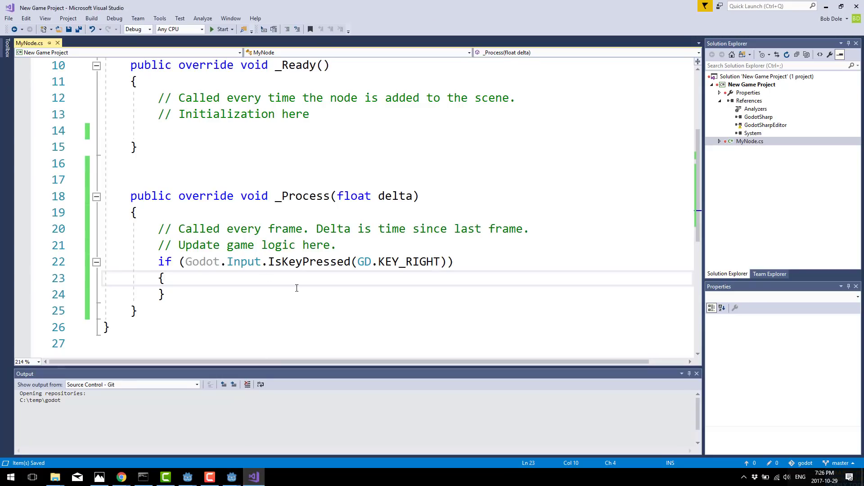
Write (GetNode("Sprite") as Sprite).MoveLocalX(1); inside the right-arrow block
{"action": "type", "text": "Get"}
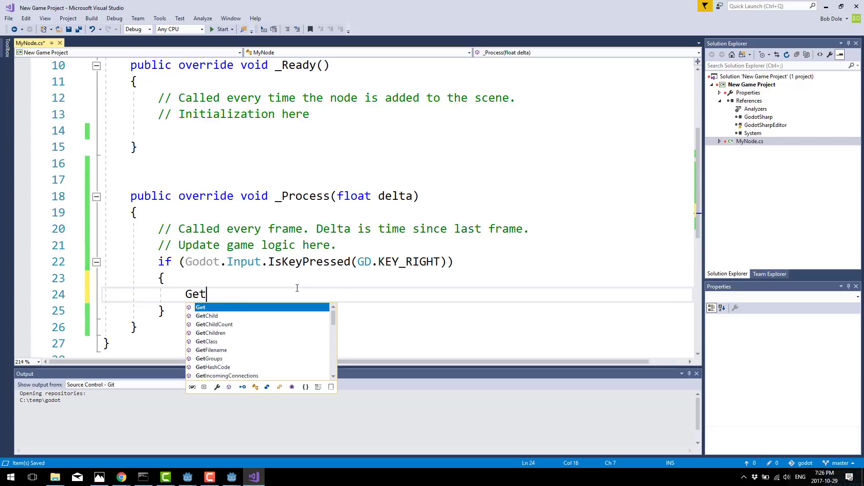
{"action": "type", "text": "Node(\""}
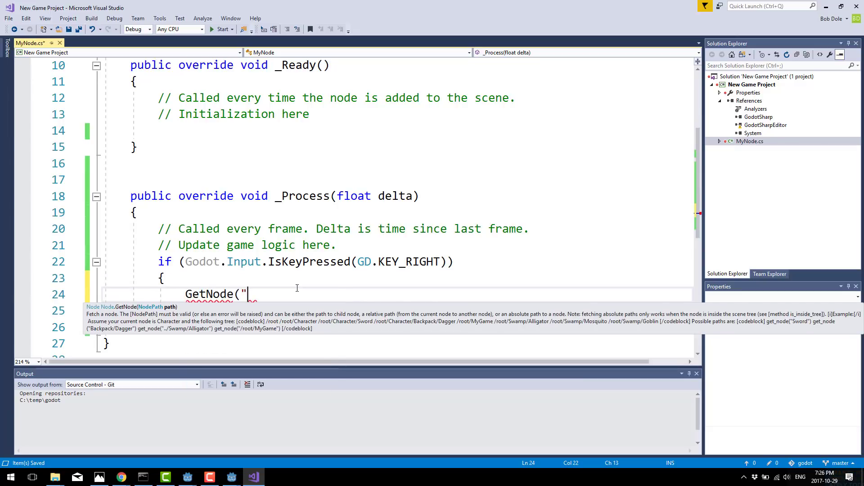
{"action": "type", "text": "Sprite\")"}
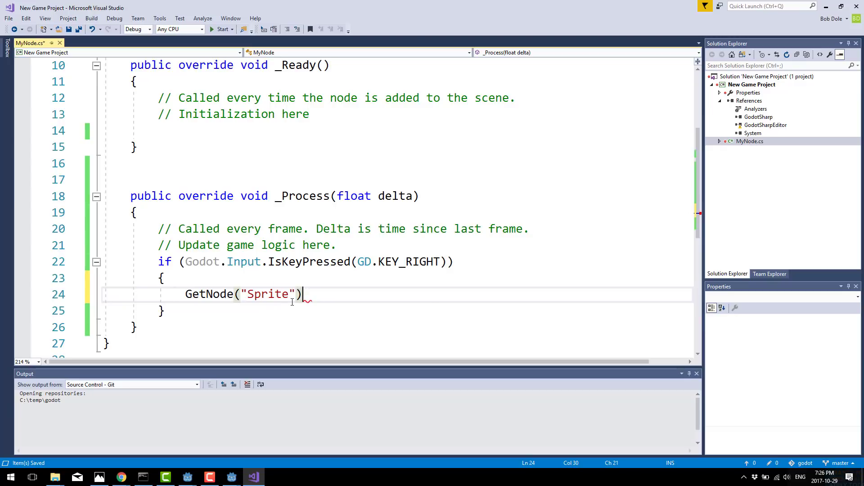
{"action": "mouse_move", "coordinate": [292, 303]}
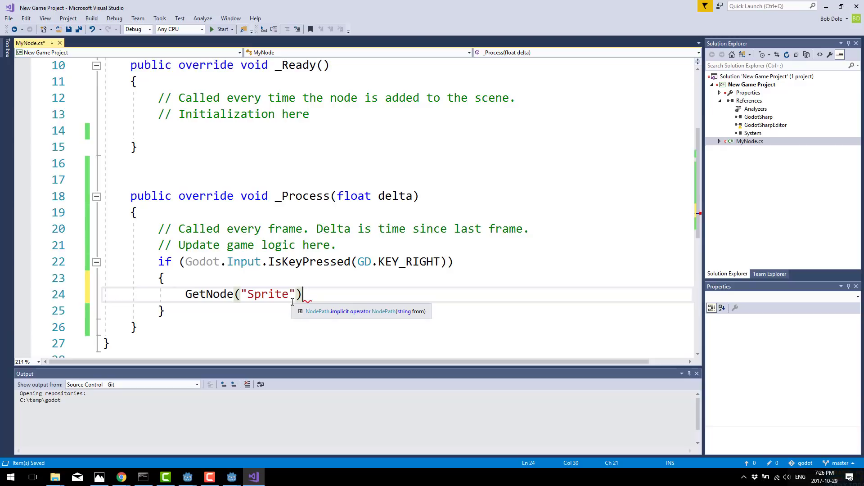
{"action": "type", "text": "as Sprite)"}
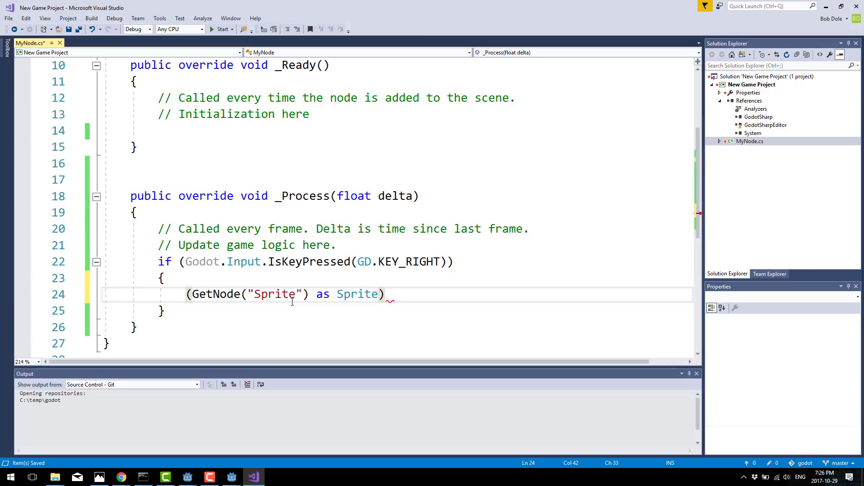
{"action": "type", "text": "."}
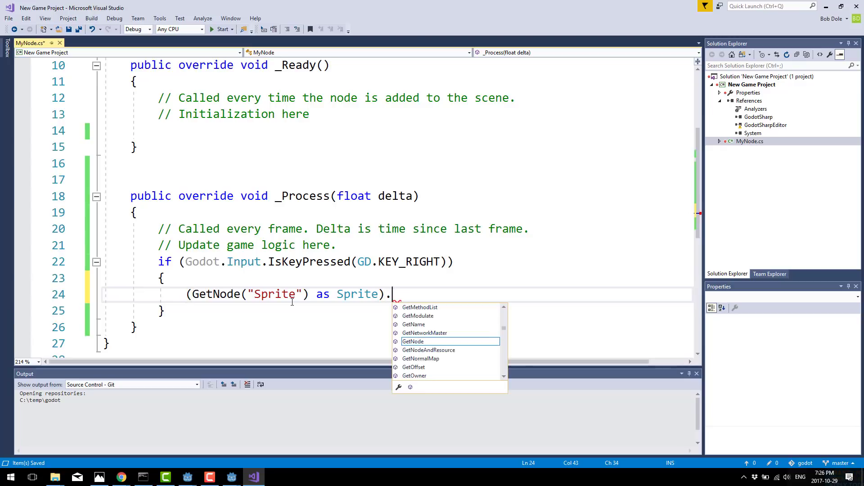
{"action": "type", "text": "Mov"}
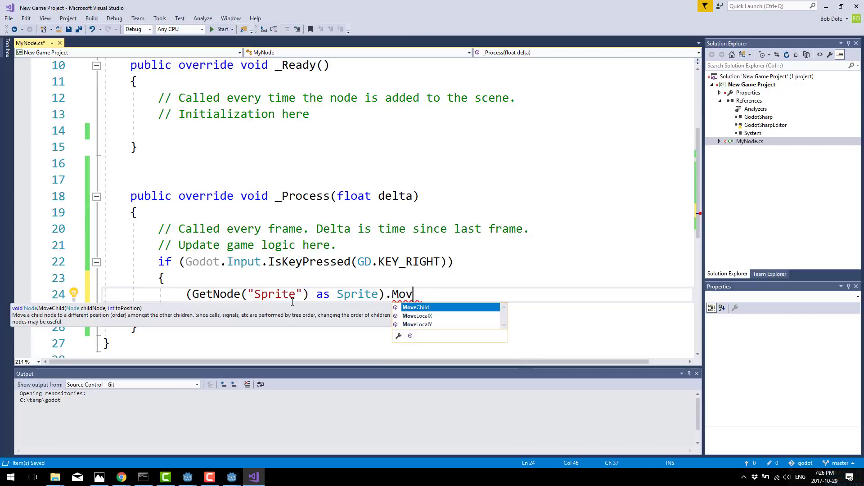
{"action": "type", "text": "LocalX(1)"}
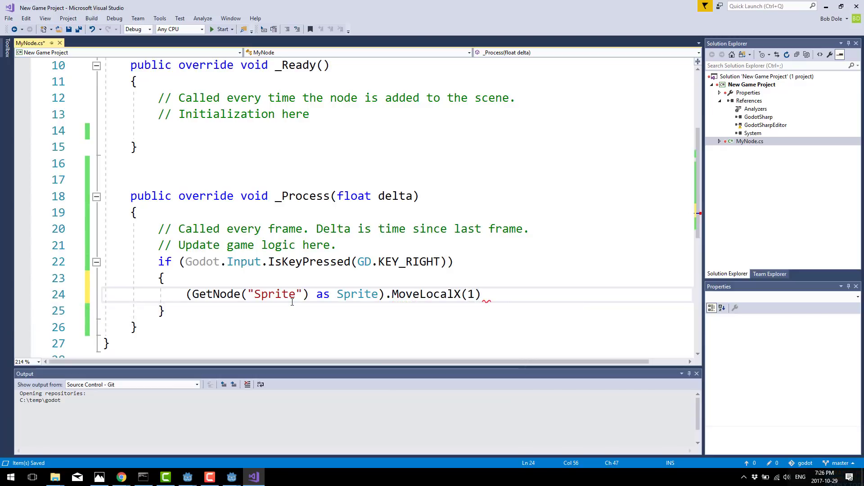
{"action": "type", "text": ";"}
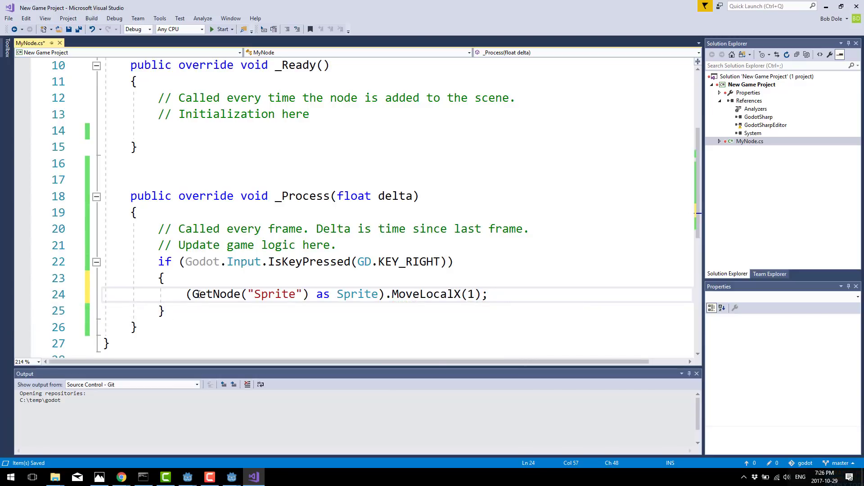
{"action": "mouse_move", "coordinate": [149, 273]}
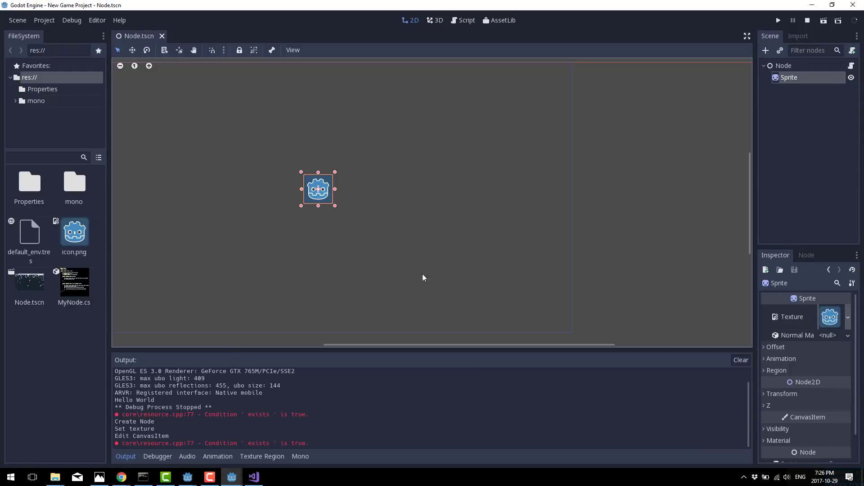
{"action": "mouse_move", "coordinate": [276, 182]}
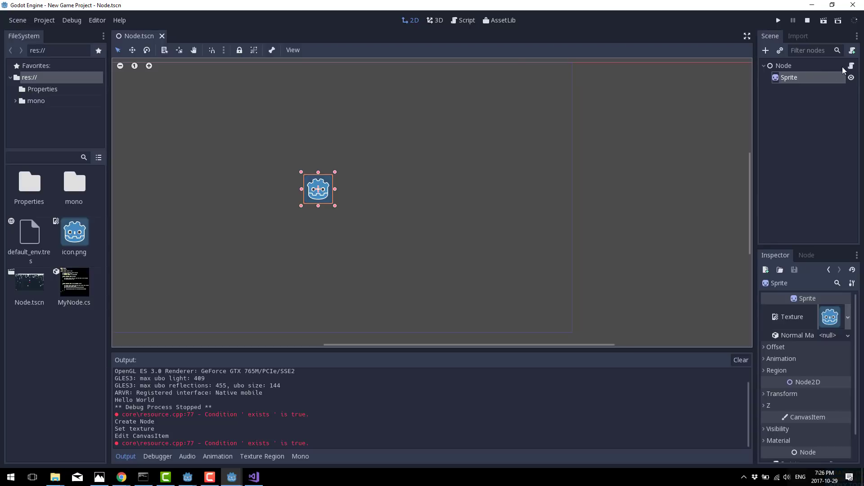
View Node's script, run the game to see the sprite, then close the game window
{"action": "left_click", "coordinate": [467, 21]}
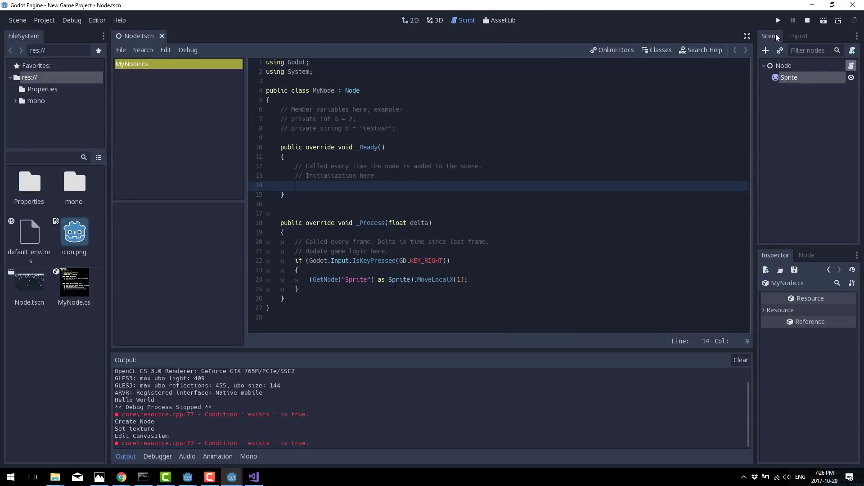
{"action": "left_click", "coordinate": [778, 21]}
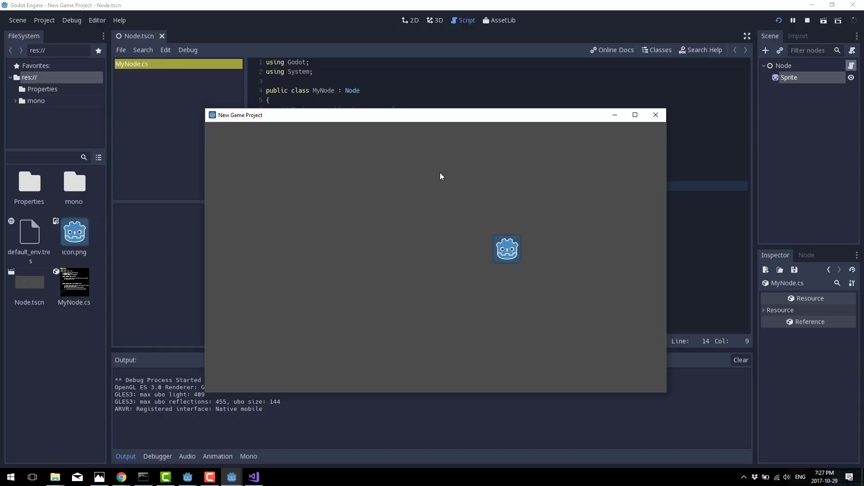
{"action": "mouse_move", "coordinate": [655, 115]}
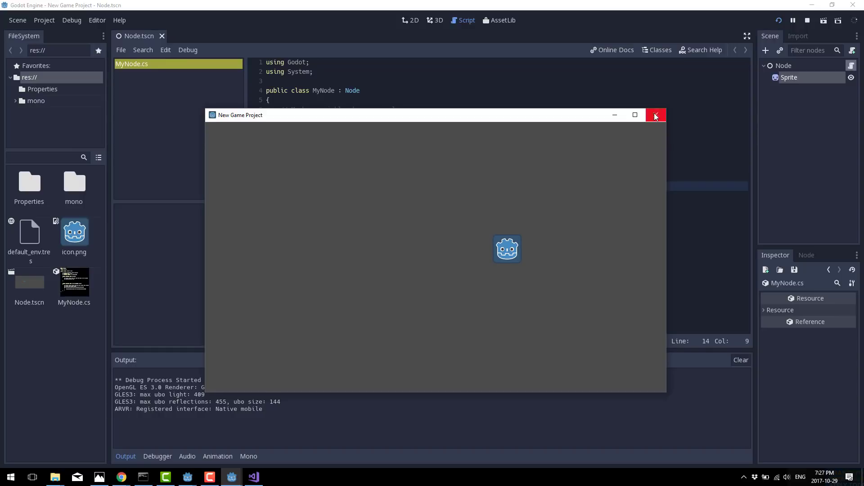
{"action": "left_click", "coordinate": [655, 115]}
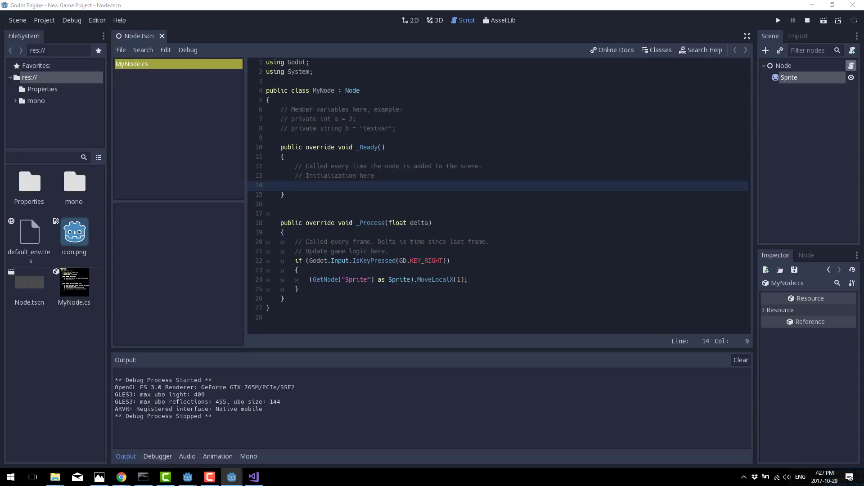
{"action": "mouse_move", "coordinate": [592, 172]}
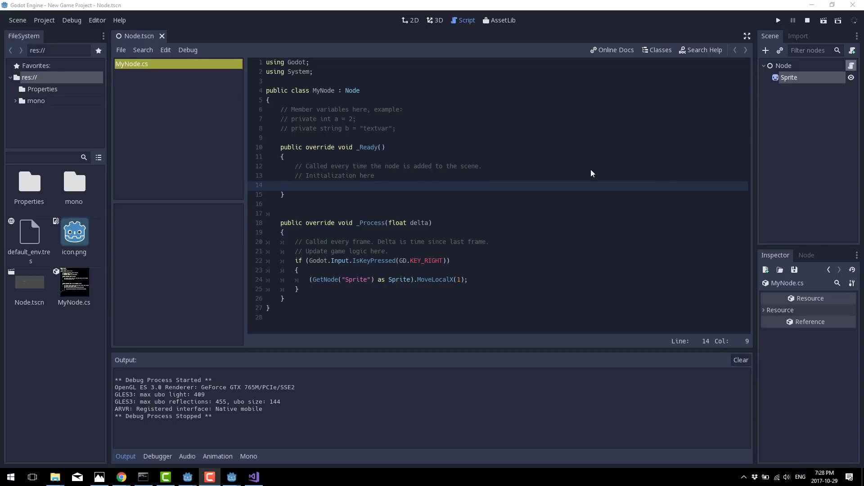
Bring up Editor Settings and go to the Mono > Editor section
{"action": "left_click", "coordinate": [17, 20]}
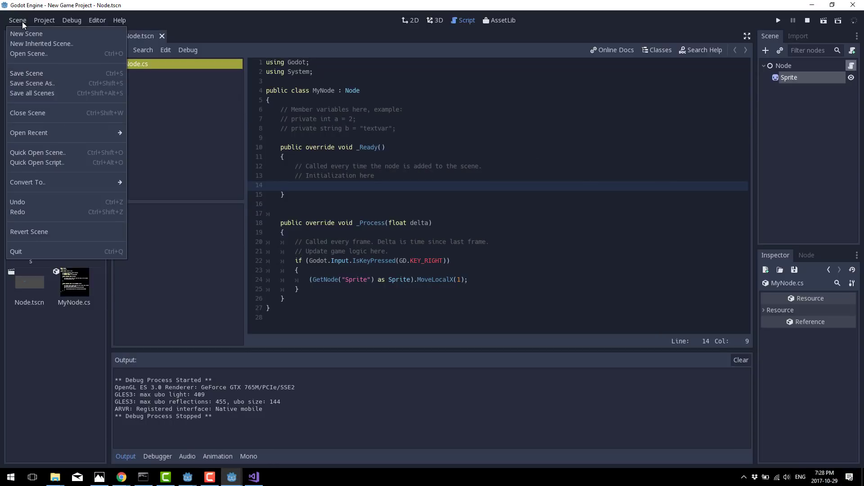
{"action": "left_click", "coordinate": [97, 21]}
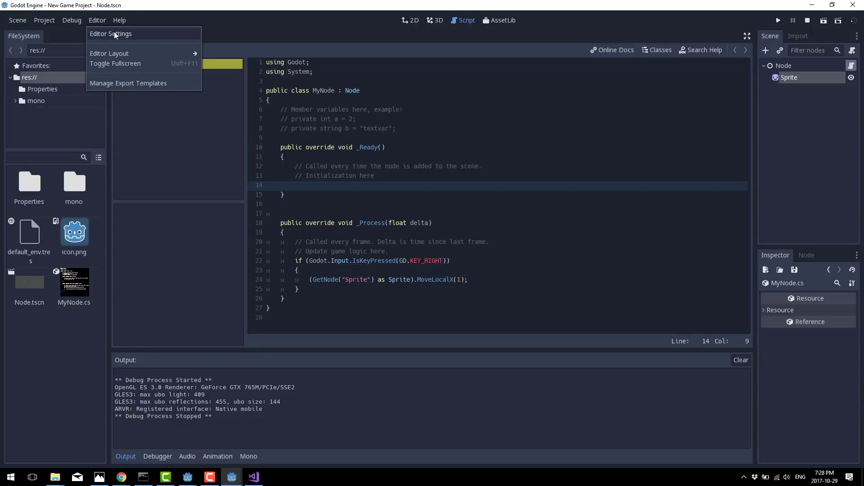
{"action": "left_click", "coordinate": [109, 34]}
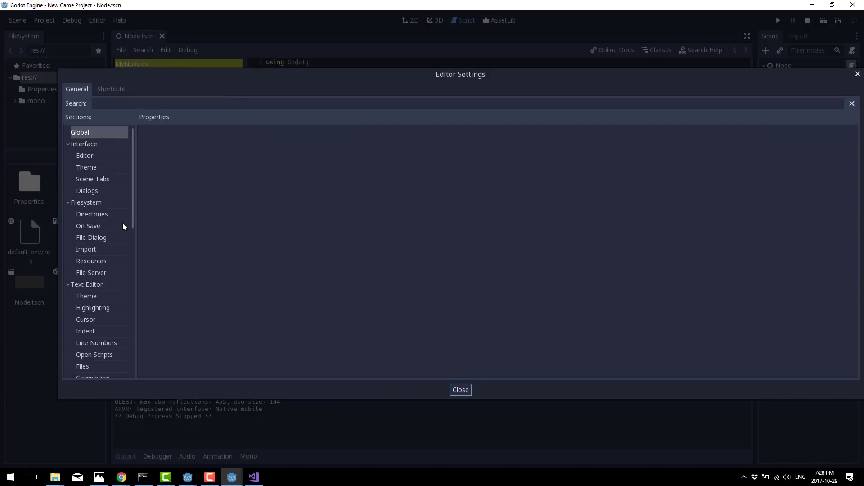
{"action": "scroll", "scroll_direction": "down", "scroll_amount": 3}
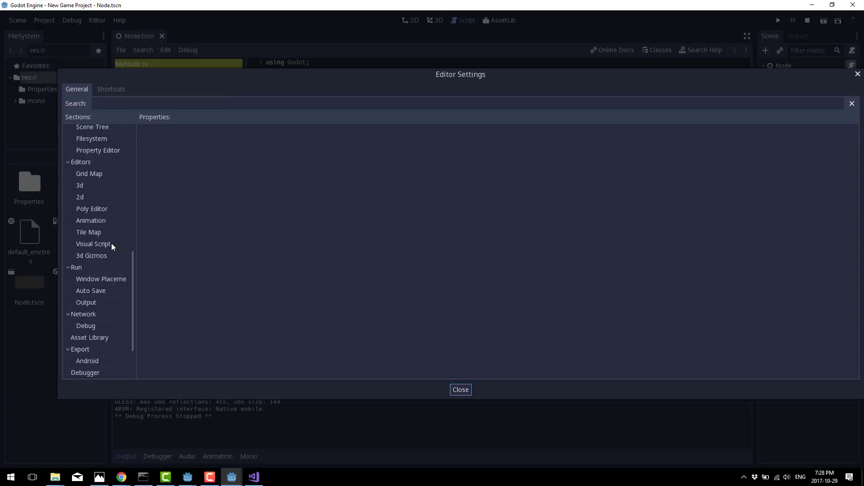
{"action": "scroll", "scroll_direction": "down", "scroll_amount": 3}
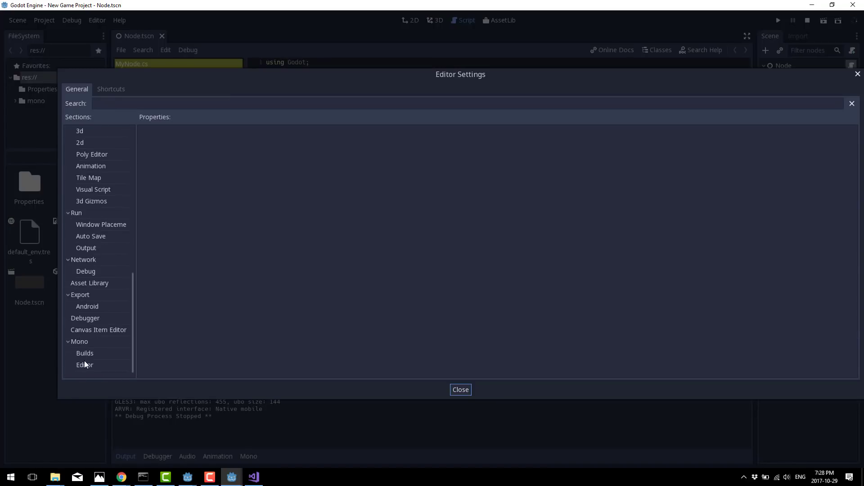
{"action": "left_click", "coordinate": [85, 365]}
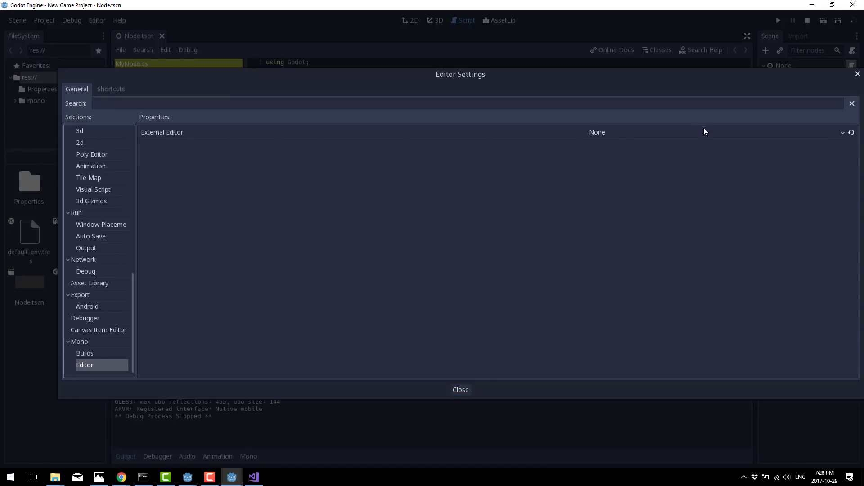
Set External Editor to Visual Studio and close the settings
{"action": "left_click", "coordinate": [711, 132]}
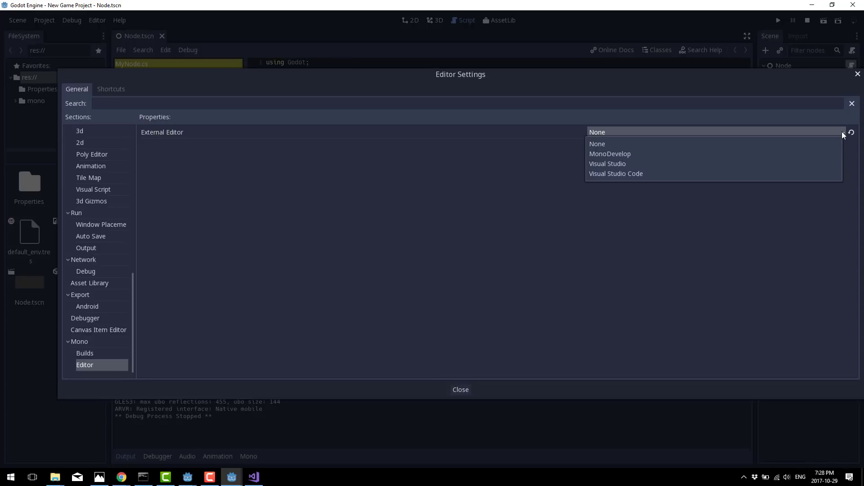
{"action": "left_click", "coordinate": [607, 164]}
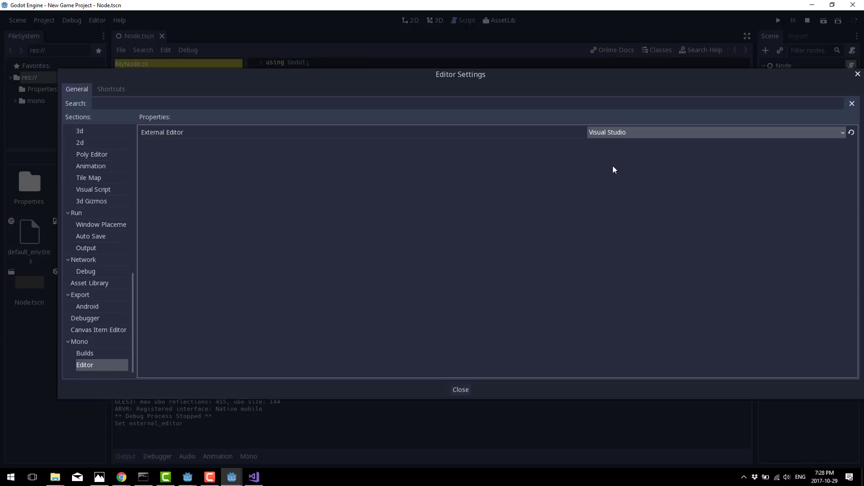
{"action": "left_click", "coordinate": [713, 132]}
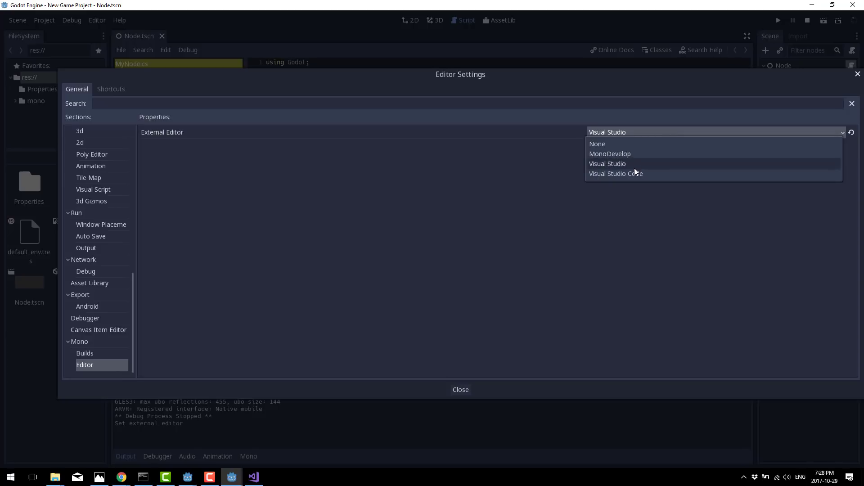
{"action": "left_click", "coordinate": [608, 164]}
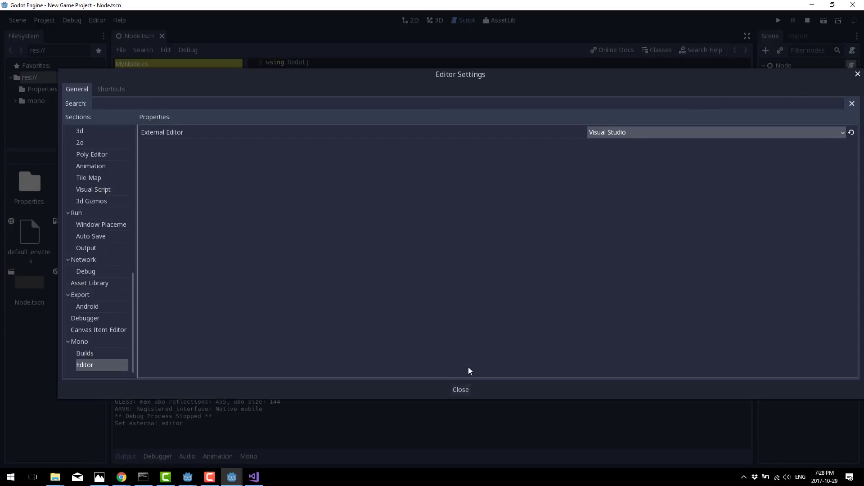
{"action": "mouse_move", "coordinate": [460, 384]}
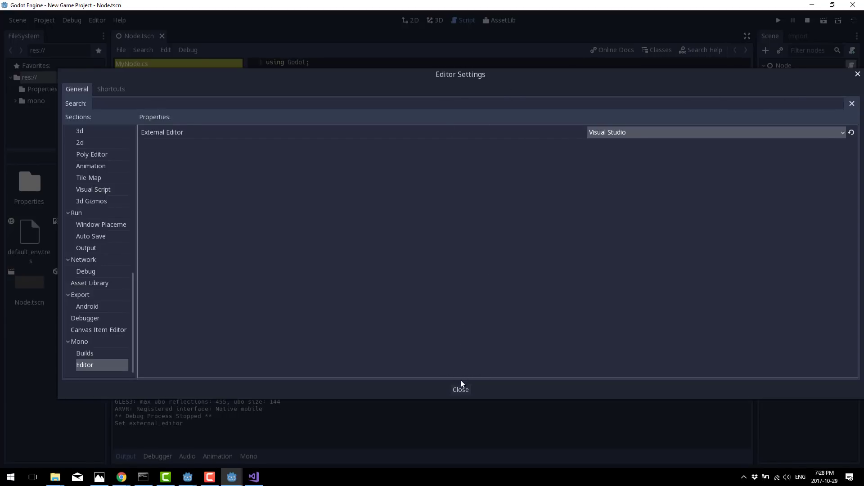
{"action": "left_click", "coordinate": [460, 389]}
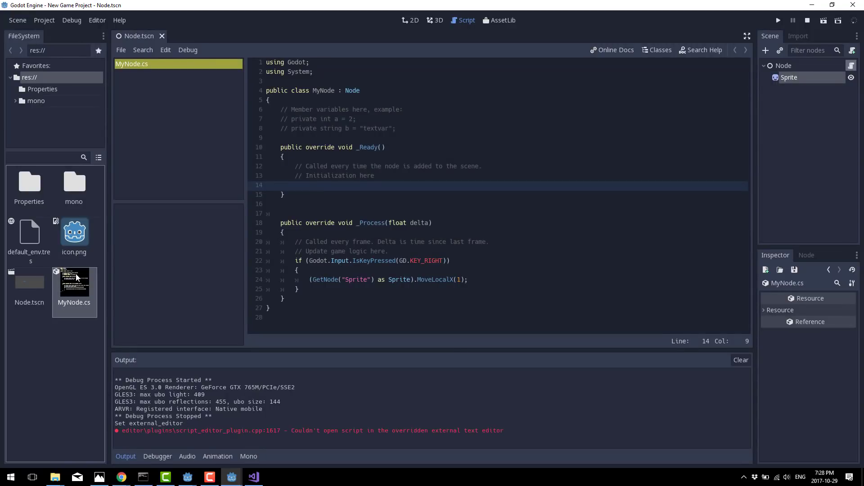
Try opening MyNode.cs externally, getting 'Couldn't open script' errors, then go to the Editor menu
{"action": "double_click", "coordinate": [73, 283]}
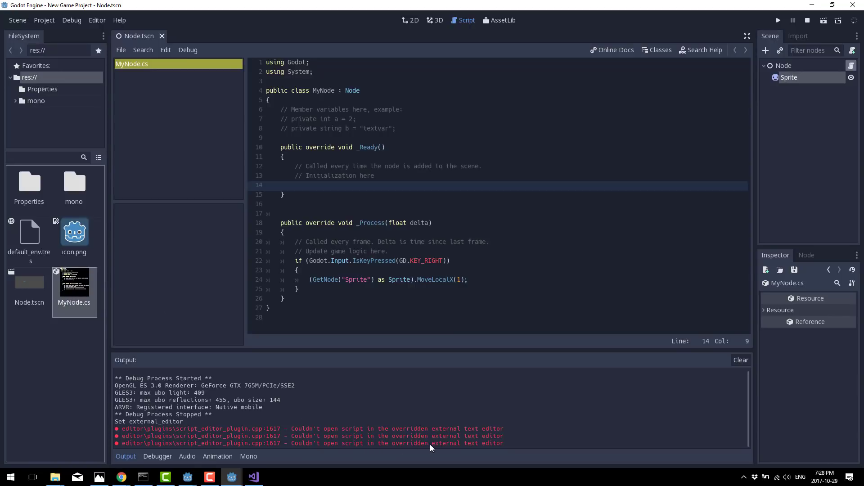
{"action": "right_click", "coordinate": [74, 283]}
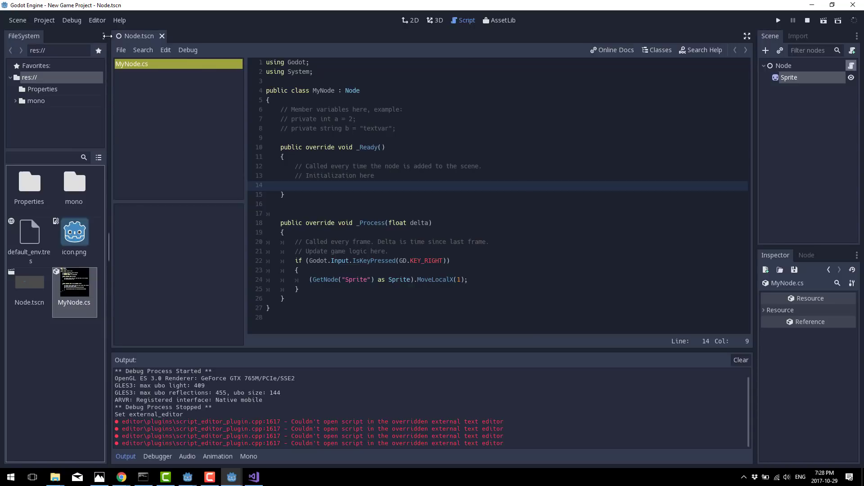
{"action": "mouse_move", "coordinate": [444, 63]}
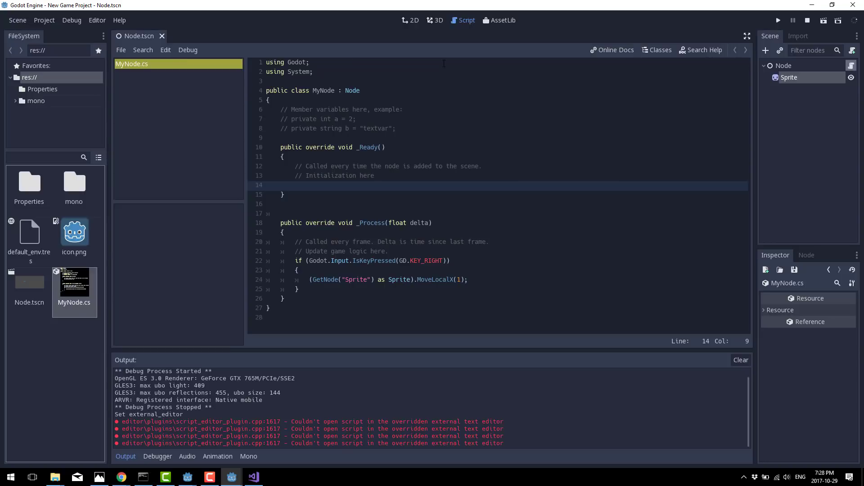
{"action": "left_click", "coordinate": [97, 20]}
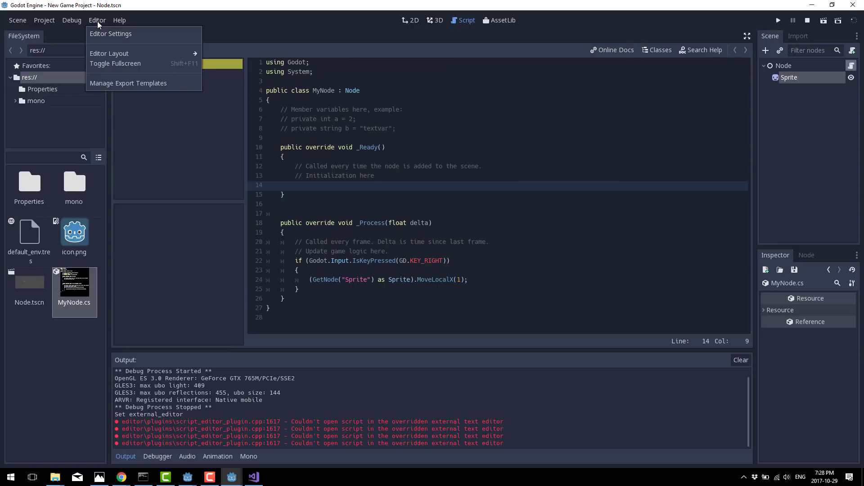
{"action": "left_click", "coordinate": [110, 33]}
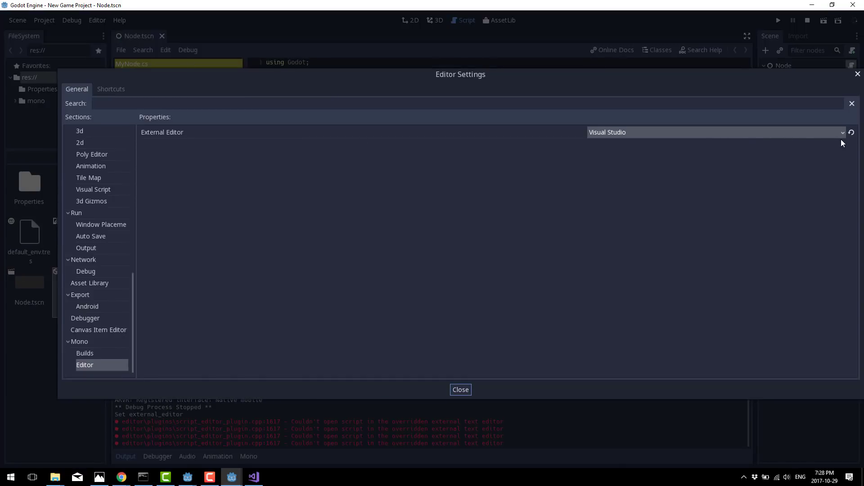
{"action": "left_click", "coordinate": [714, 132]}
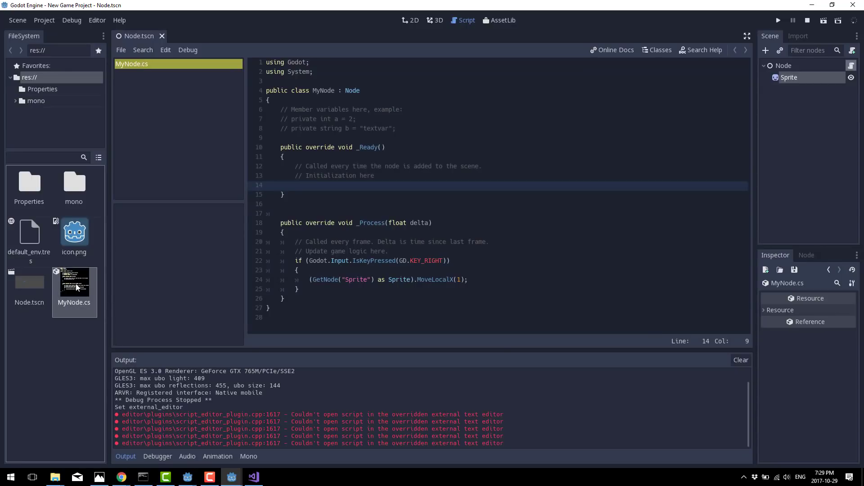
{"action": "mouse_move", "coordinate": [74, 280]}
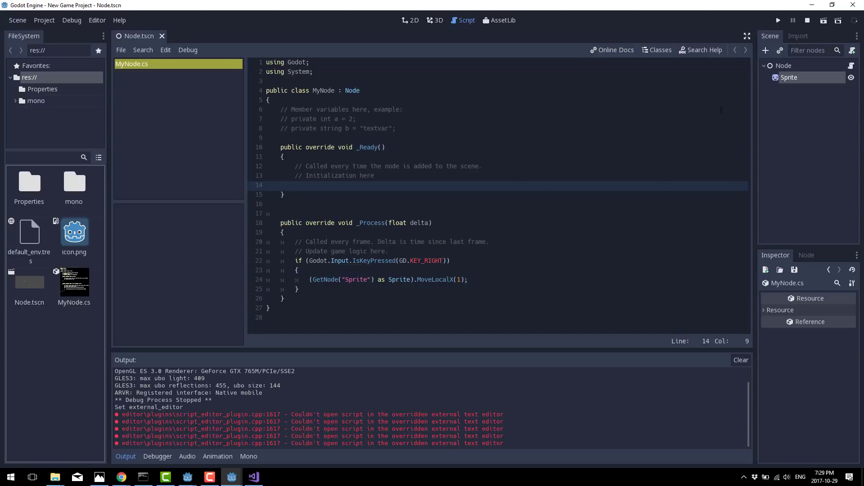
Bring up the context menu in the scene tree while Editor Settings shows Mono > Editor
{"action": "right_click", "coordinate": [789, 77]}
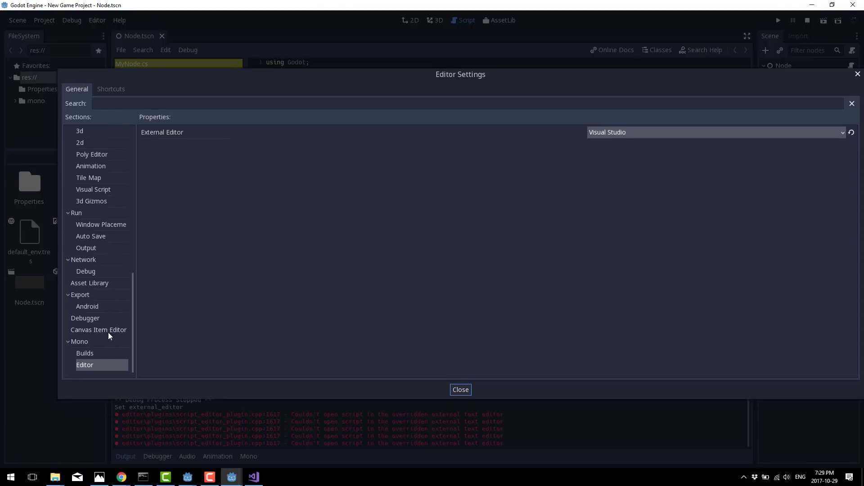
Re-apply Visual Studio as External Editor and leave the settings
{"action": "left_click", "coordinate": [713, 131]}
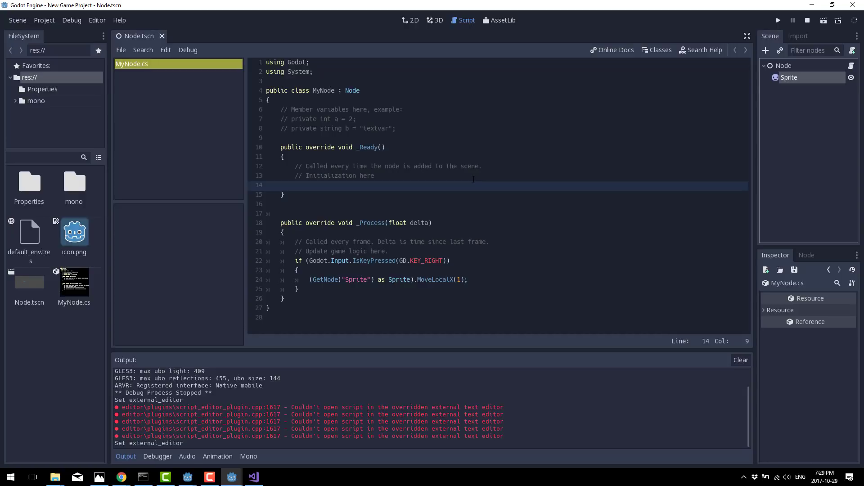
Show the file actions menu (Open, Rename, Delete) for MyNode.cs in the FileSystem dock
{"action": "right_click", "coordinate": [73, 282]}
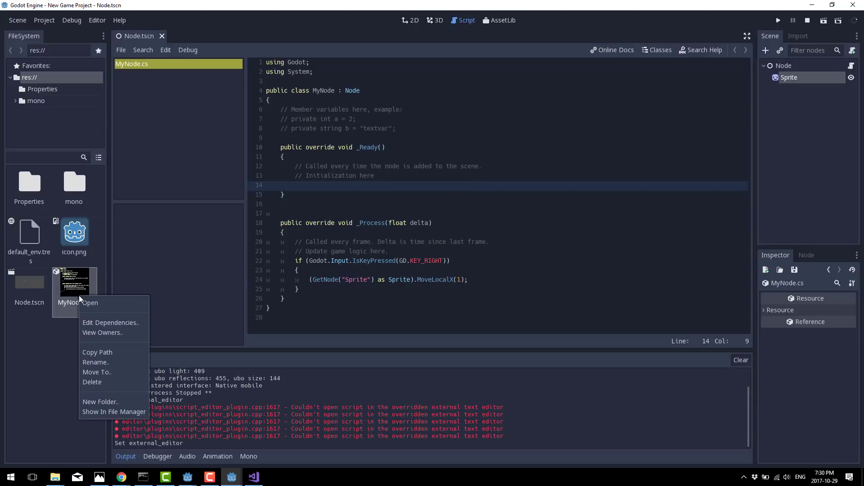
Reveal the New Game Project folder in File Explorer with MyNode.cs and solution files
{"action": "left_click", "coordinate": [114, 411]}
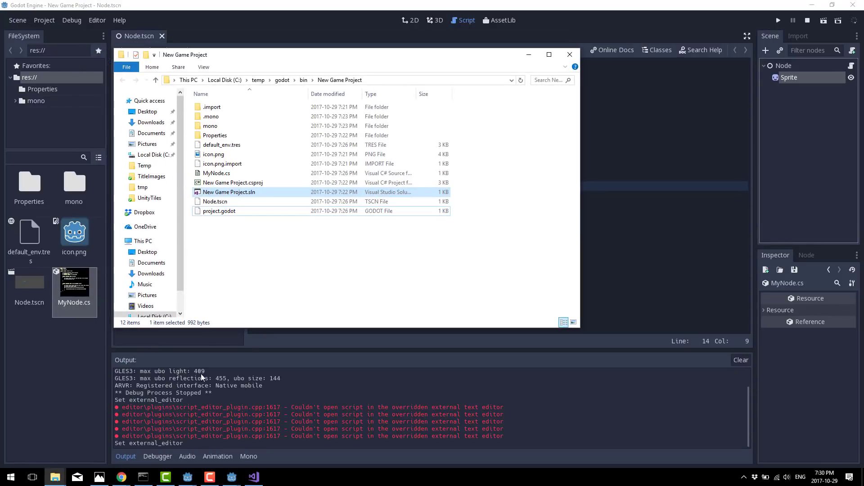
{"action": "mouse_move", "coordinate": [263, 201]}
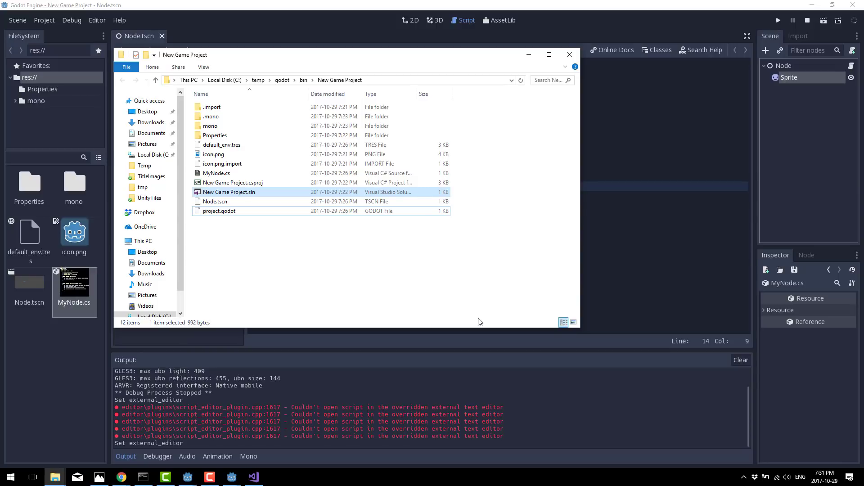
{"action": "mouse_move", "coordinate": [518, 327]}
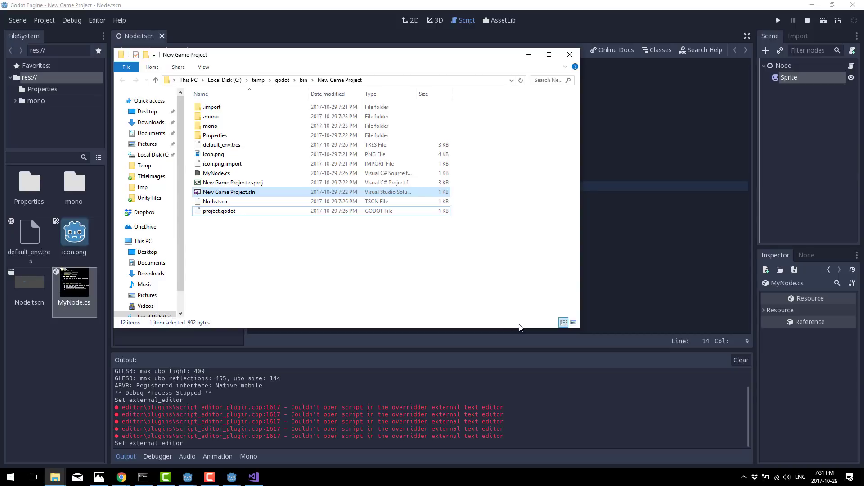